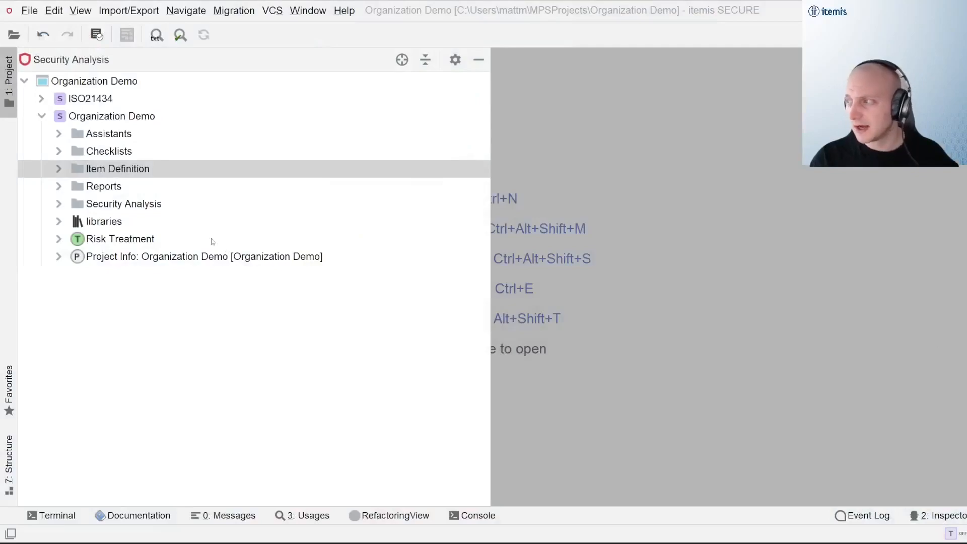
pyautogui.moveTo(134, 210)
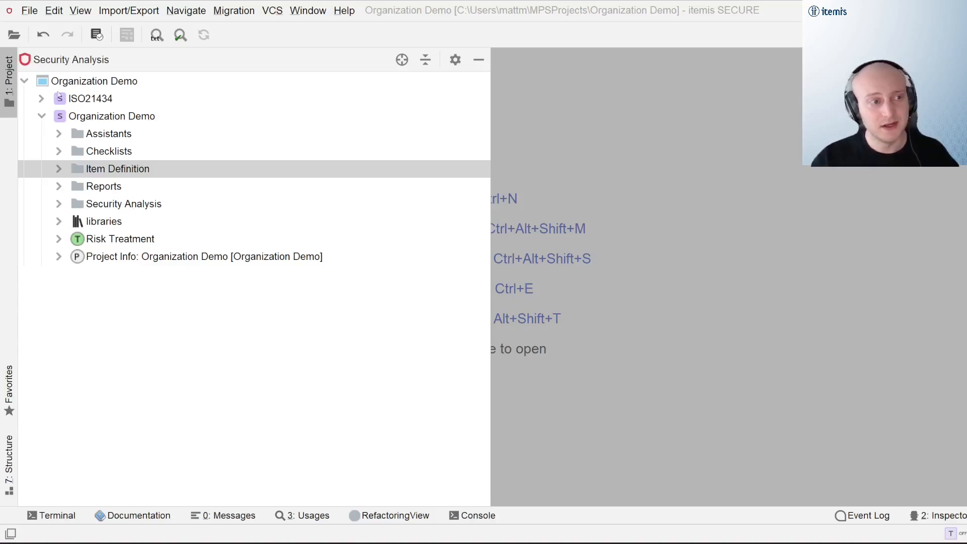
# Select the ISO21434 entry and expand the Item Definition folder in the project tree.
pyautogui.click(90, 99)
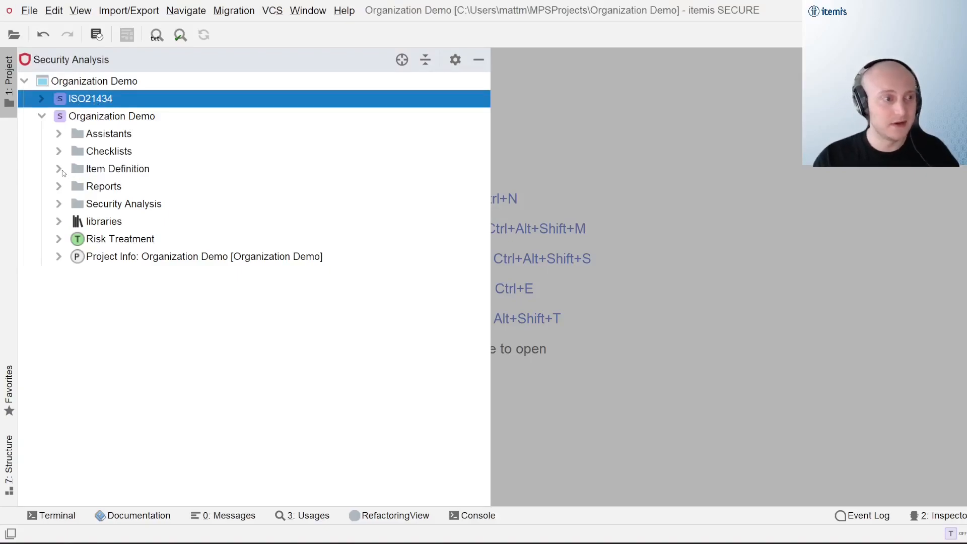
pyautogui.click(58, 168)
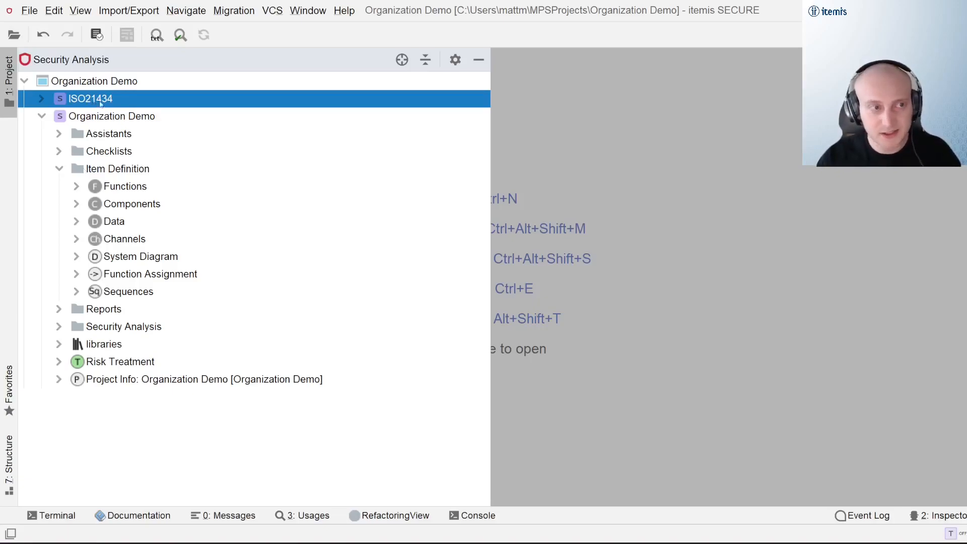
pyautogui.moveTo(178, 111)
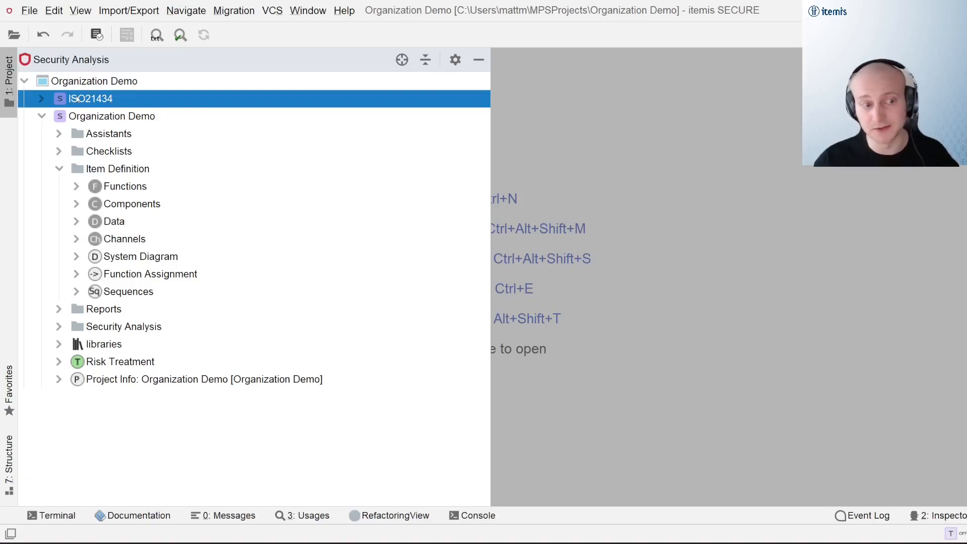
pyautogui.click(117, 168)
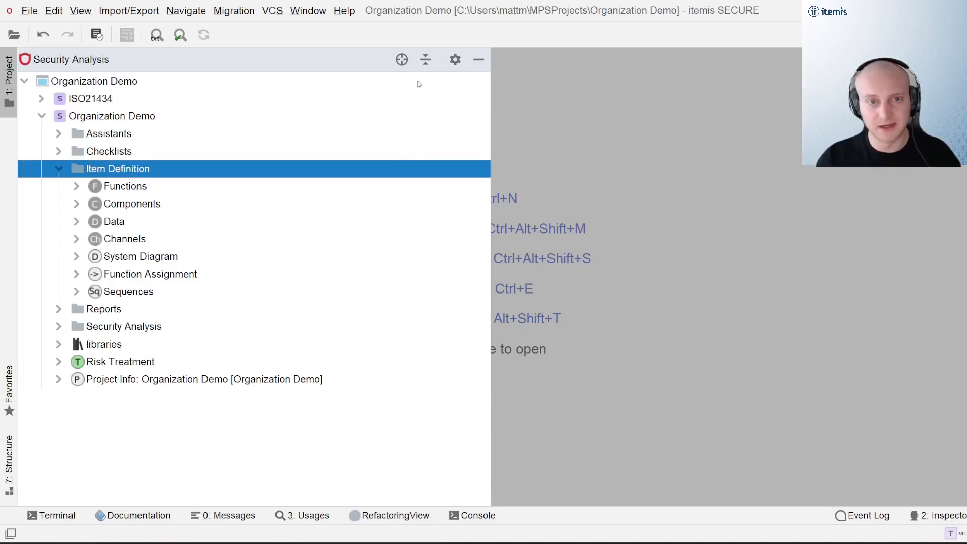
pyautogui.moveTo(223, 76)
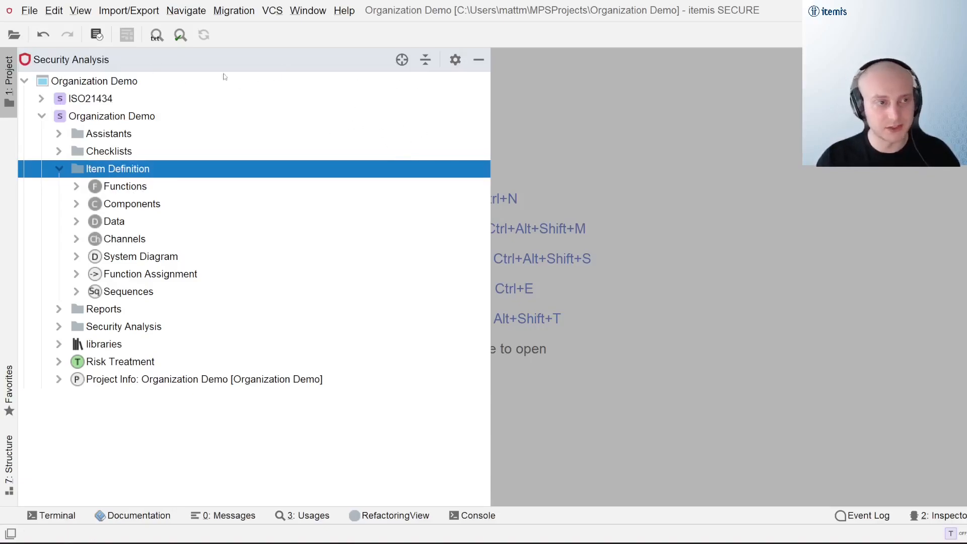
pyautogui.moveTo(114, 197)
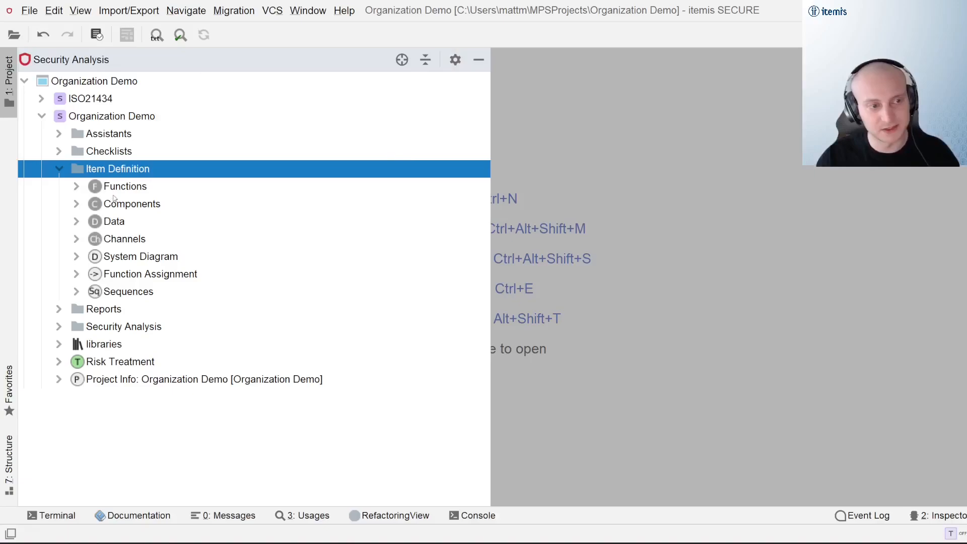
# Alternate between selecting all Item Definition chunks and only the Functions chunk.
pyautogui.click(126, 186)
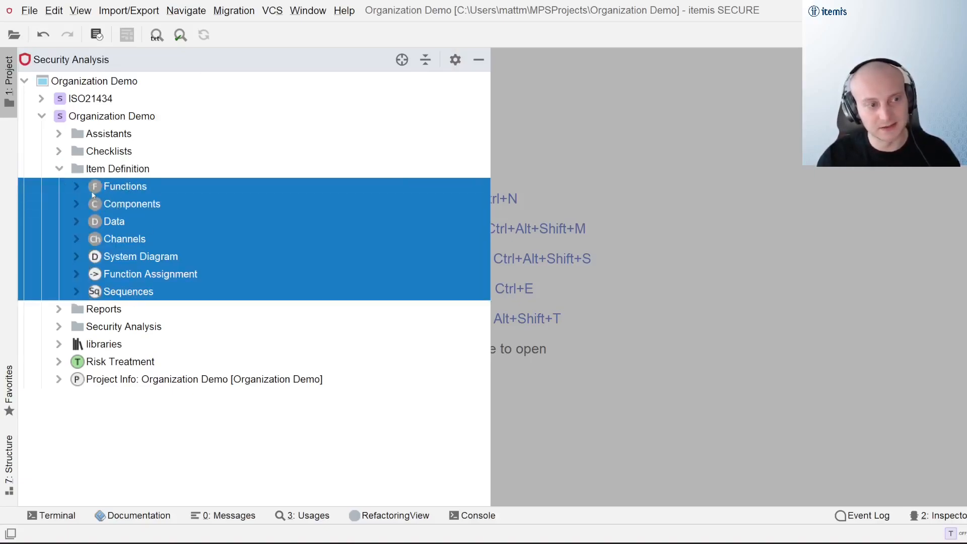
pyautogui.click(125, 186)
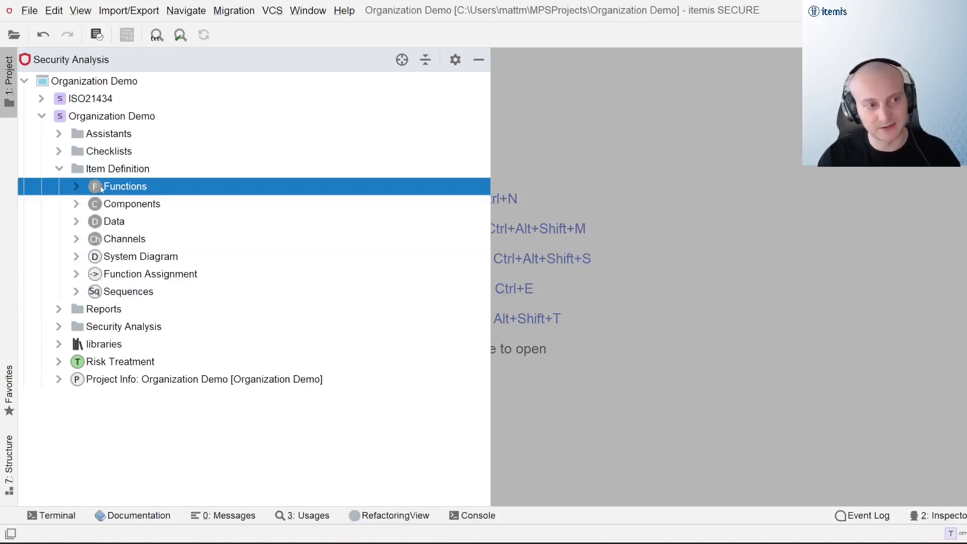
pyautogui.click(127, 291)
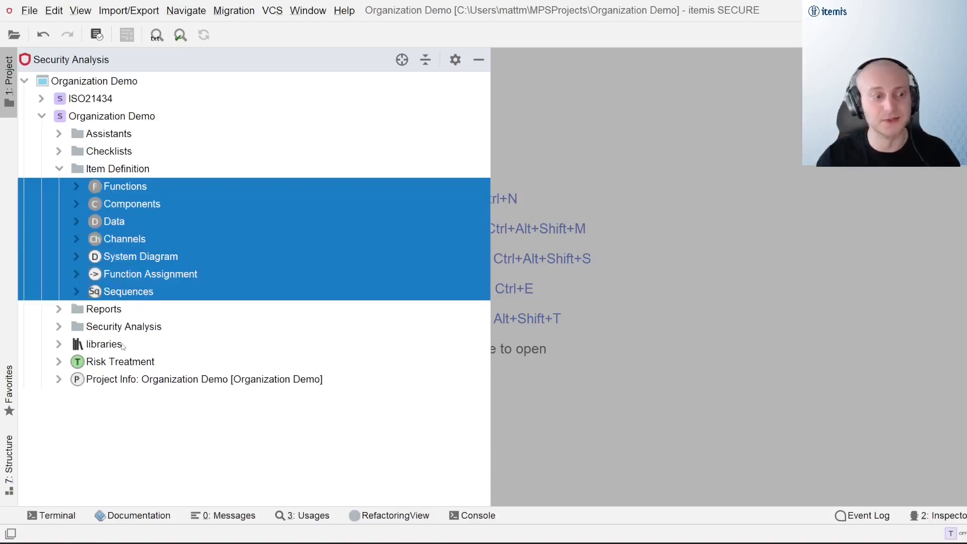
pyautogui.click(125, 187)
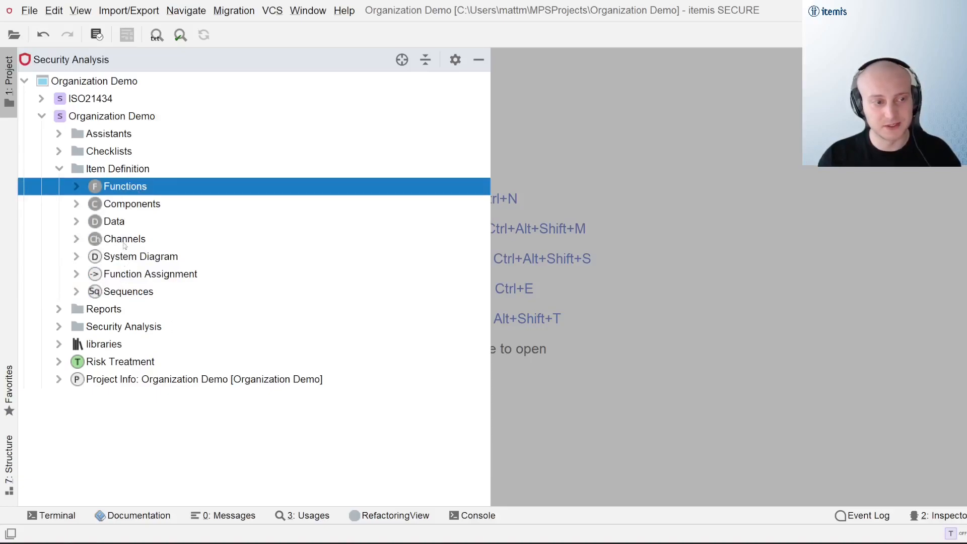
pyautogui.moveTo(228, 217)
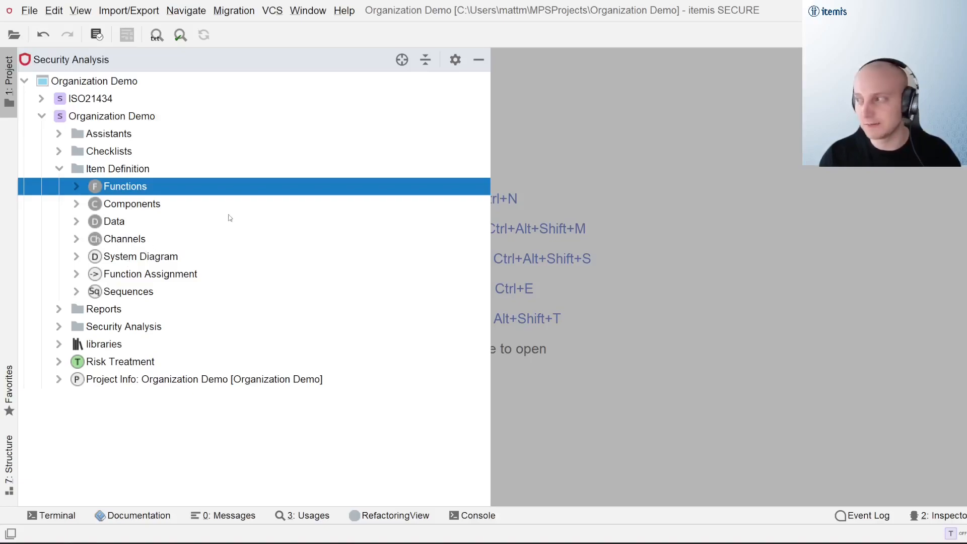
pyautogui.moveTo(221, 214)
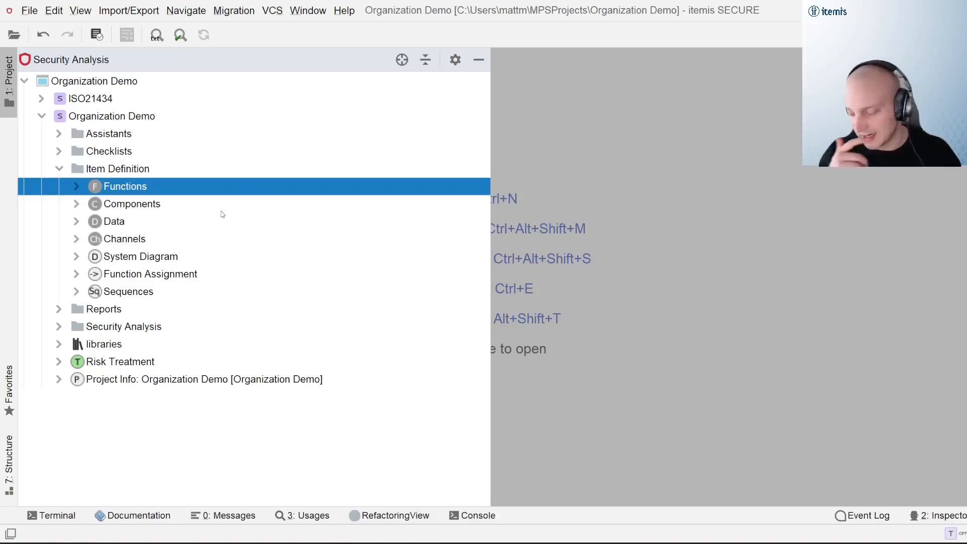
# Open the Components chunk and rename it 'Components - Onboard'.
pyautogui.doubleClick(131, 203)
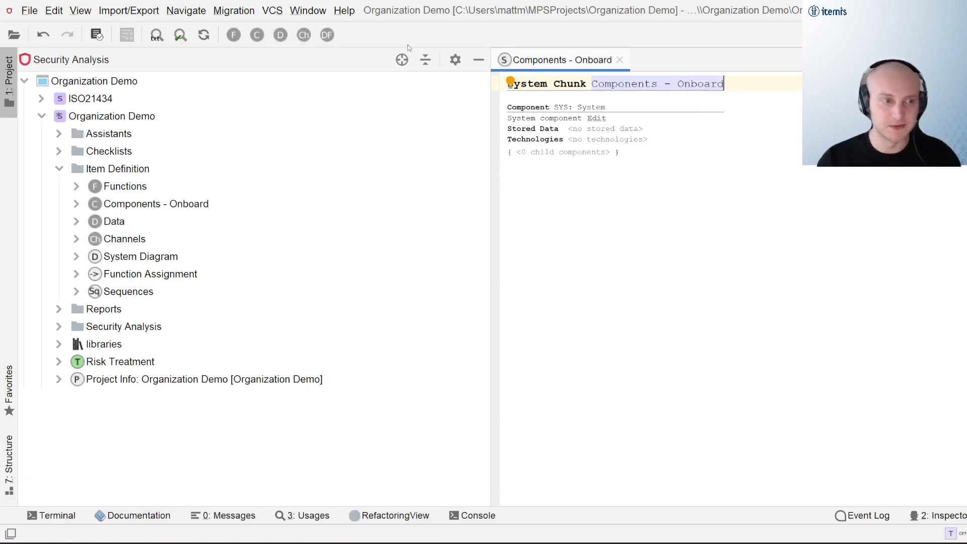
pyautogui.click(156, 203)
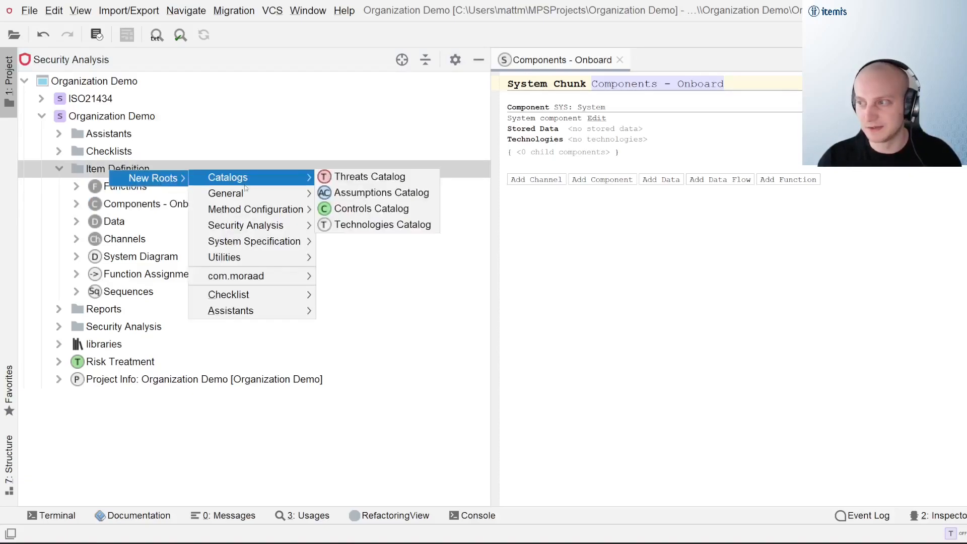
pyautogui.moveTo(252, 257)
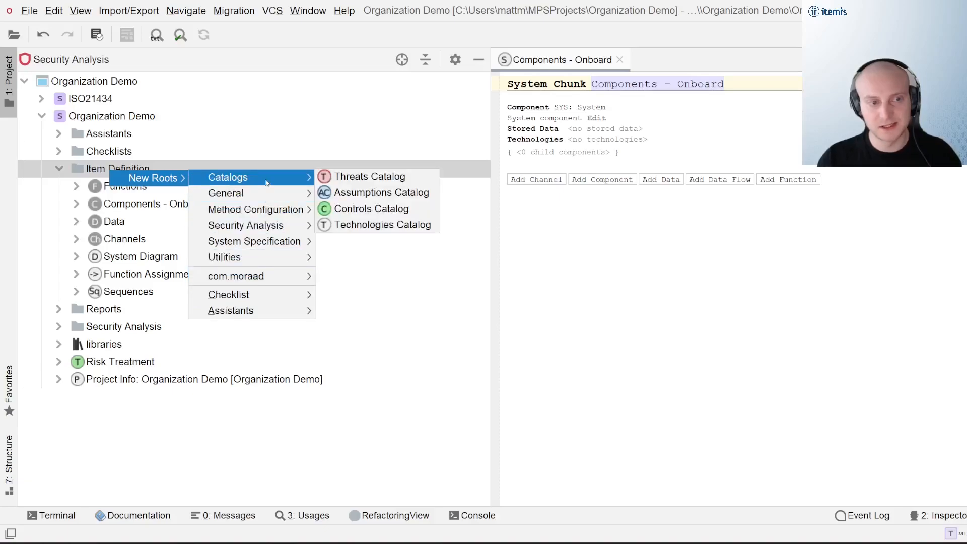
pyautogui.moveTo(253, 210)
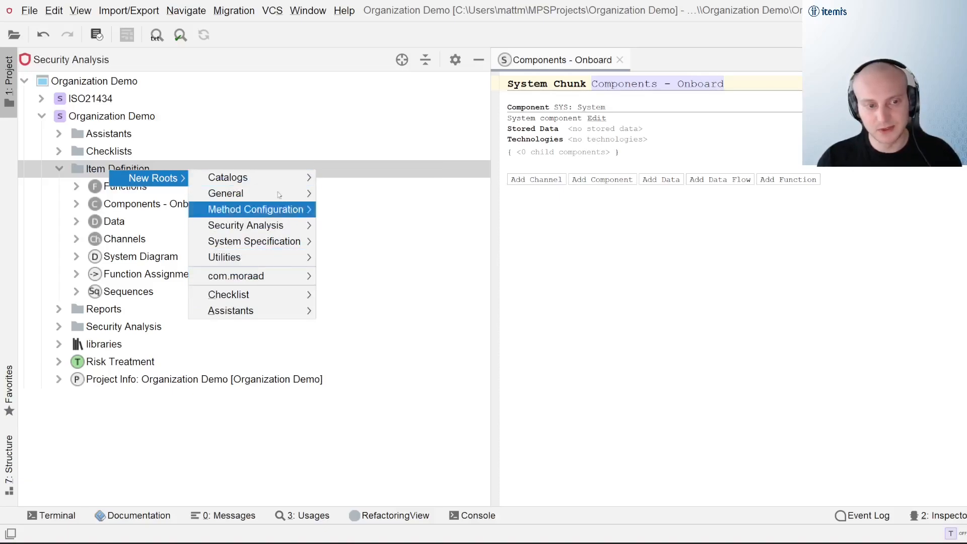
pyautogui.moveTo(235, 275)
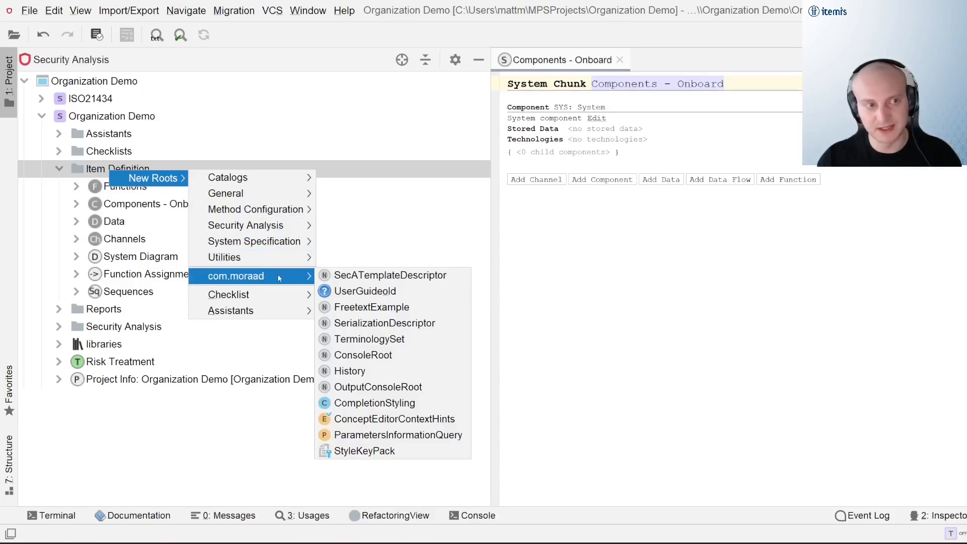
pyautogui.moveTo(384, 322)
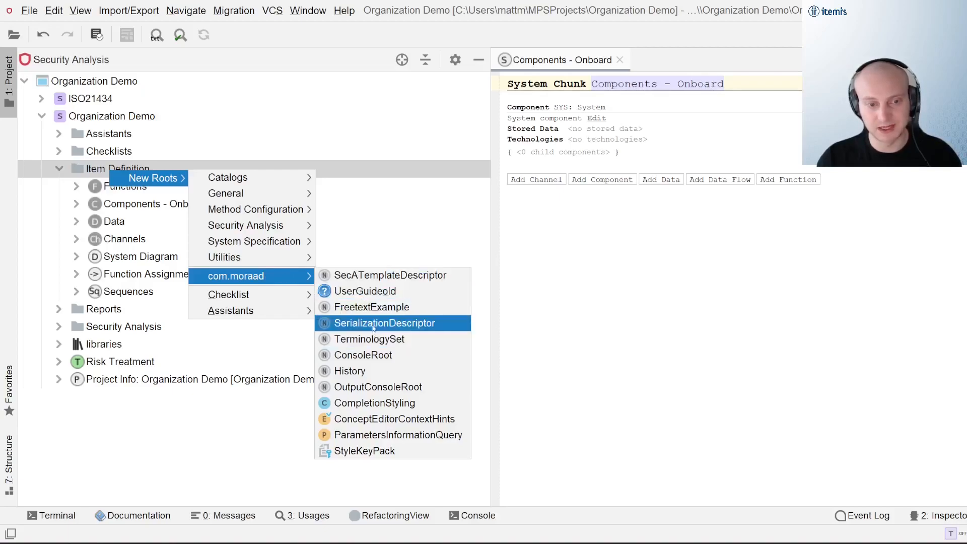
pyautogui.moveTo(369, 338)
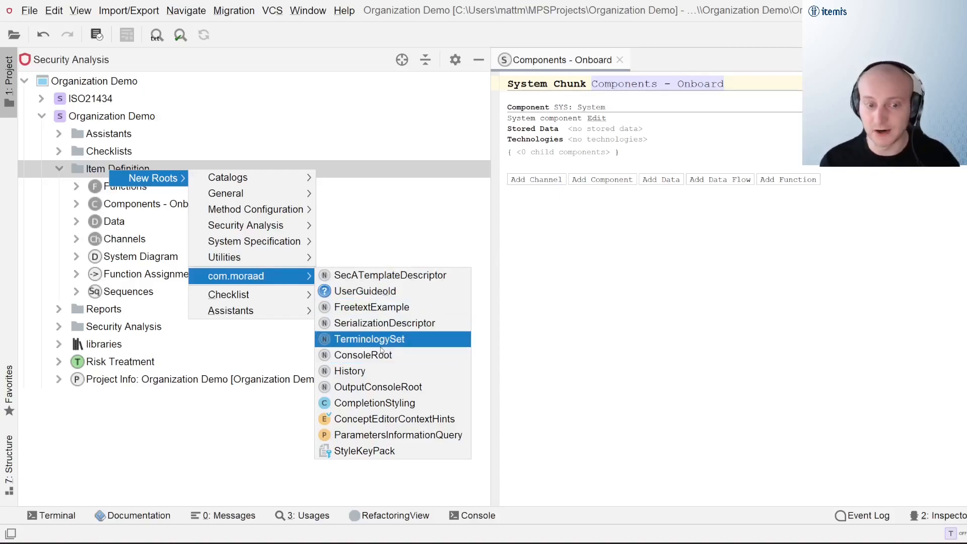
pyautogui.moveTo(383, 322)
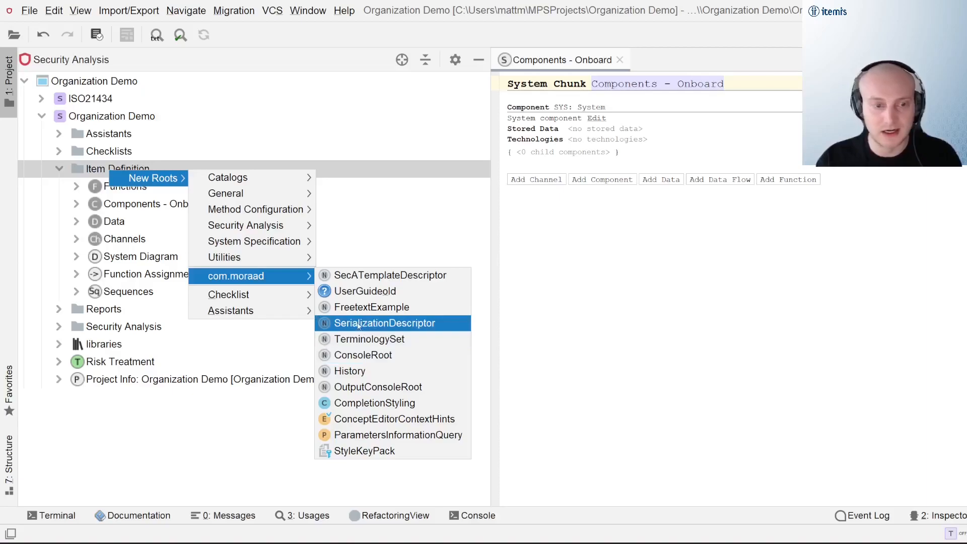
pyautogui.moveTo(287, 279)
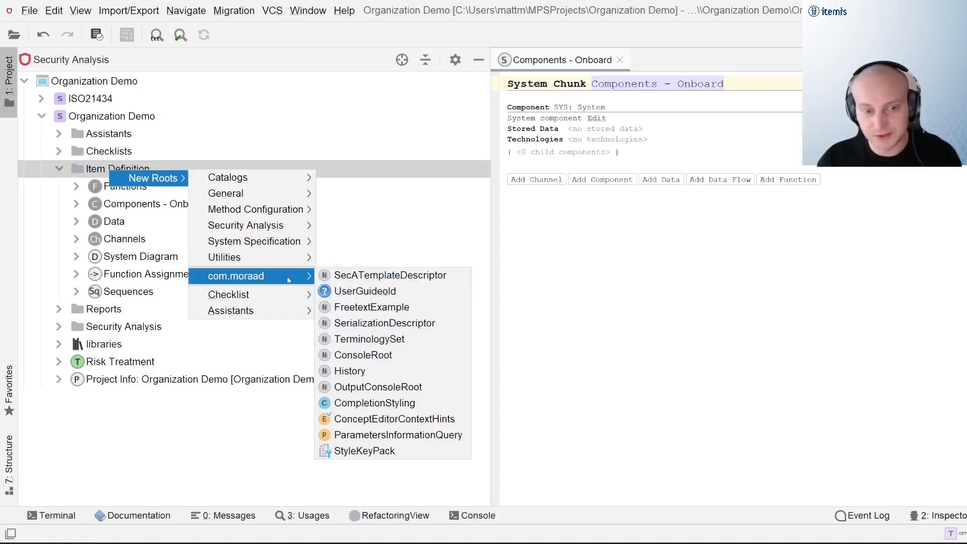
pyautogui.moveTo(384, 323)
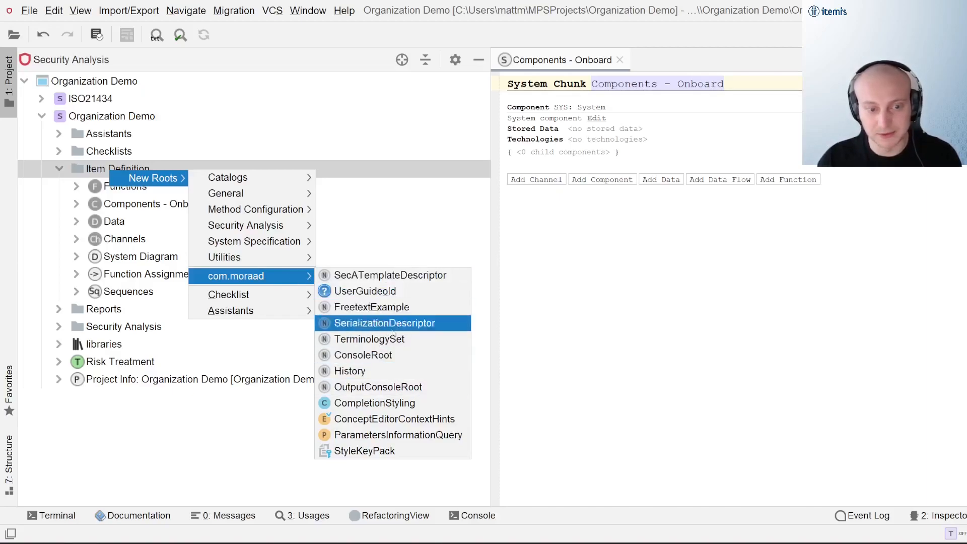
pyautogui.moveTo(253, 241)
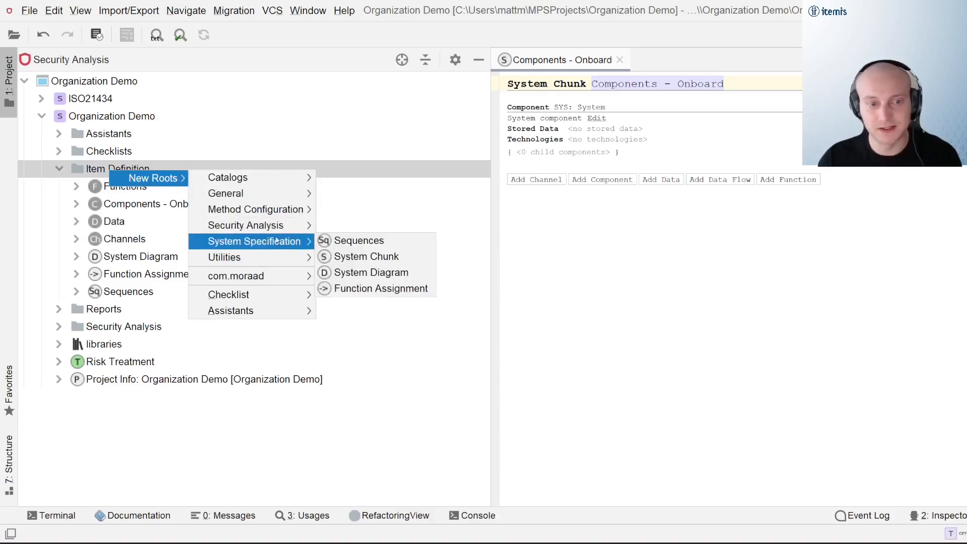
pyautogui.moveTo(359, 240)
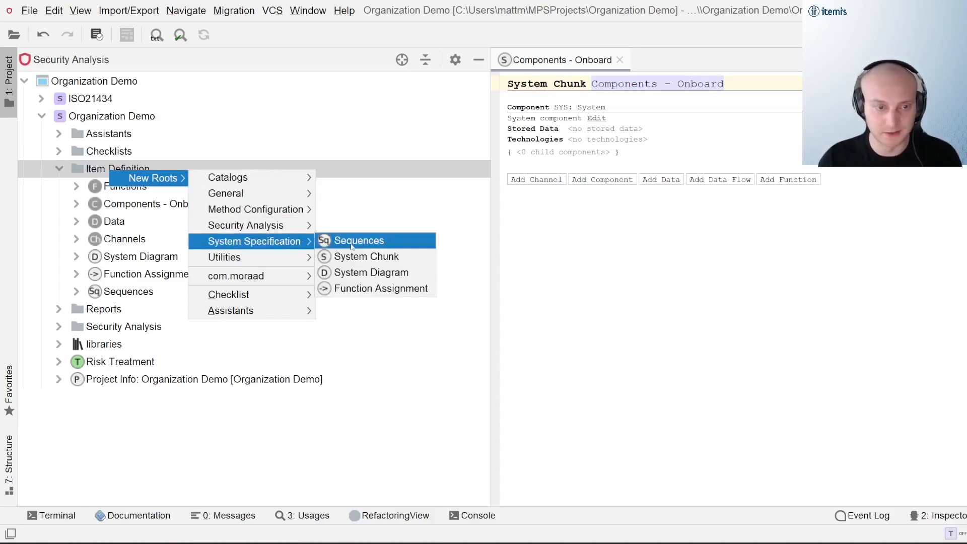
pyautogui.moveTo(366, 256)
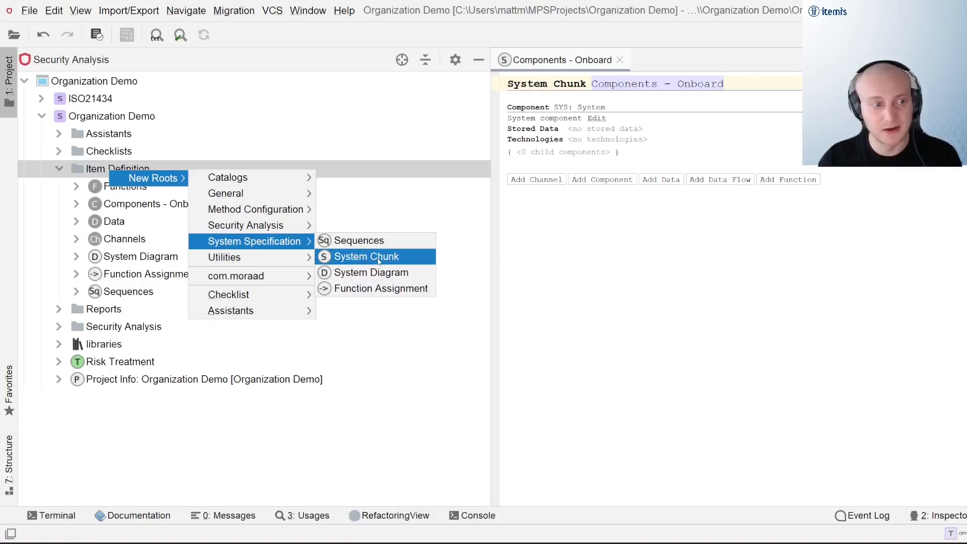
# Create a new System Chunk under Item Definition and add a first Component, Cmp.1 NewComponent1.
pyautogui.click(366, 255)
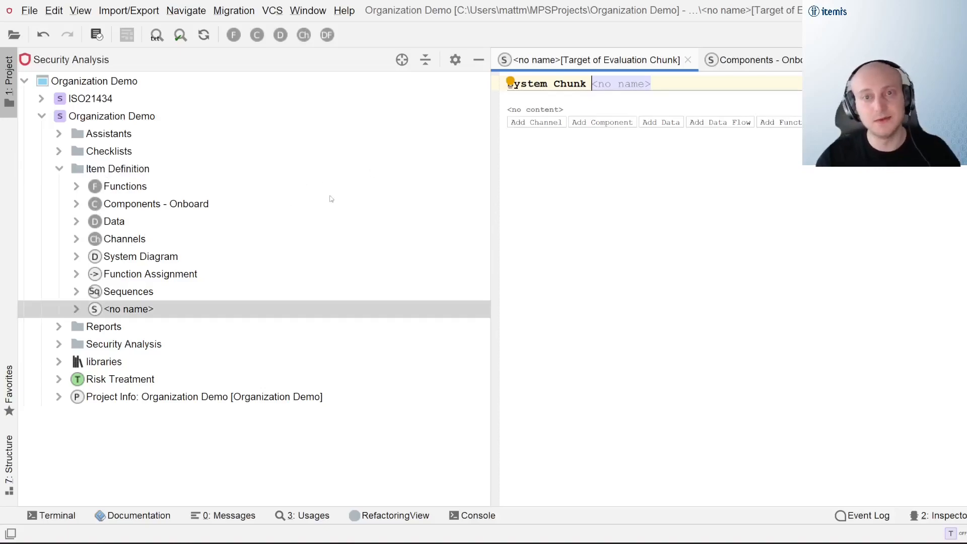
pyautogui.moveTo(187, 148)
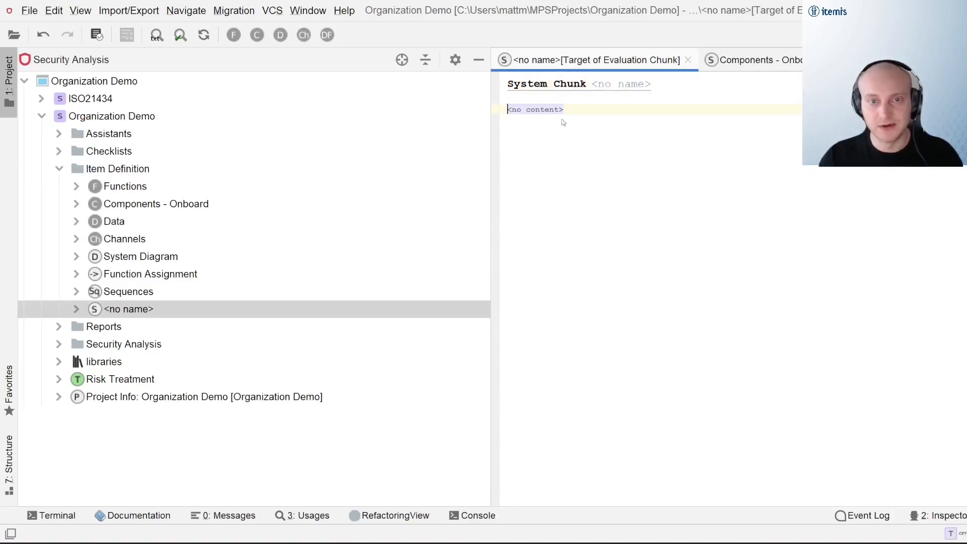
pyautogui.click(534, 109)
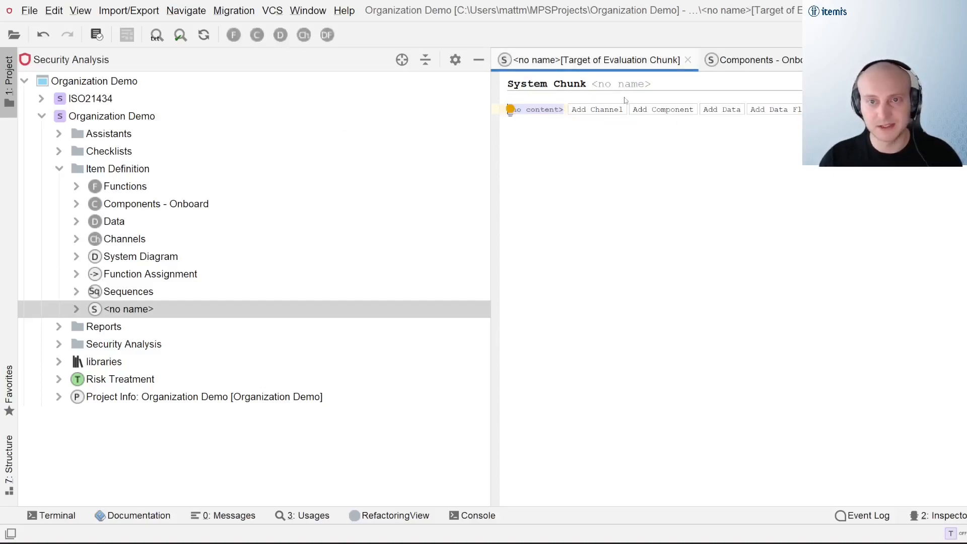
pyautogui.click(534, 109)
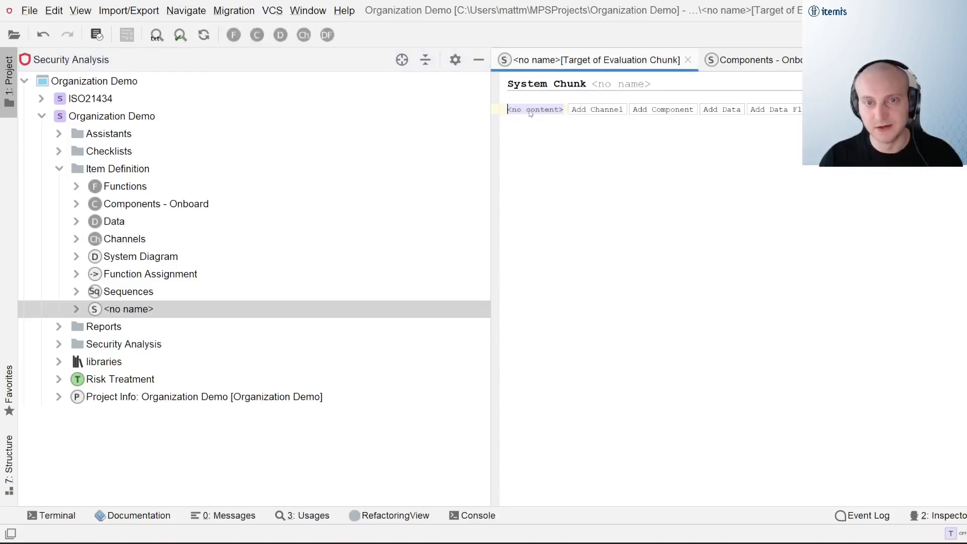
pyautogui.click(535, 108)
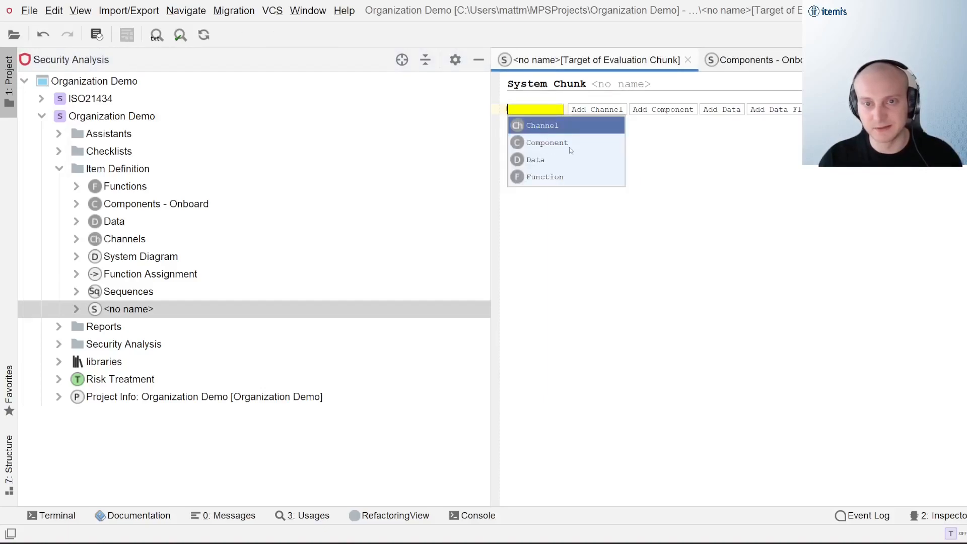
pyautogui.click(546, 142)
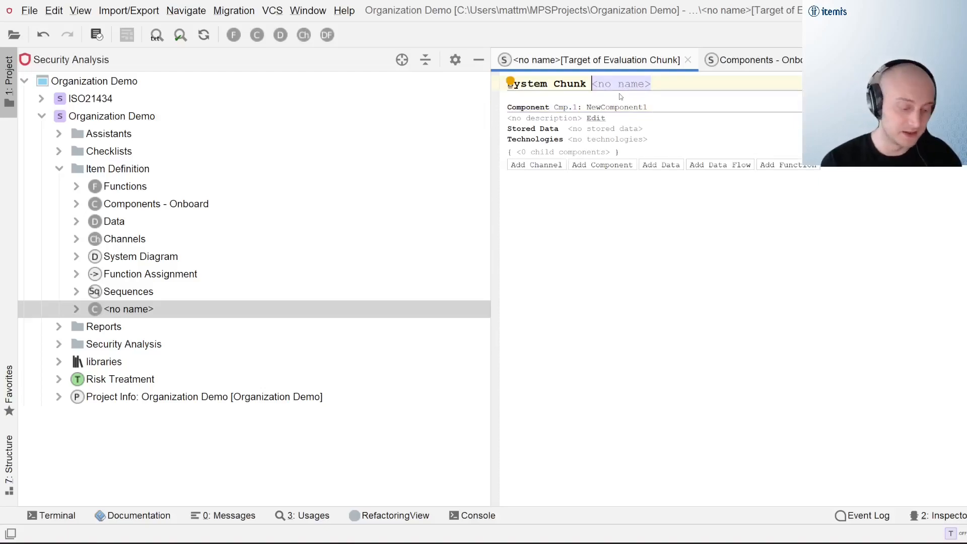
# Name the new chunk 'Components - Offboard' and go to the System Diagram.
pyautogui.write('com')
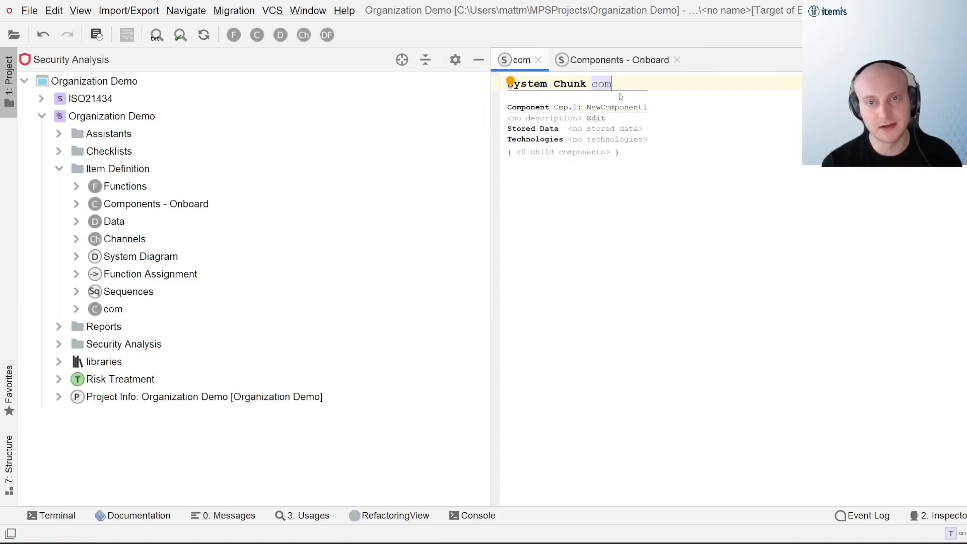
pyautogui.write('Components -')
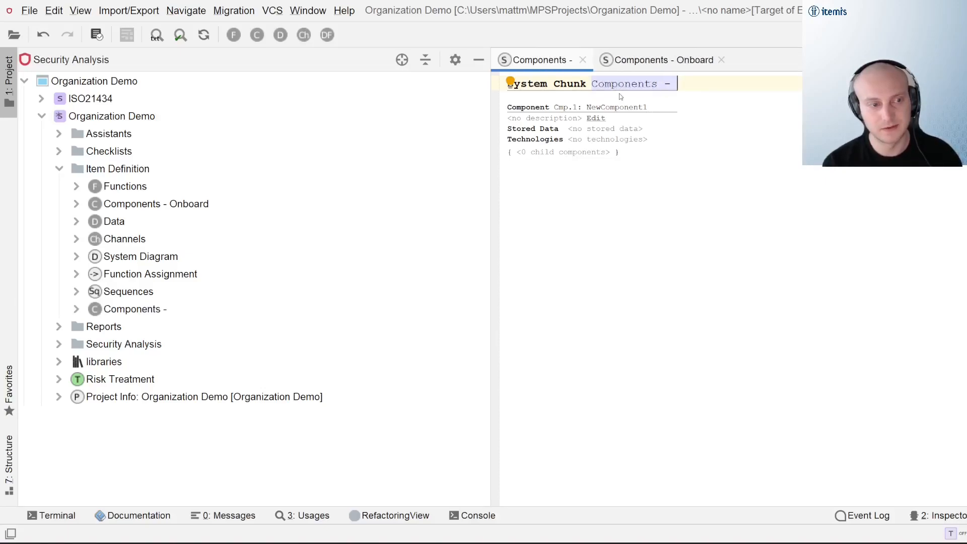
pyautogui.write('Offboard')
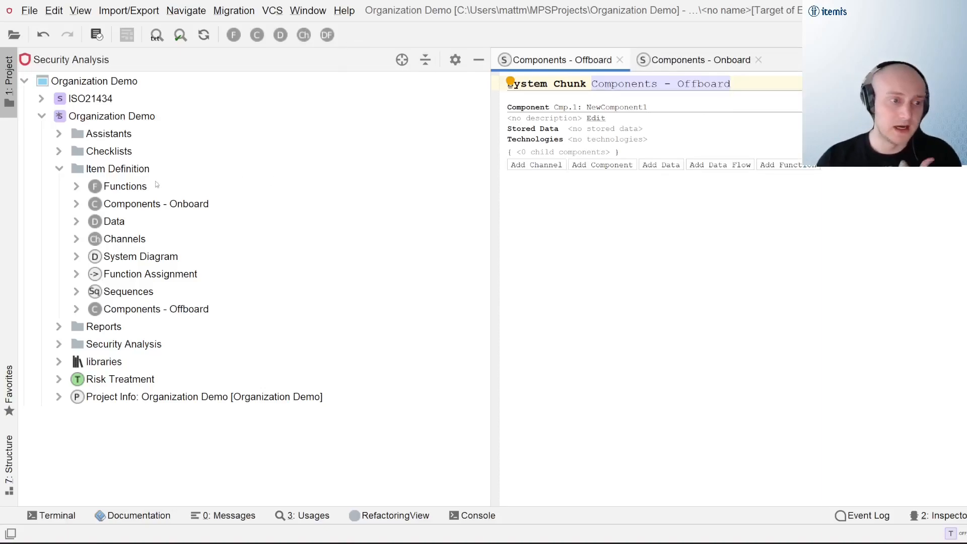
pyautogui.moveTo(174, 208)
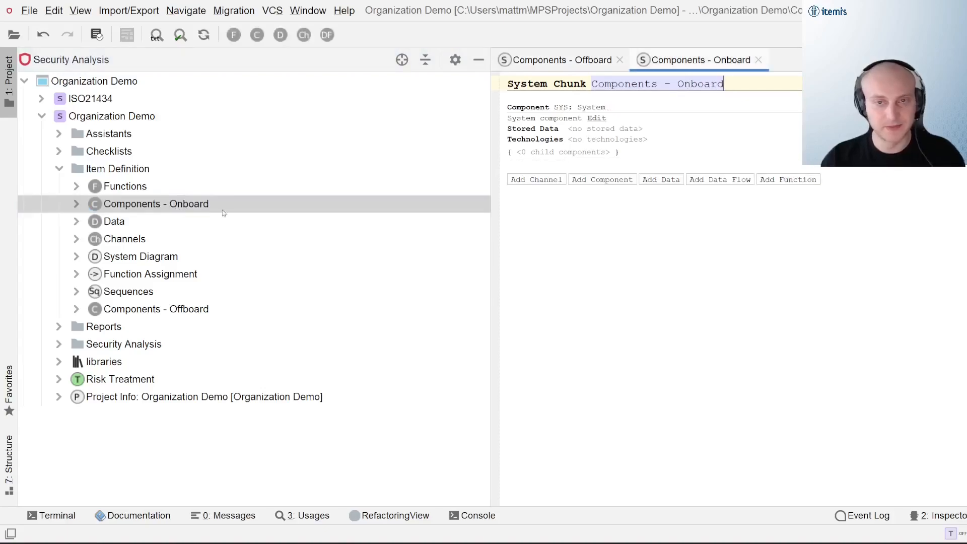
pyautogui.click(140, 255)
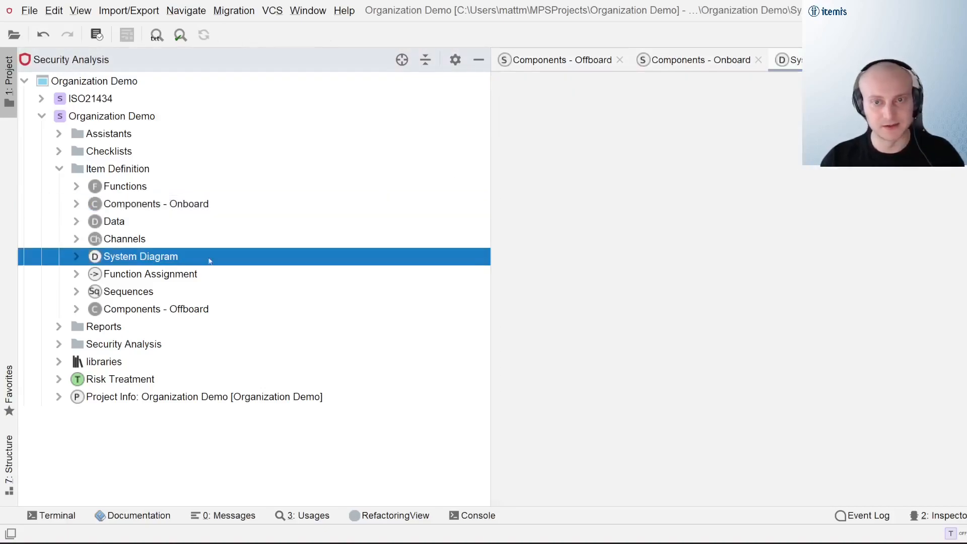
# Add a second component, Cmp.2 NewComponent2, to Components - Onboard and show the System Diagram.
pyautogui.doubleClick(141, 256)
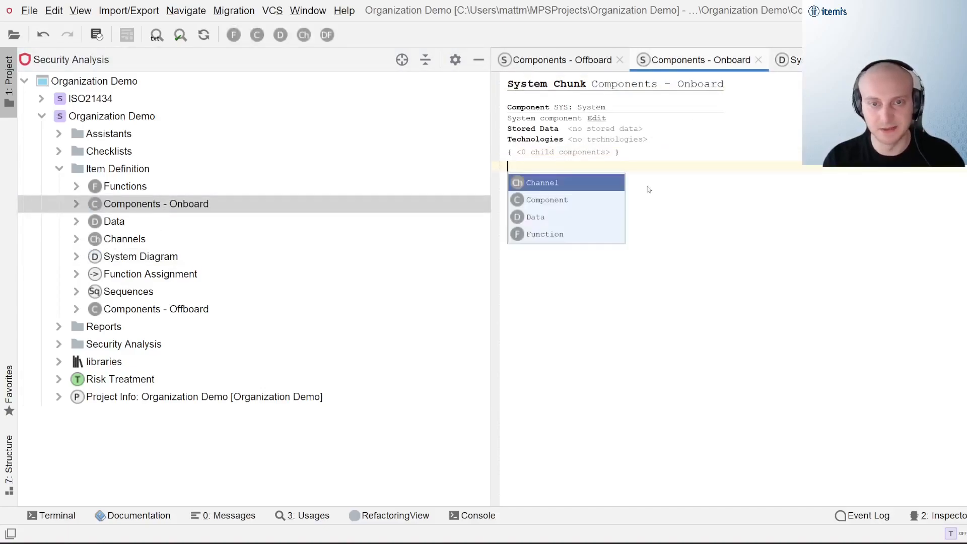
pyautogui.click(546, 200)
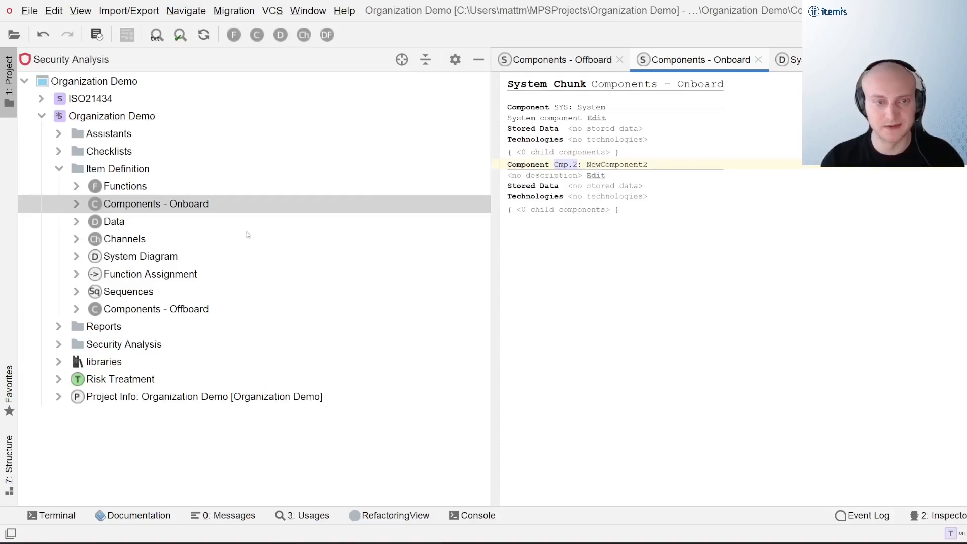
pyautogui.click(140, 256)
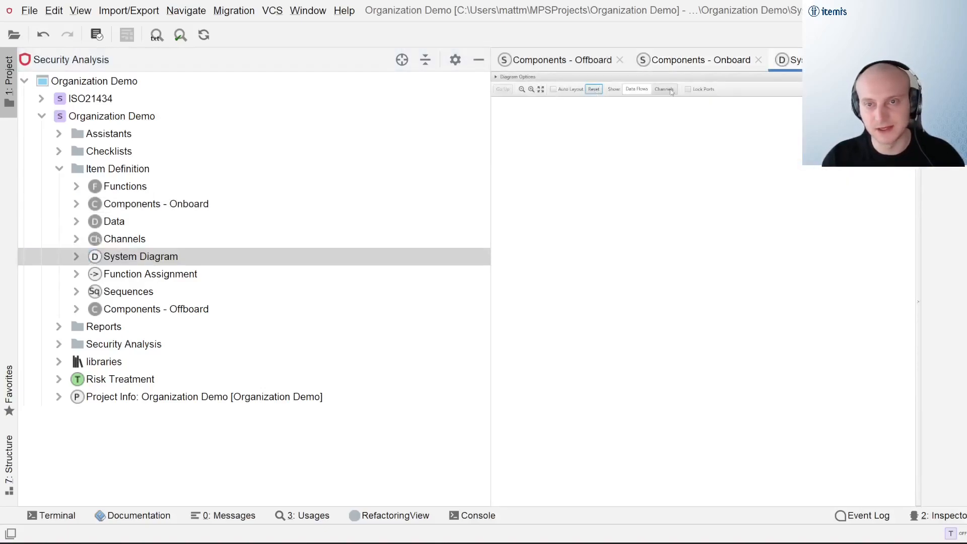
# Set the diagram's Root Component to Cmp.1 NewComponent1 and return to Components - Offboard.
pyautogui.click(516, 75)
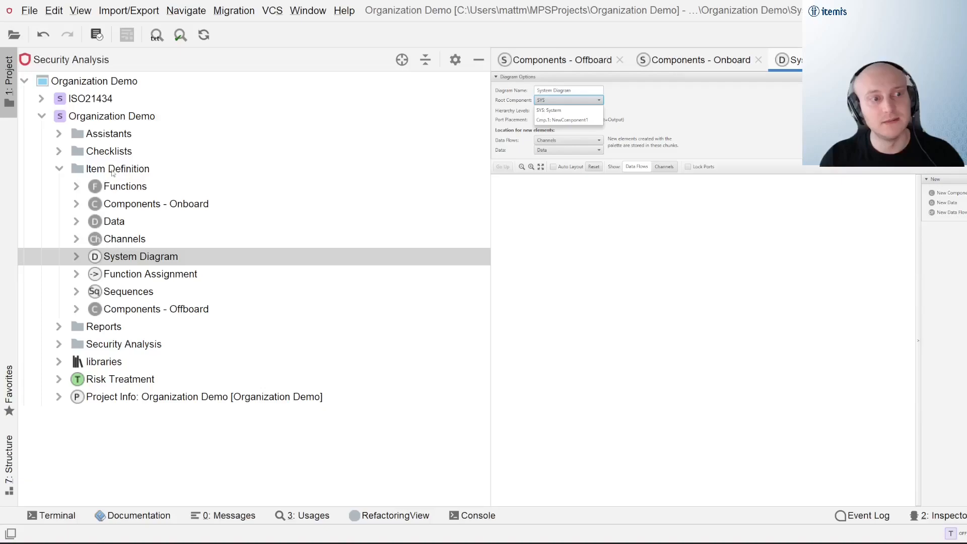
pyautogui.moveTo(117, 172)
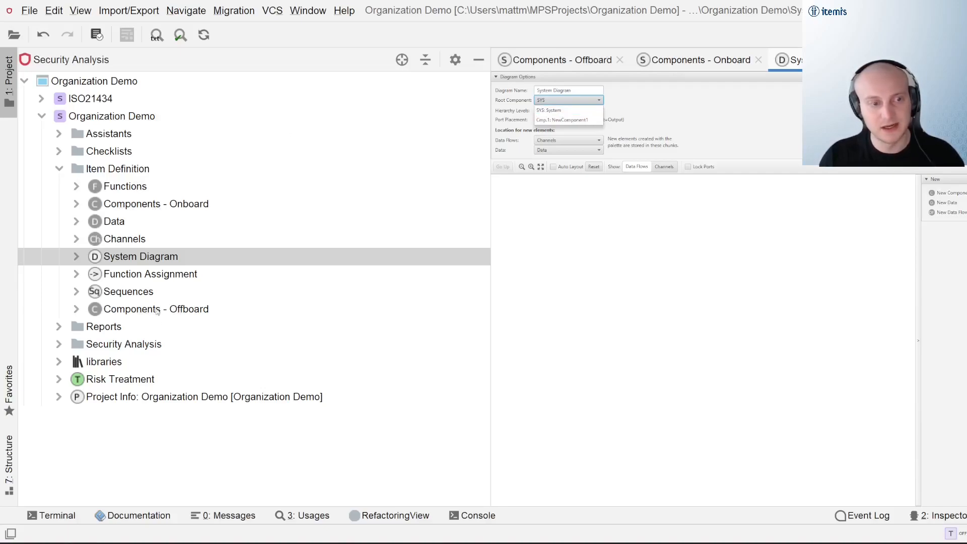
pyautogui.click(565, 119)
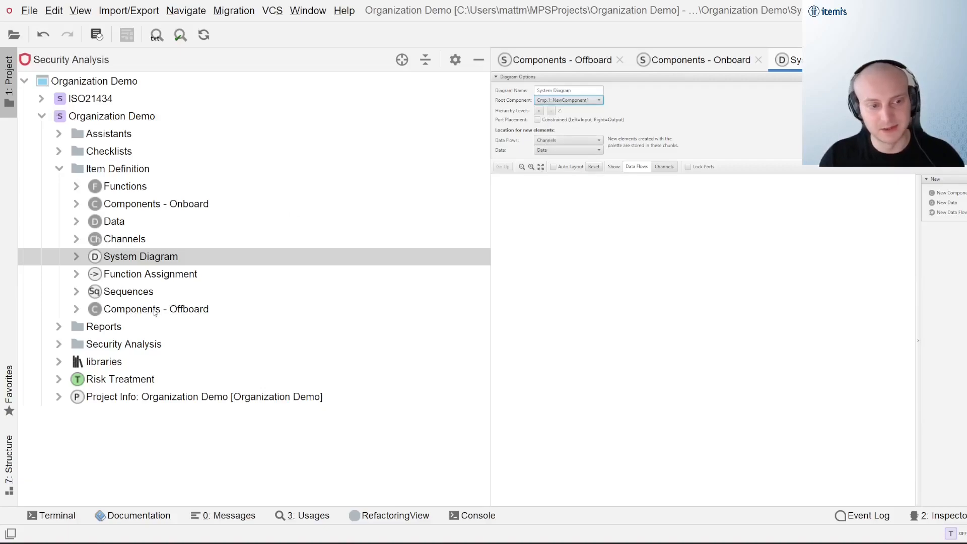
pyautogui.click(156, 308)
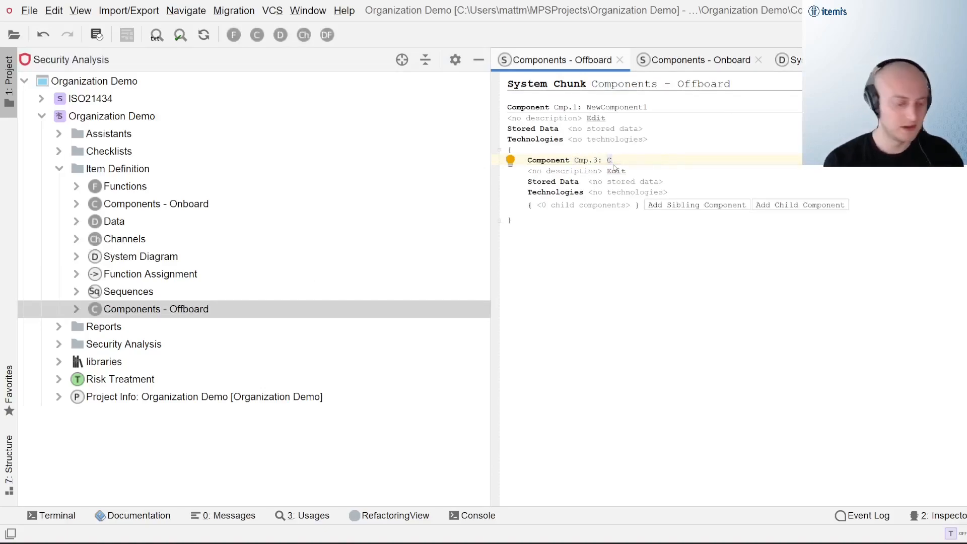
# Name the new child 'Child of offboard' and switch to Components - Onboard.
pyautogui.write('Child of offboar')
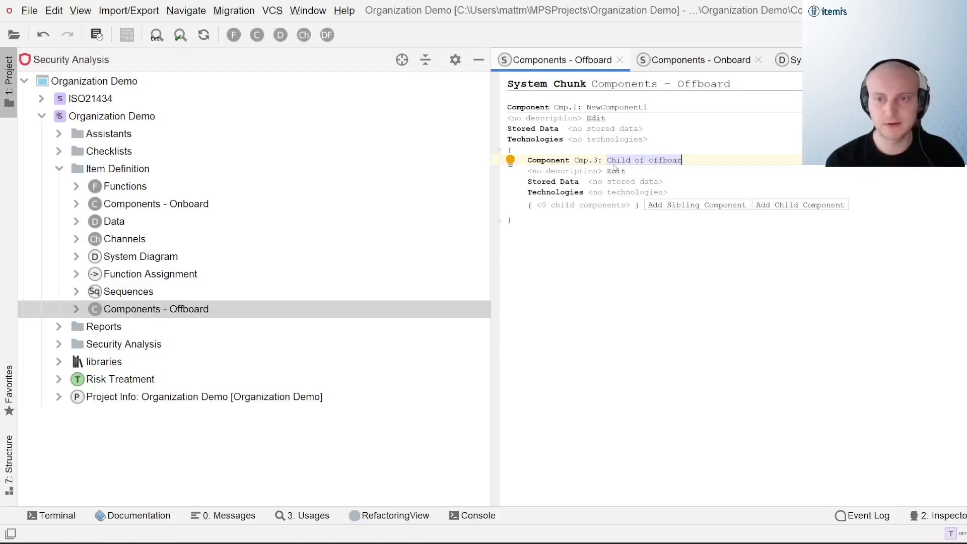
pyautogui.click(693, 60)
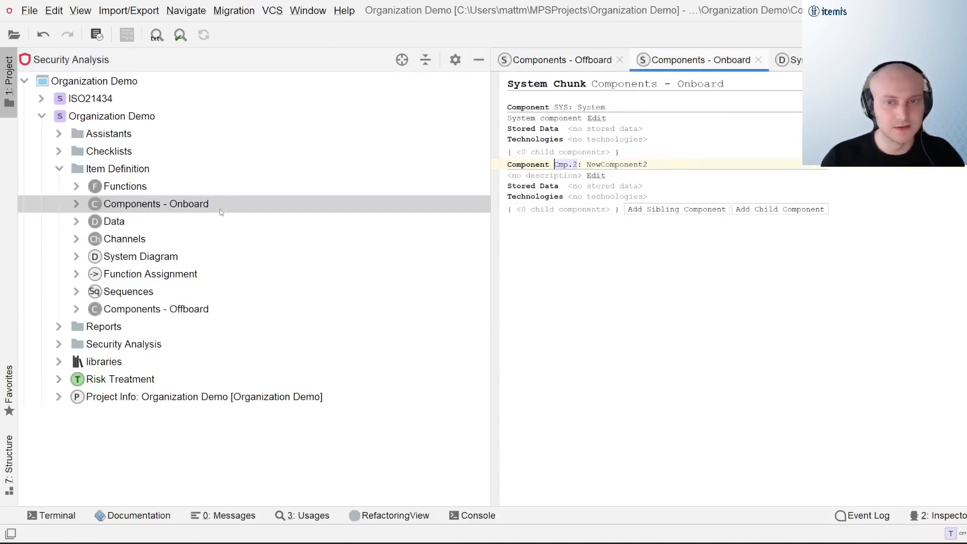
pyautogui.click(614, 185)
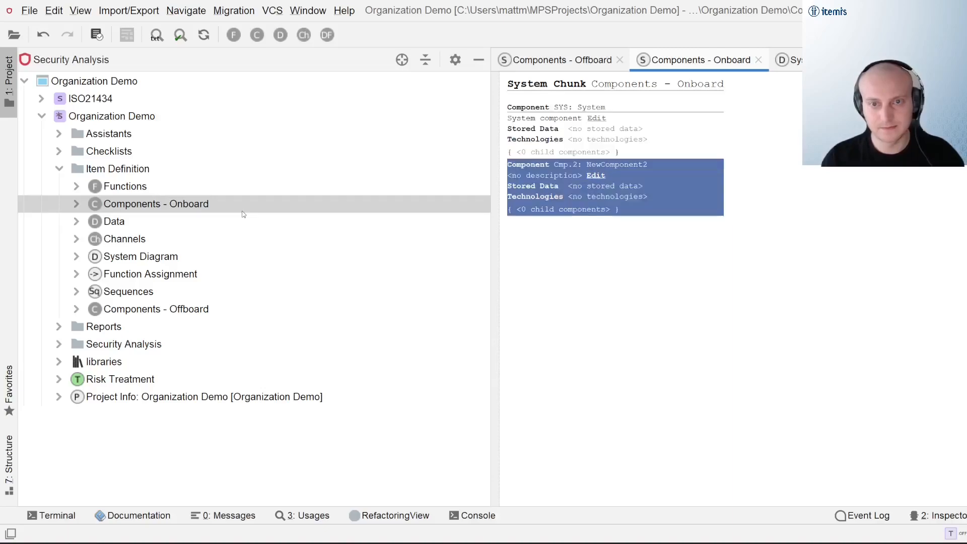
# Add child Cmp.4 'Child of onboard' under System and show it in the System Diagram.
pyautogui.click(562, 152)
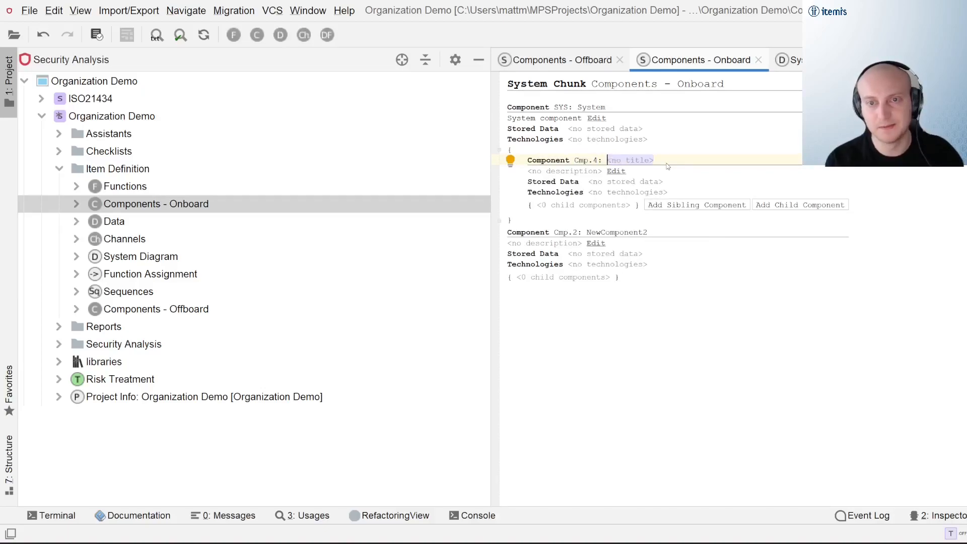
pyautogui.write('Child of onboar')
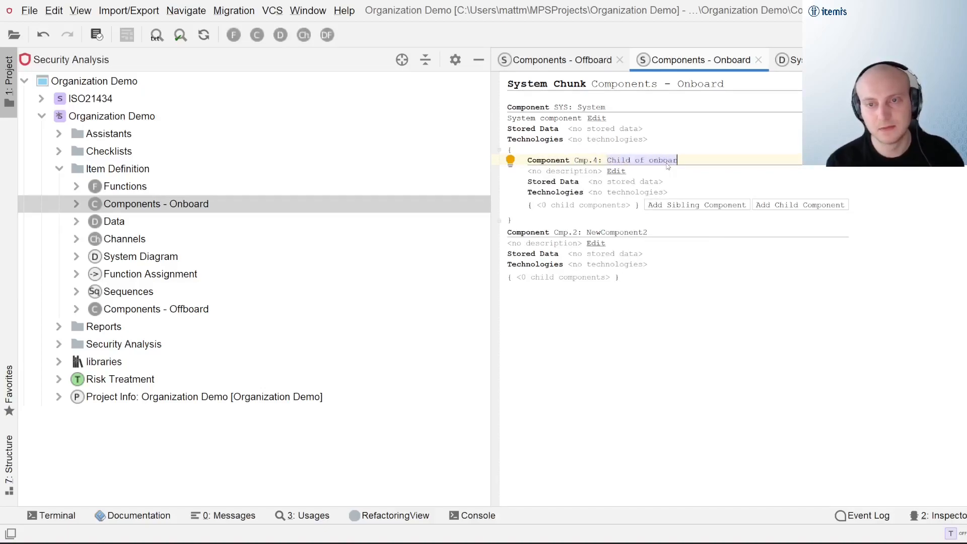
pyautogui.click(790, 59)
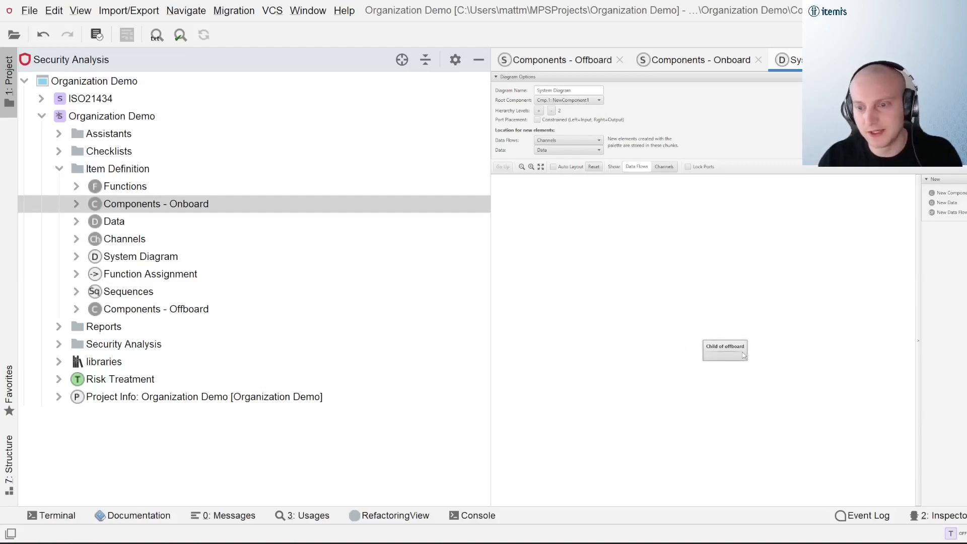
# Switch the diagram's Root Component back to SYS: System.
pyautogui.click(597, 99)
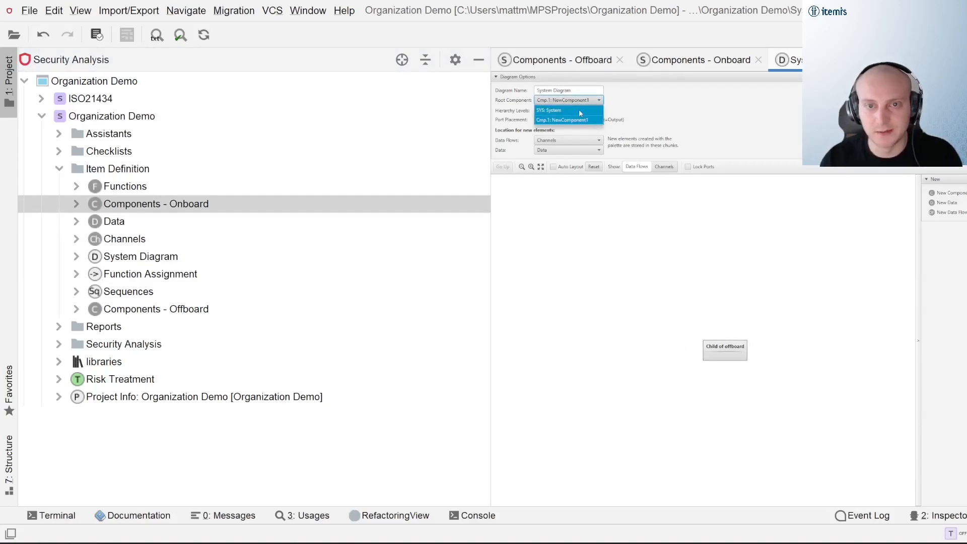
pyautogui.click(548, 110)
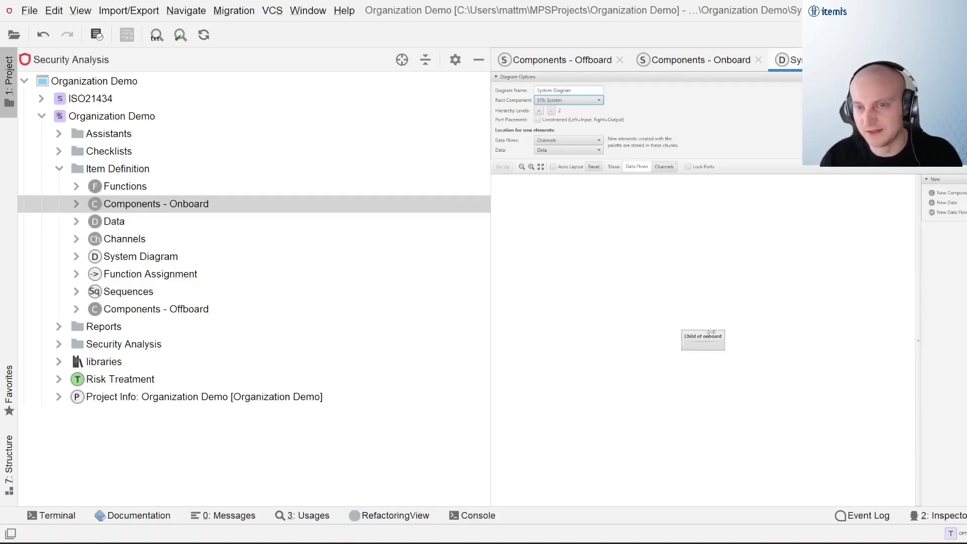
pyautogui.click(597, 100)
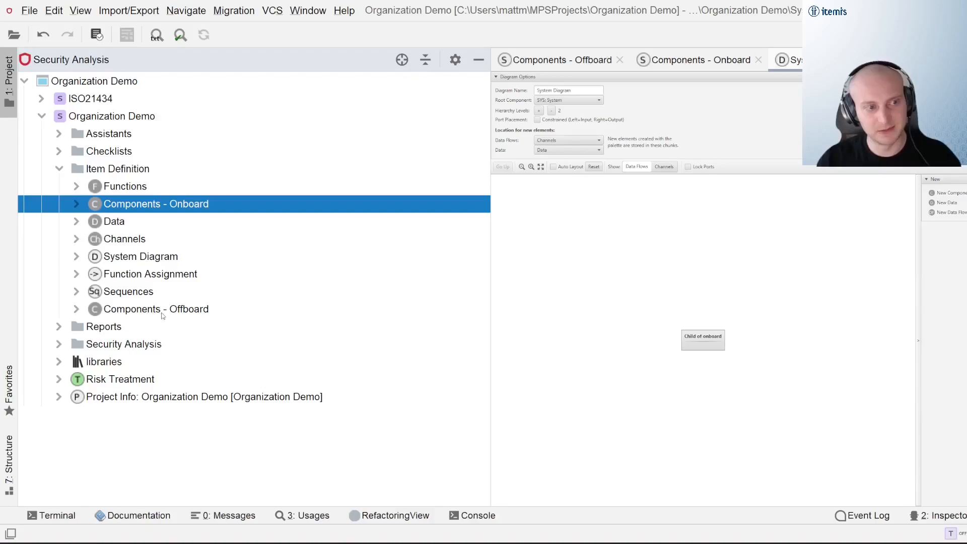
# Select the component chunks in the tree and open the Asset Identification assistant.
pyautogui.click(156, 308)
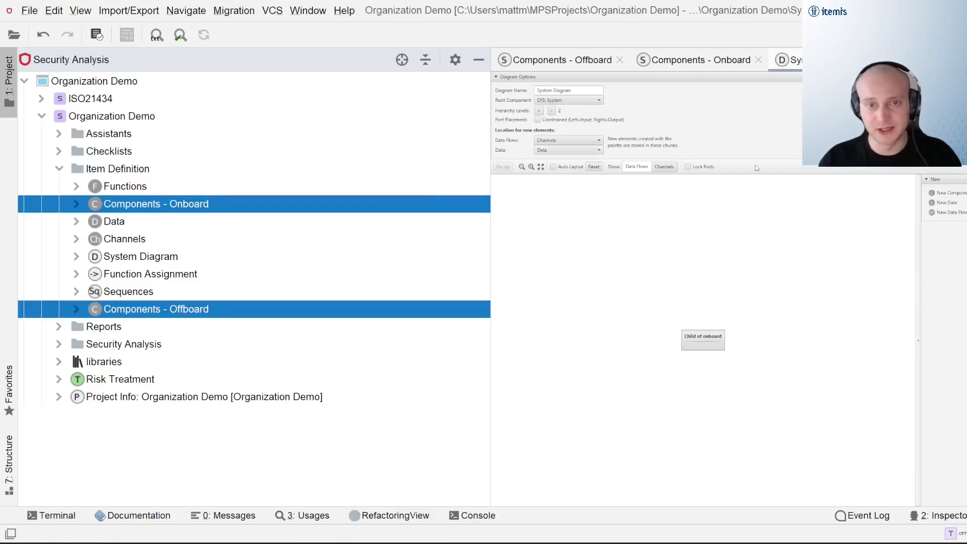
pyautogui.click(156, 203)
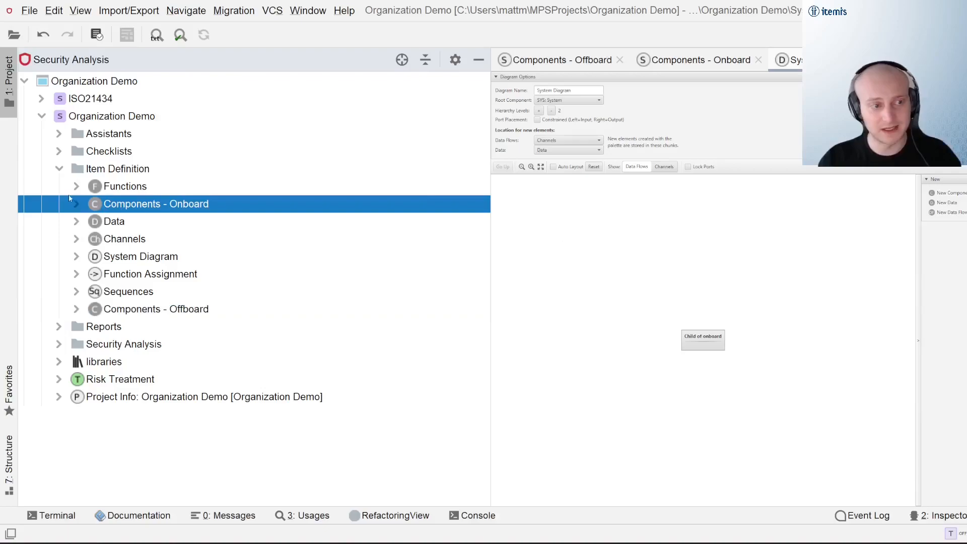
pyautogui.click(60, 133)
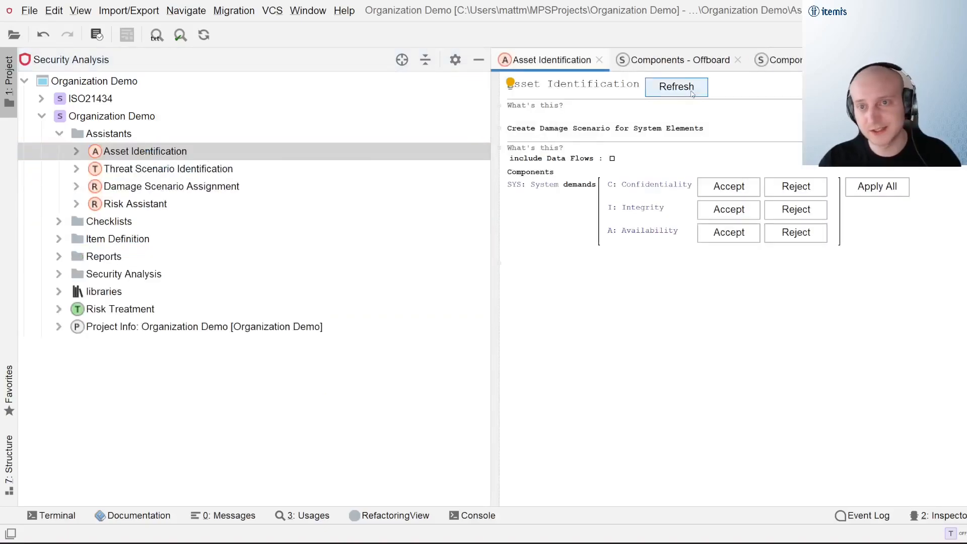
# Refresh Asset Identification for all components, expand the folders and open Damage Scenarios.
pyautogui.click(675, 87)
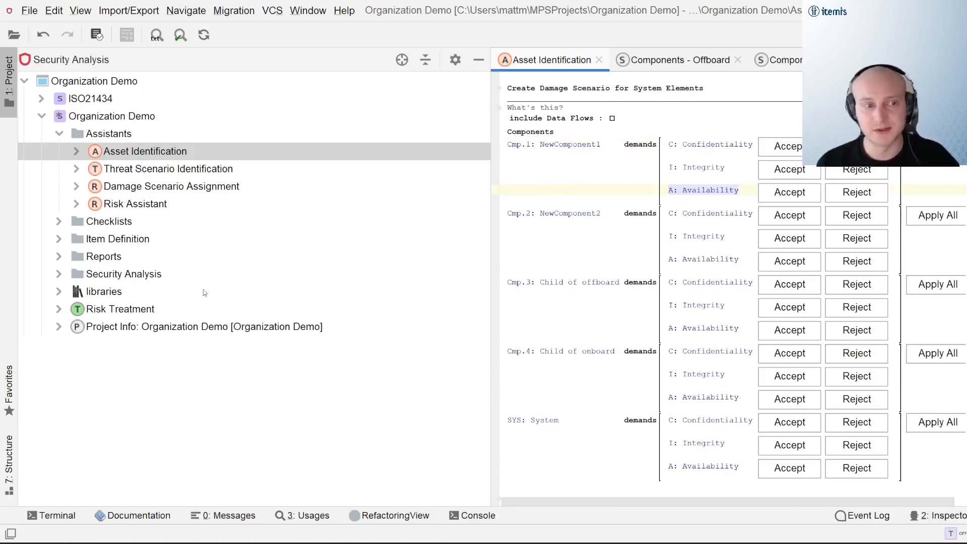
pyautogui.click(110, 220)
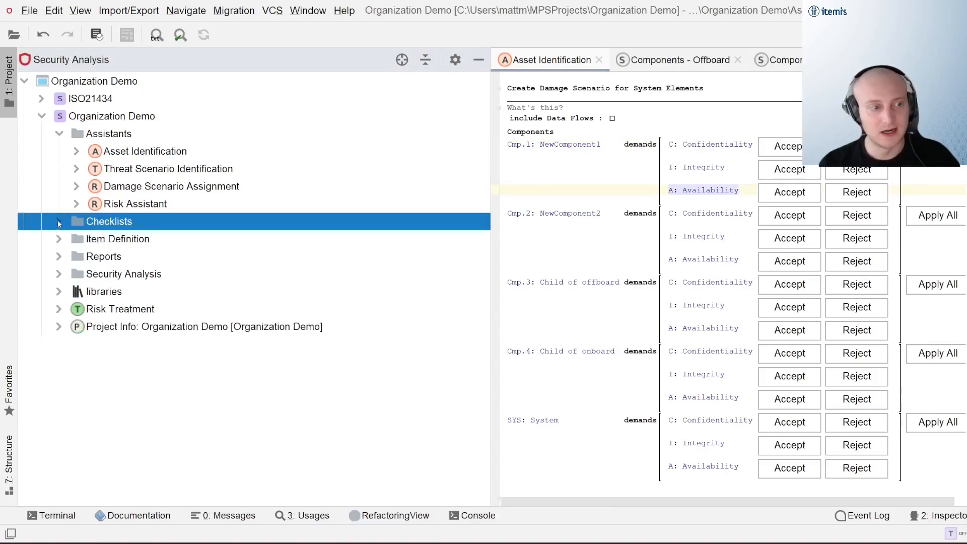
pyautogui.click(58, 239)
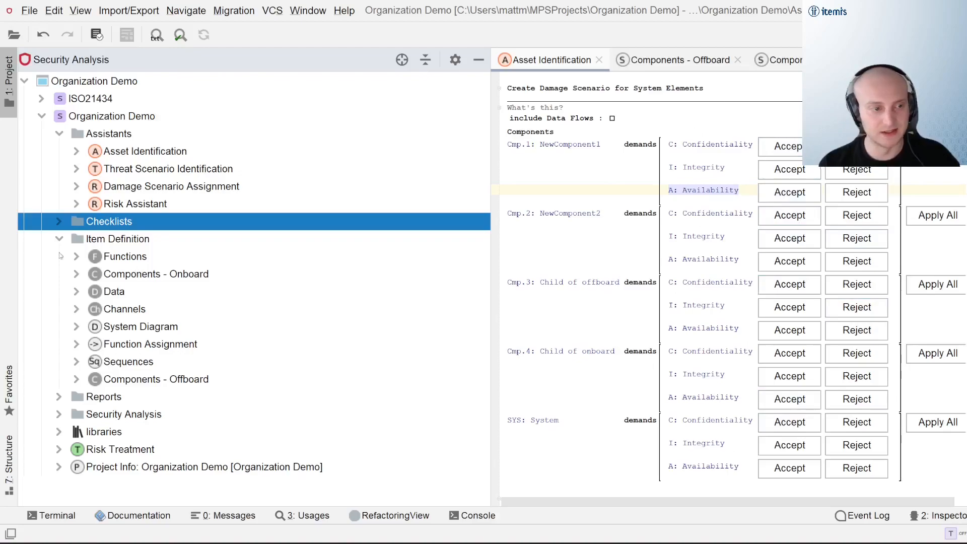
pyautogui.click(123, 414)
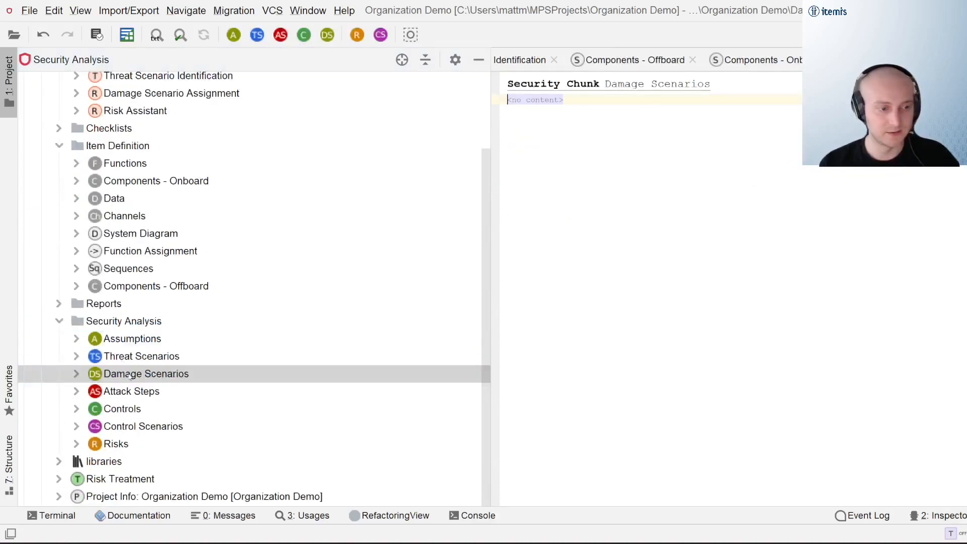
# Add damage scenario DS.1 concerning Availability and list the system elements it can concern.
pyautogui.click(534, 99)
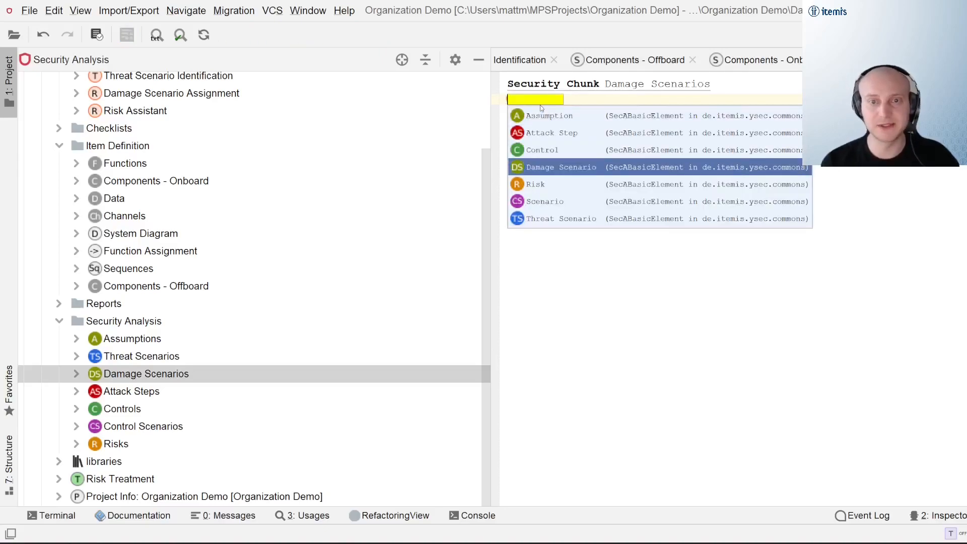
pyautogui.click(560, 166)
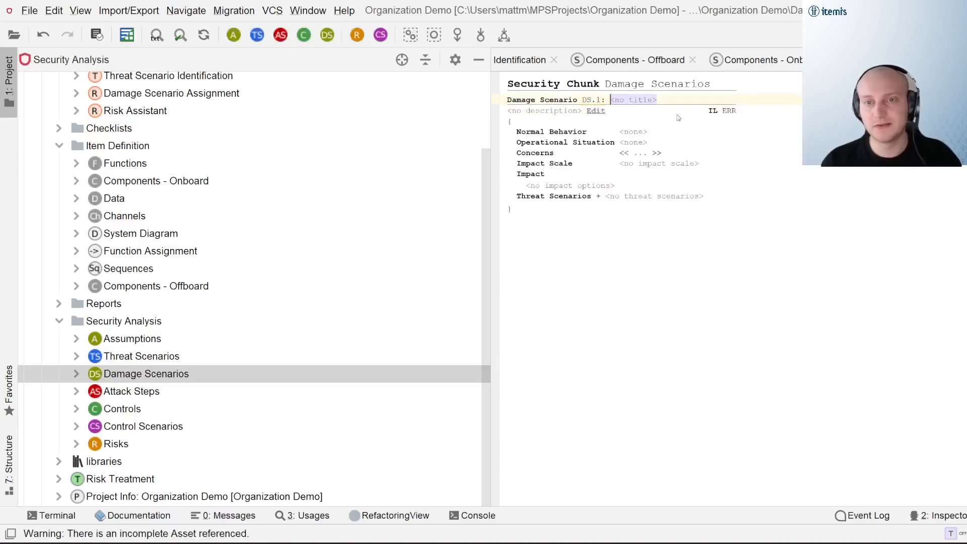
pyautogui.click(639, 152)
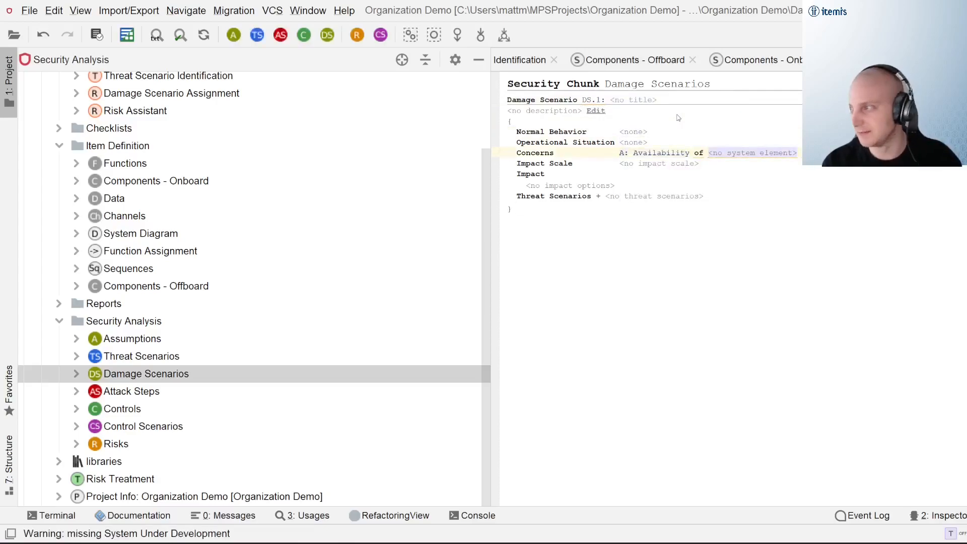
pyautogui.click(751, 152)
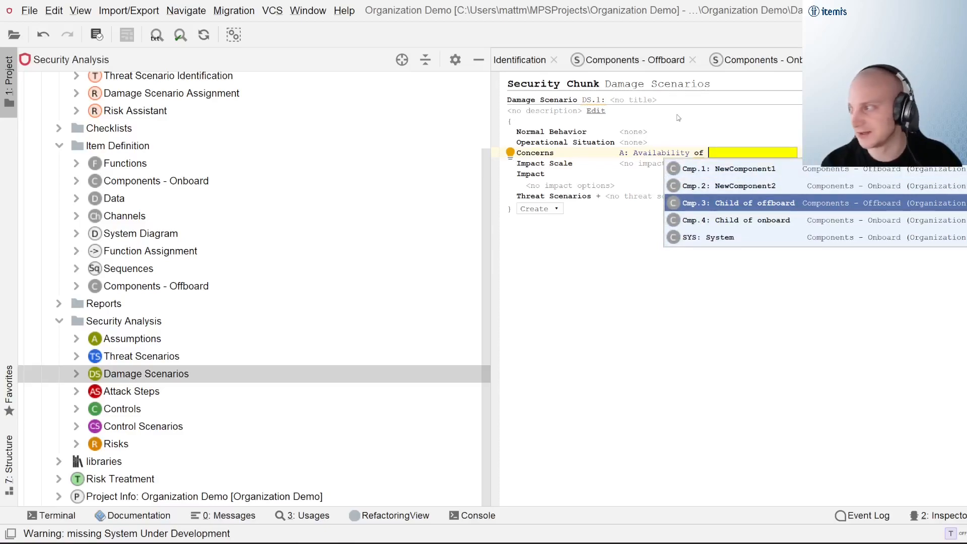
pyautogui.moveTo(845, 210)
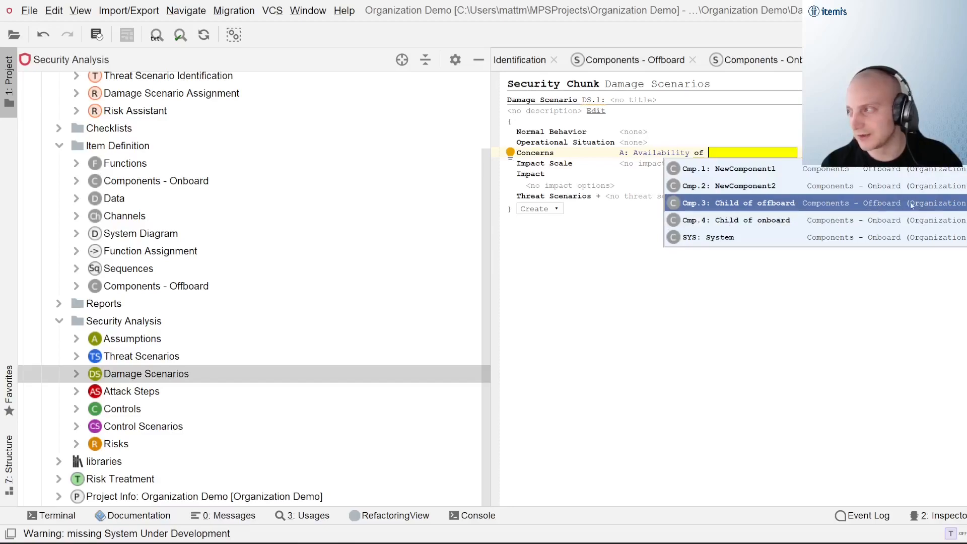
pyautogui.moveTo(871, 212)
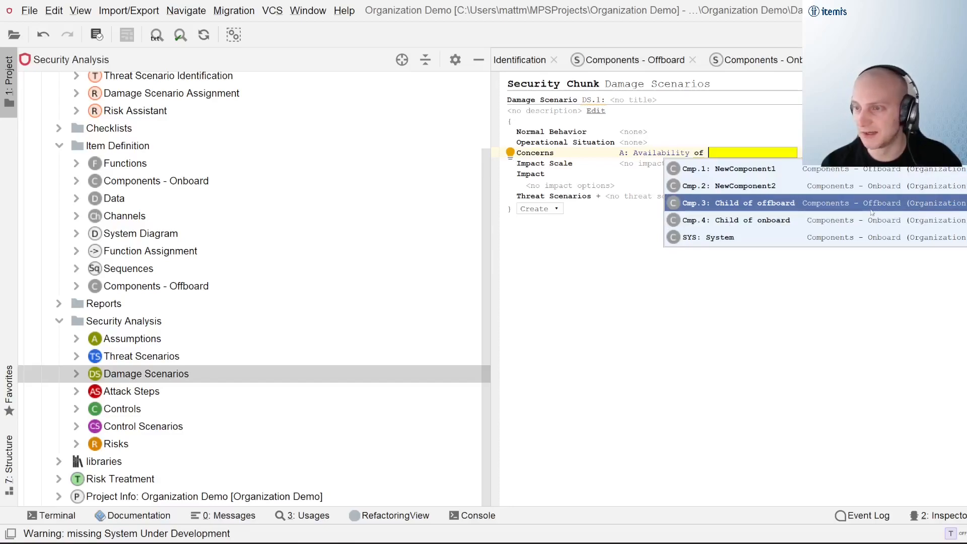
pyautogui.moveTo(812, 239)
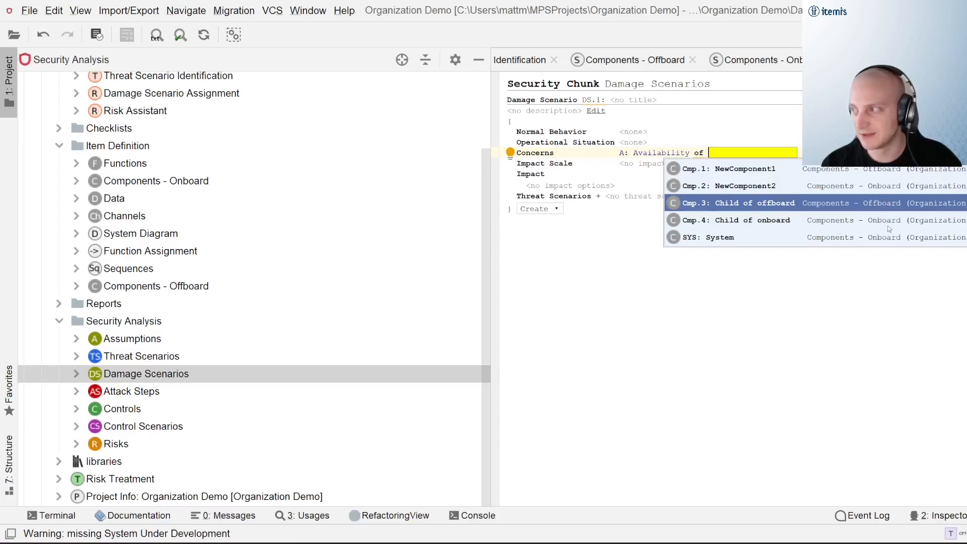
pyautogui.moveTo(752, 209)
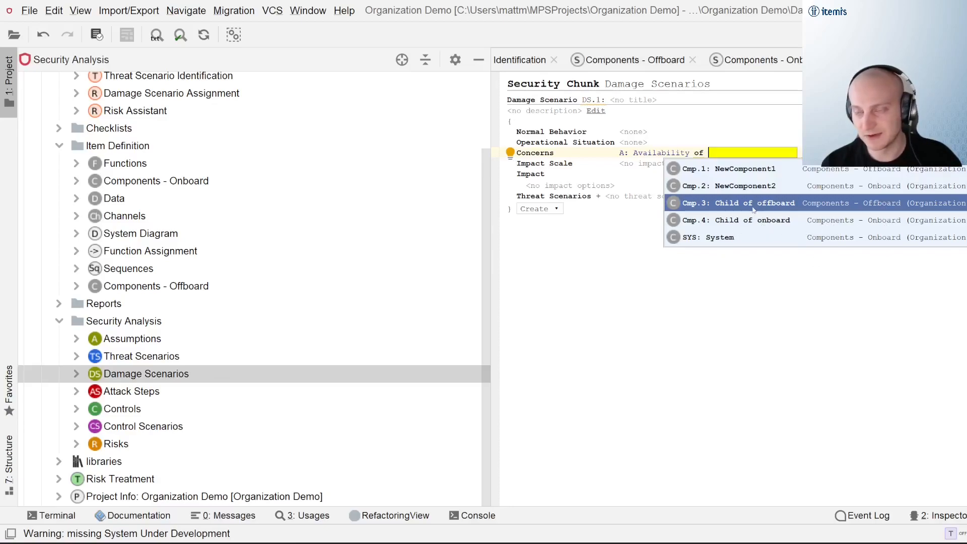
pyautogui.moveTo(803, 204)
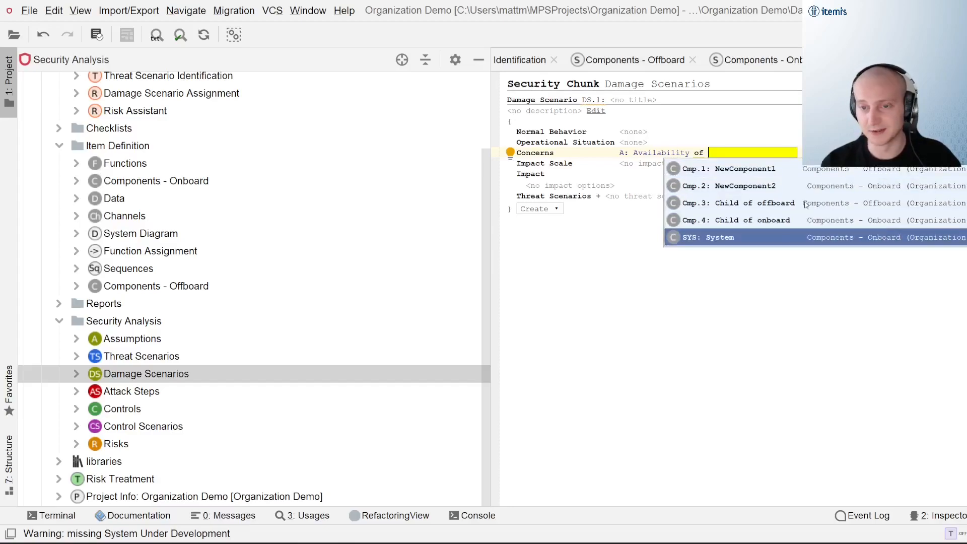
pyautogui.moveTo(66, 325)
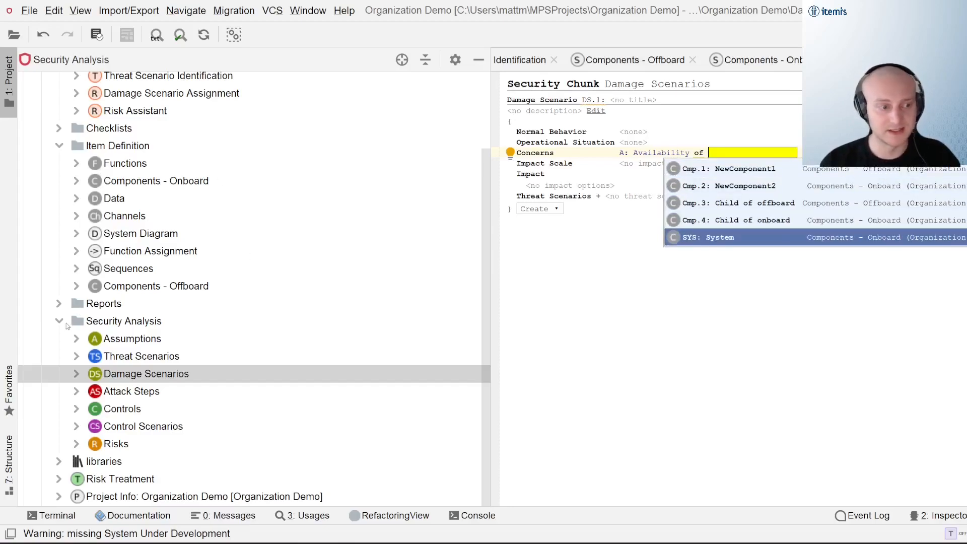
pyautogui.rightClick(116, 239)
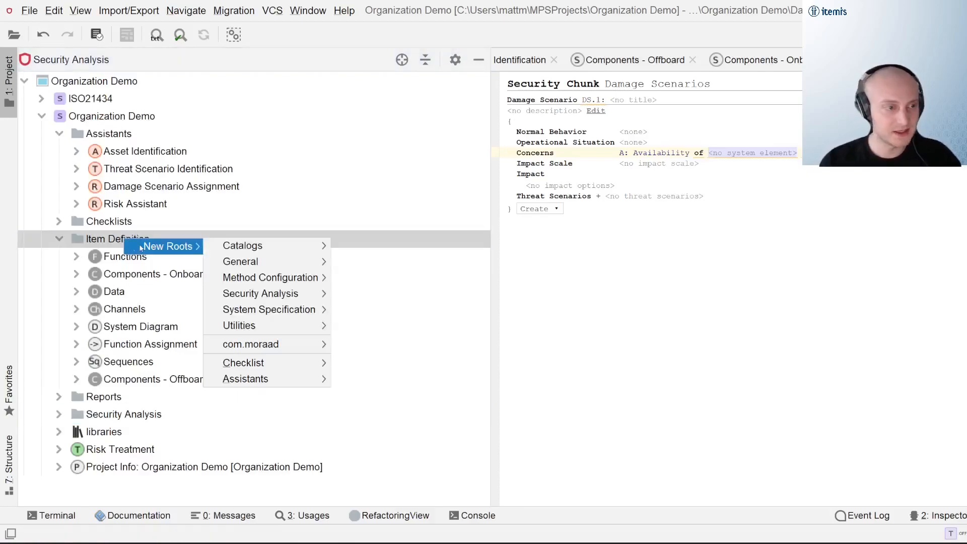
pyautogui.moveTo(259, 293)
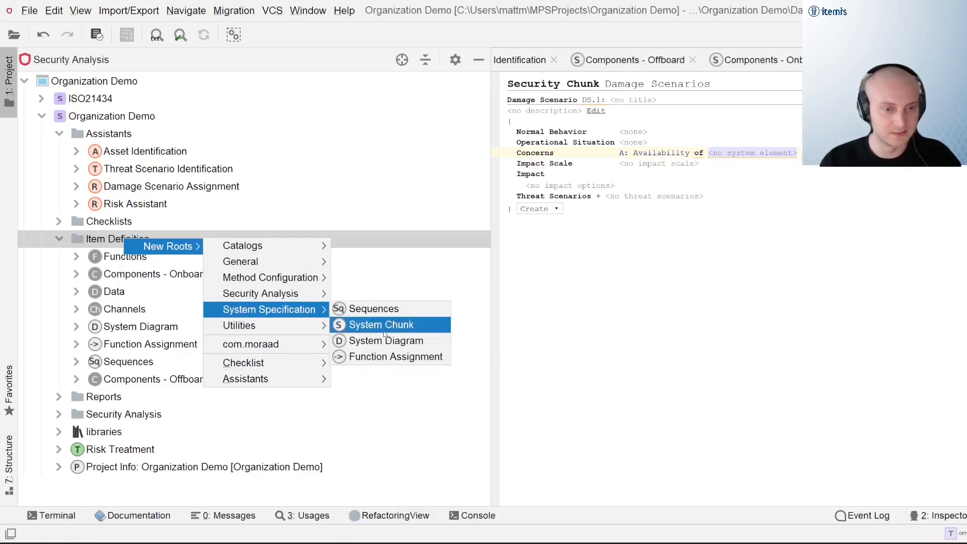
# Create a new system chunk in Item Definition named 'Components - General'.
pyautogui.click(385, 324)
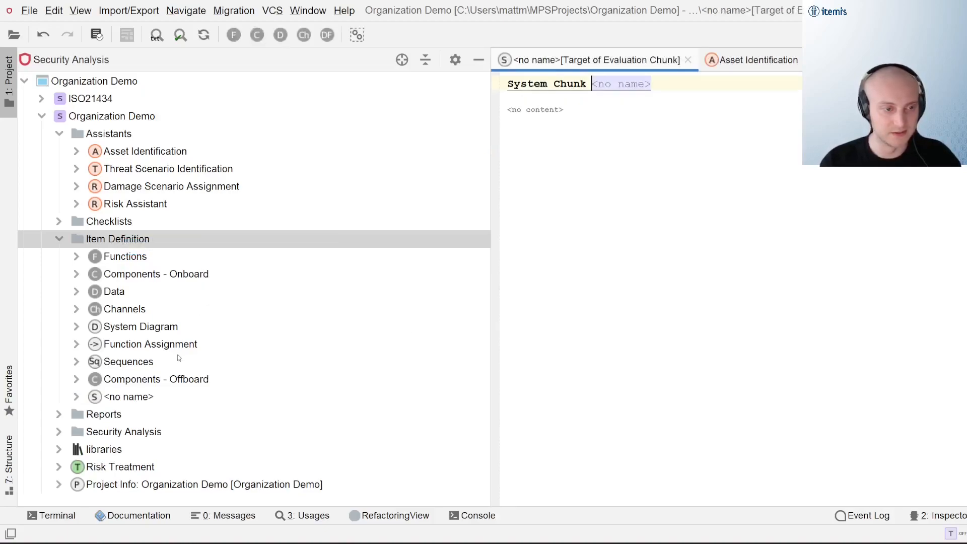
pyautogui.click(129, 397)
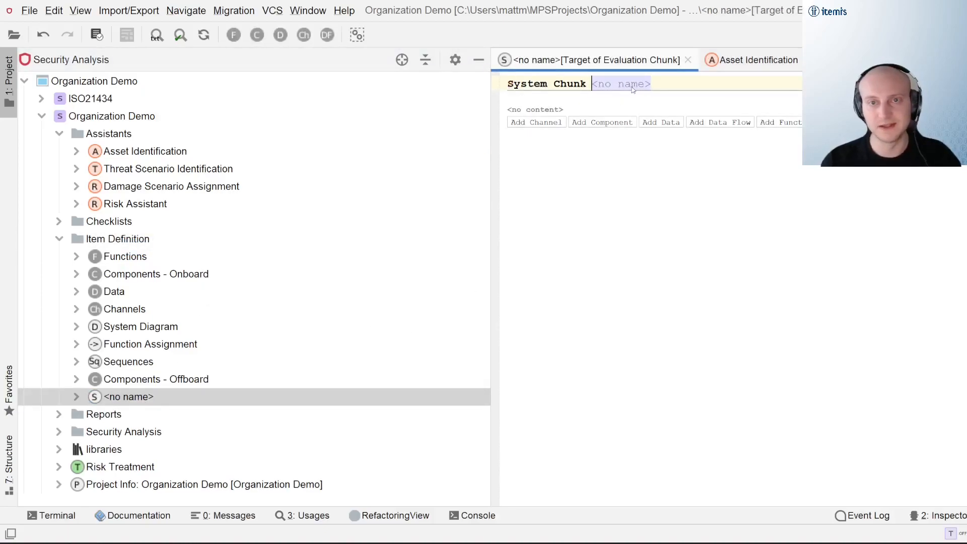
pyautogui.write('Components')
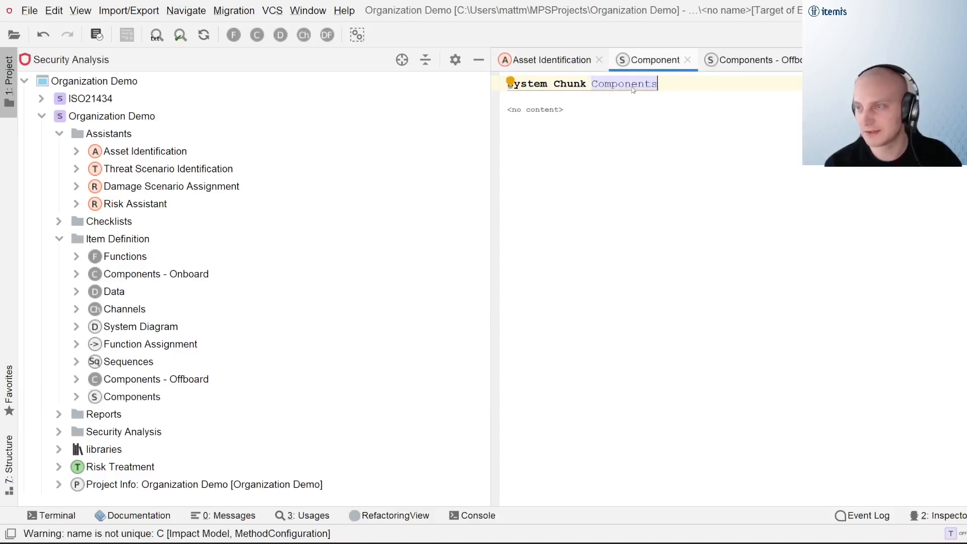
pyautogui.write('- General')
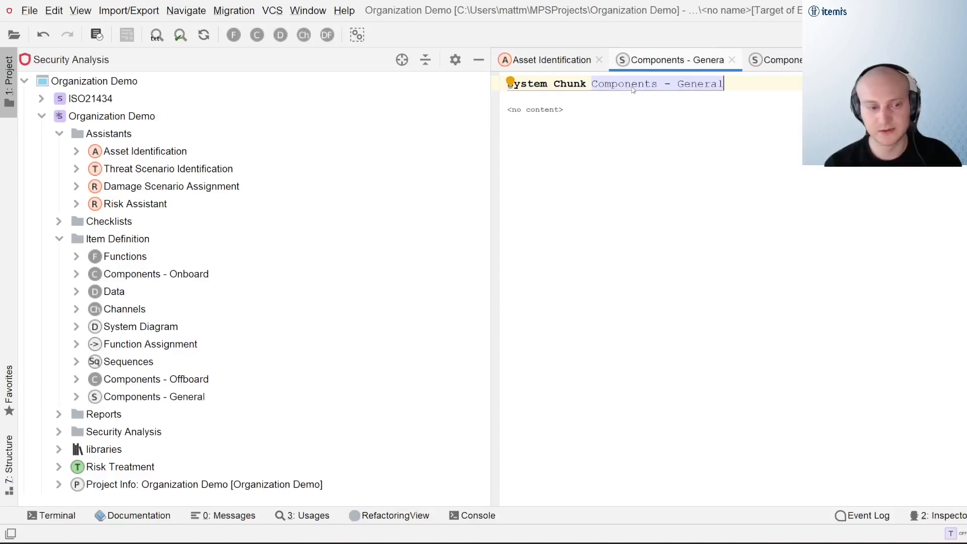
# Add a component (Cmp.5: NewComponent5) to the new chunk via Ctrl+Space.
pyautogui.click(534, 109)
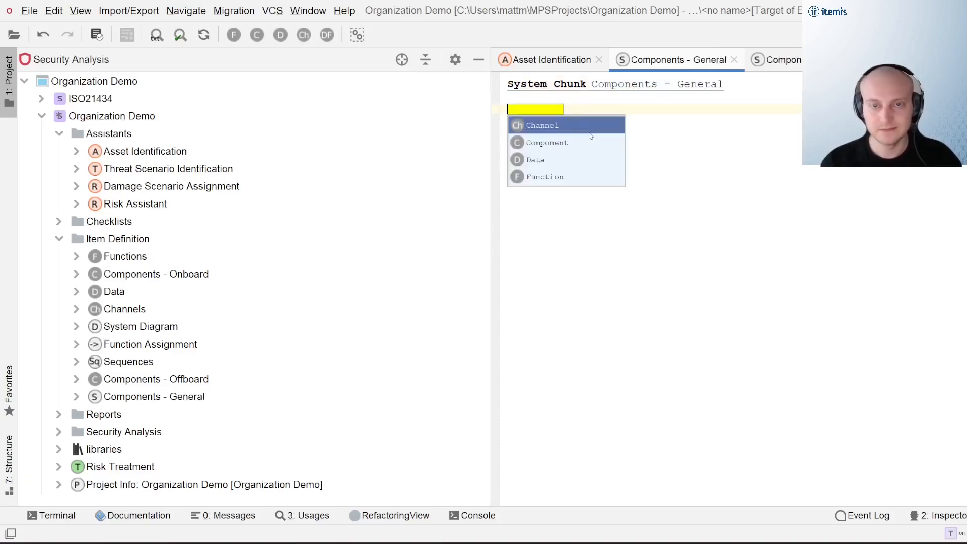
pyautogui.click(546, 142)
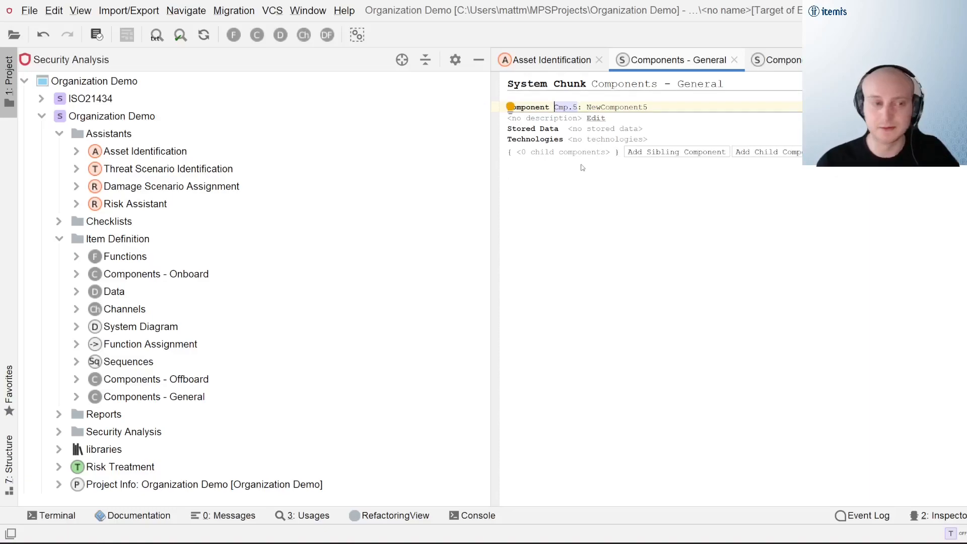
pyautogui.click(156, 274)
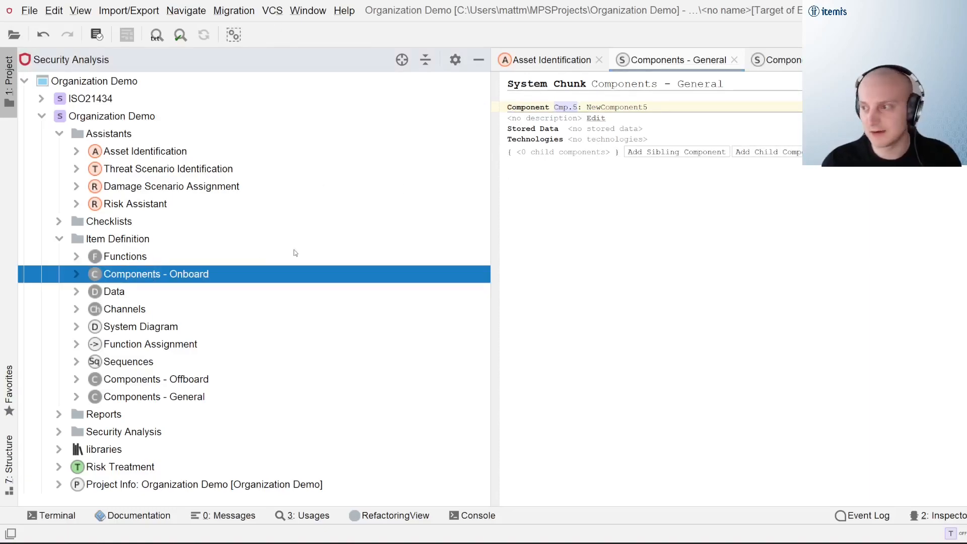
pyautogui.moveTo(114, 315)
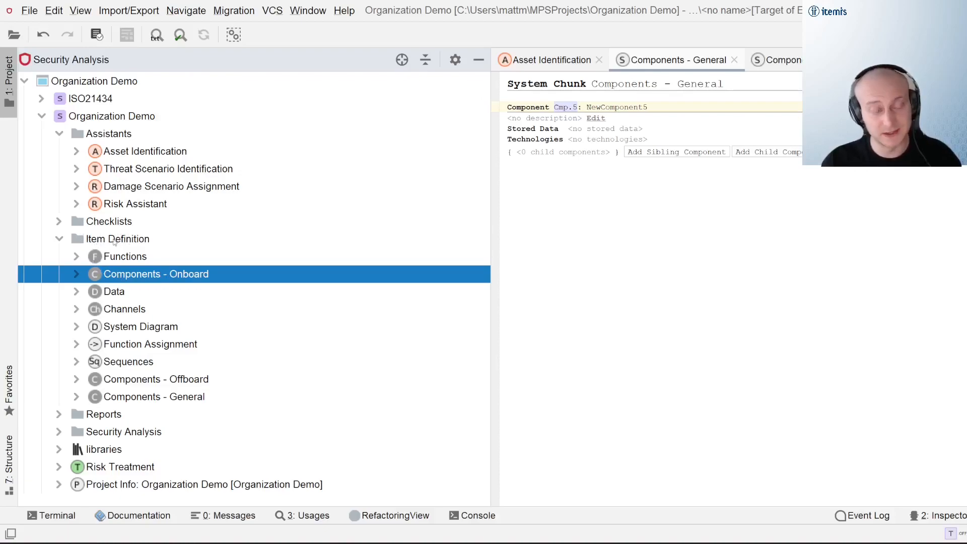
pyautogui.moveTo(120, 394)
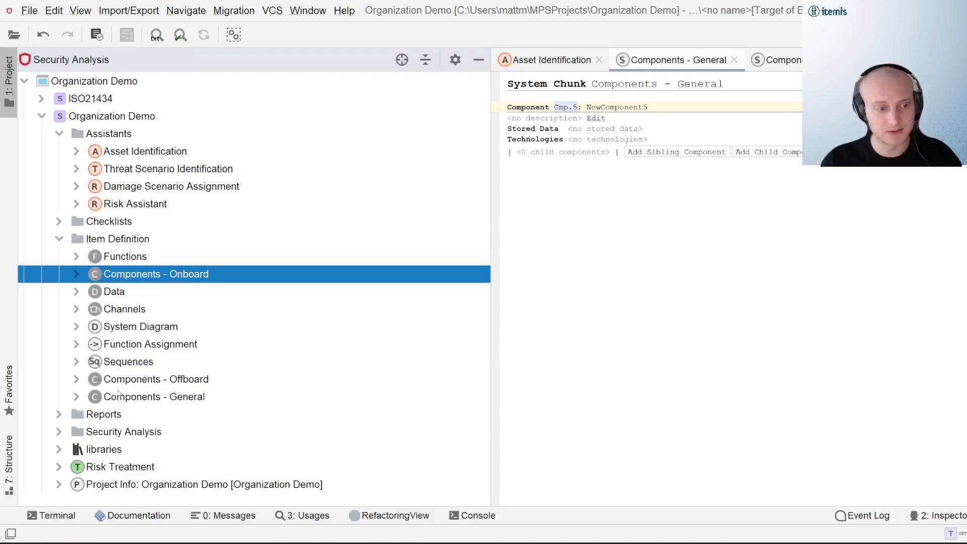
pyautogui.moveTo(114, 383)
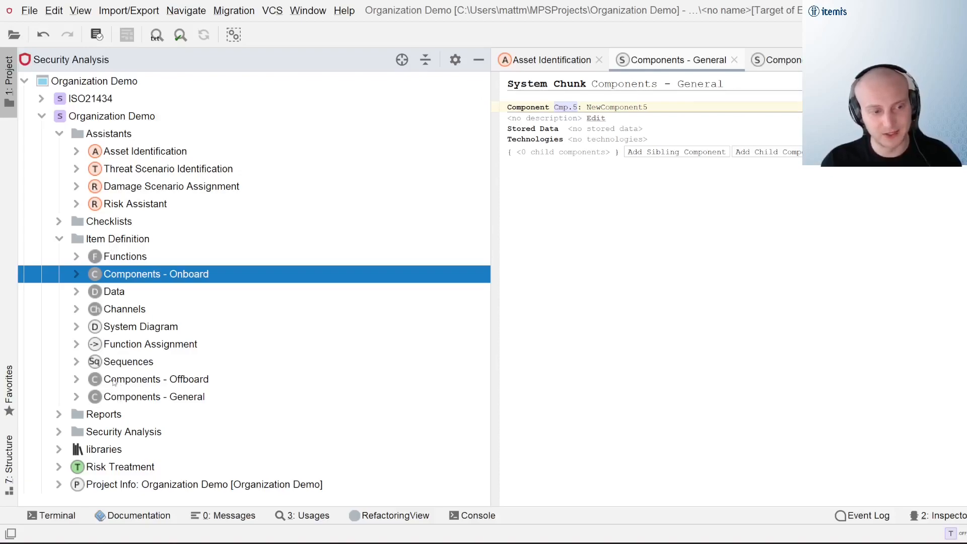
pyautogui.click(153, 397)
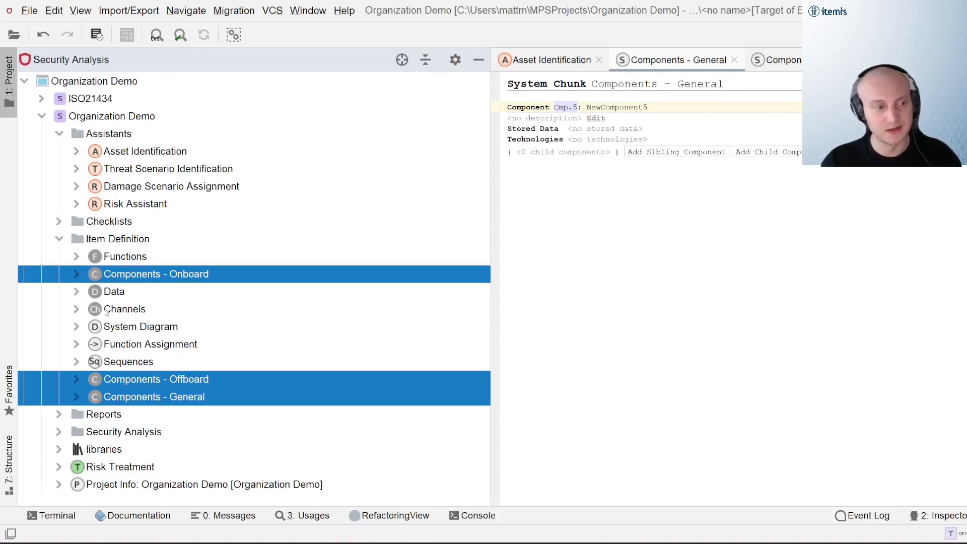
pyautogui.rightClick(156, 274)
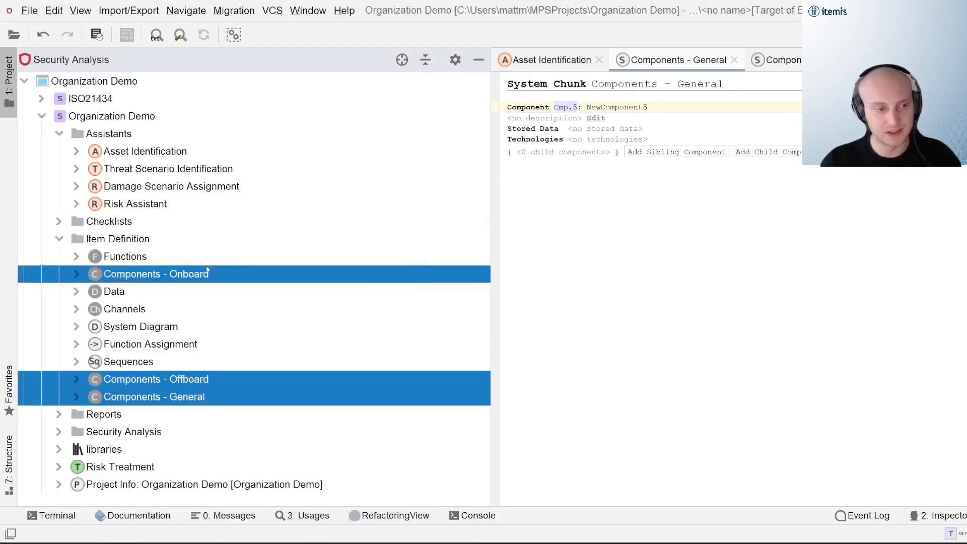
pyautogui.click(156, 274)
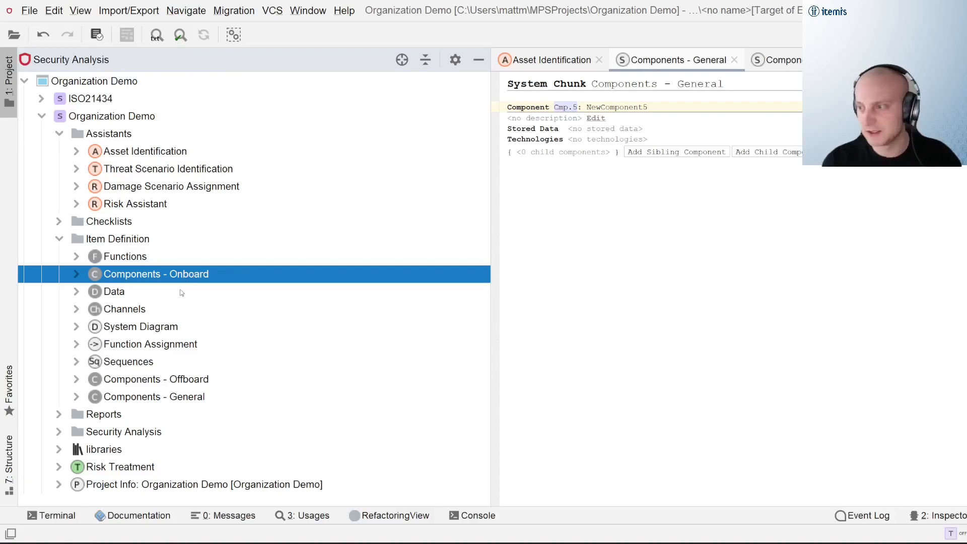
pyautogui.click(125, 310)
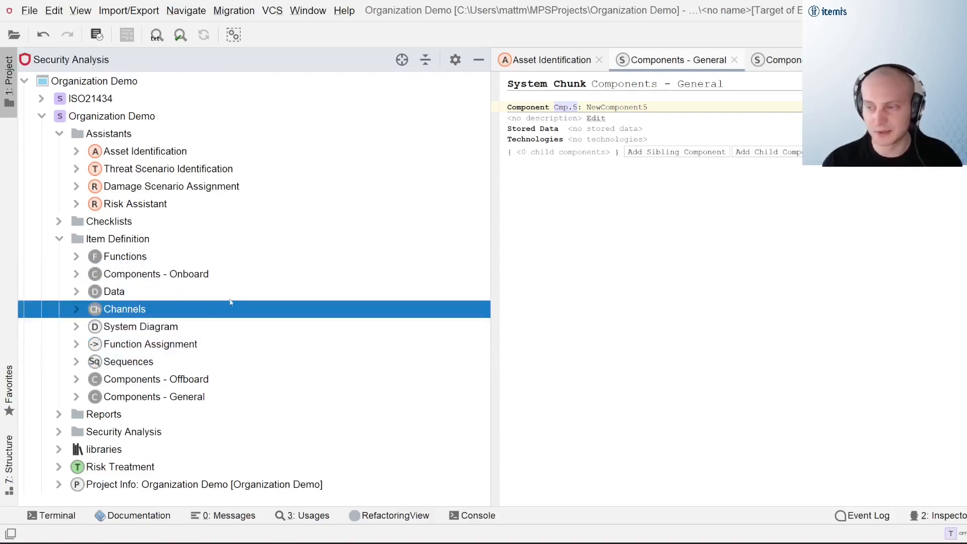
pyautogui.click(156, 378)
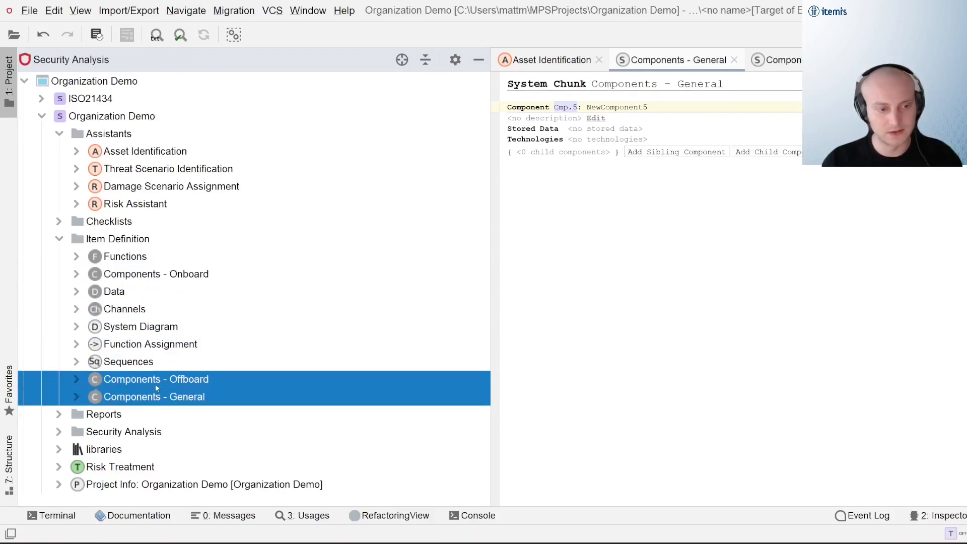
pyautogui.click(156, 274)
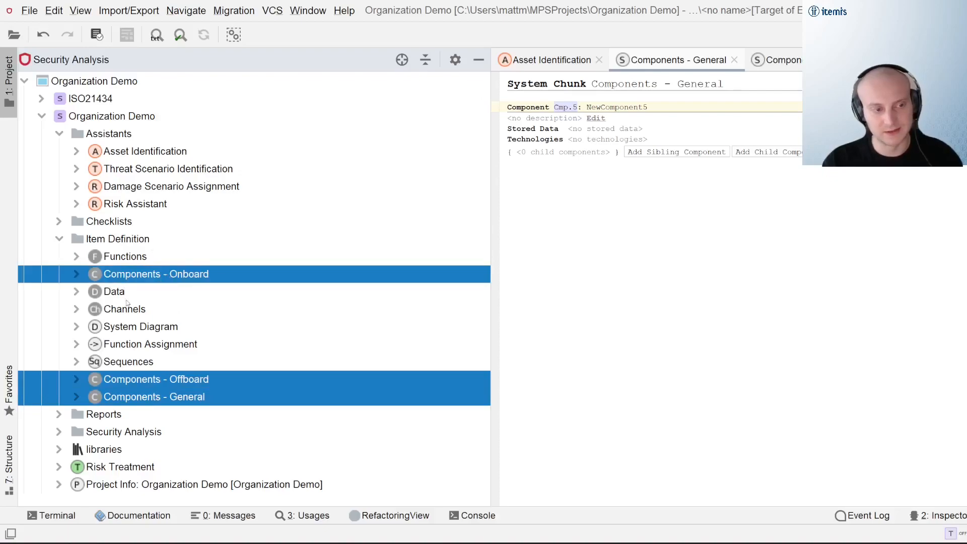
pyautogui.moveTo(238, 361)
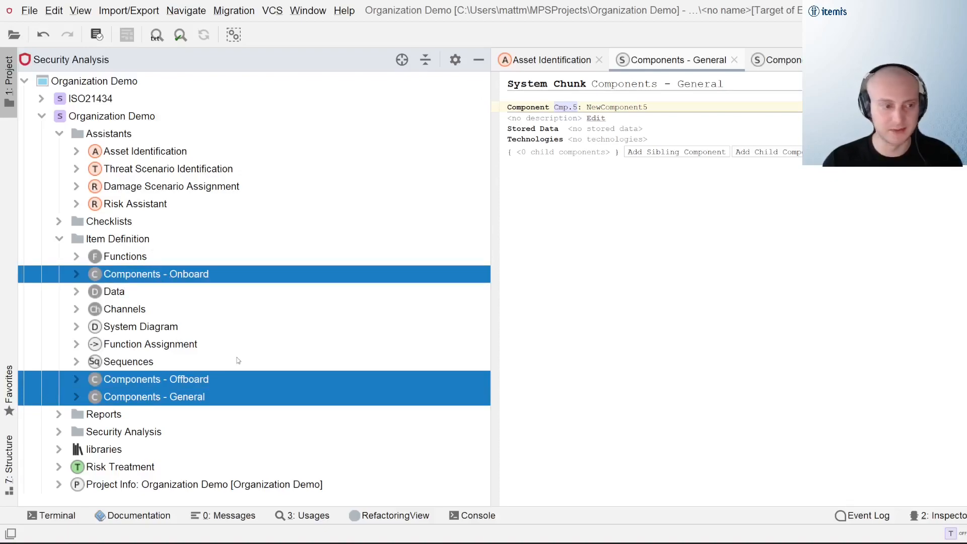
pyautogui.click(153, 397)
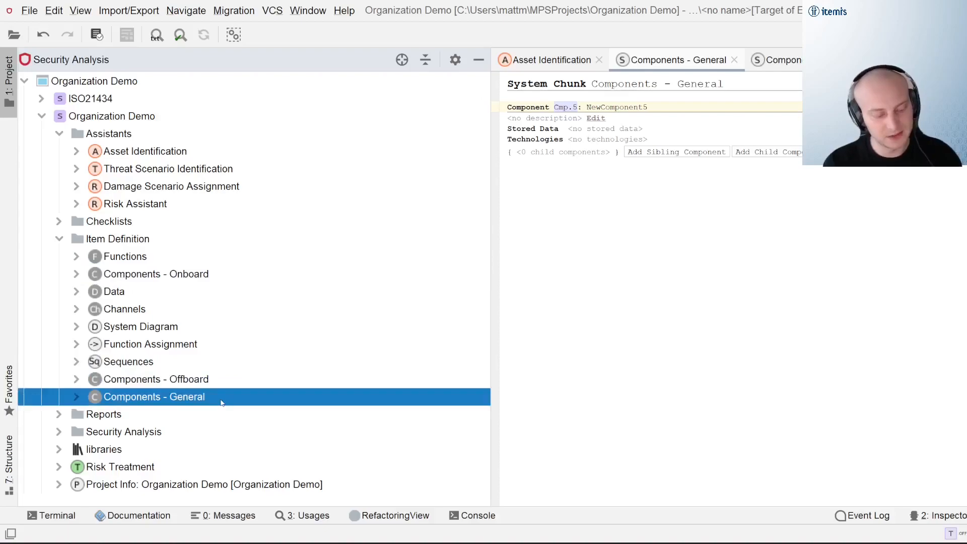
pyautogui.moveTo(143, 339)
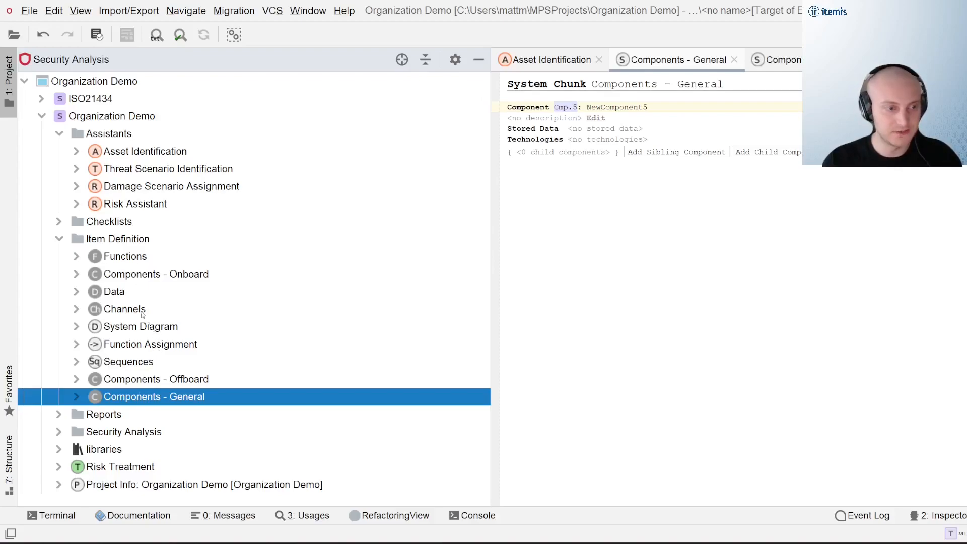
pyautogui.click(125, 309)
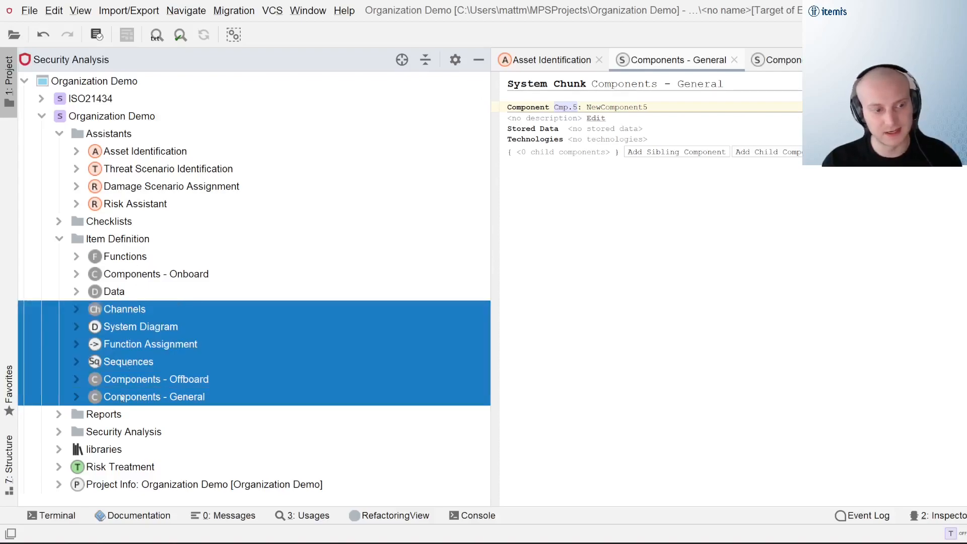
pyautogui.click(153, 395)
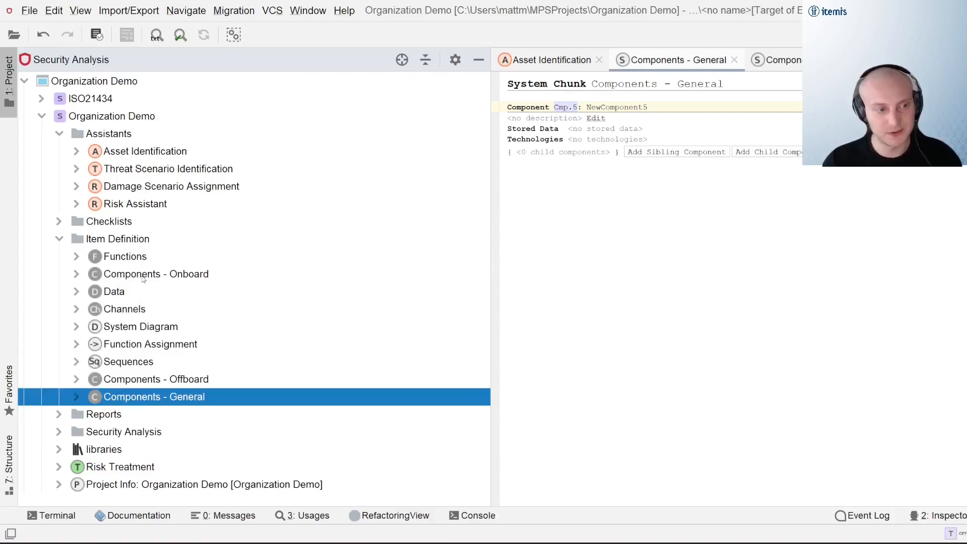
pyautogui.click(125, 308)
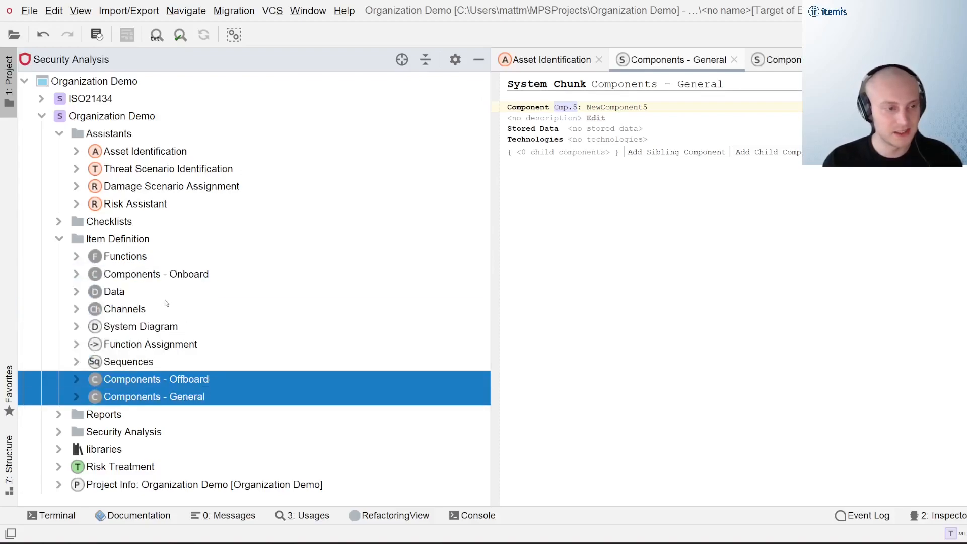
pyautogui.click(156, 274)
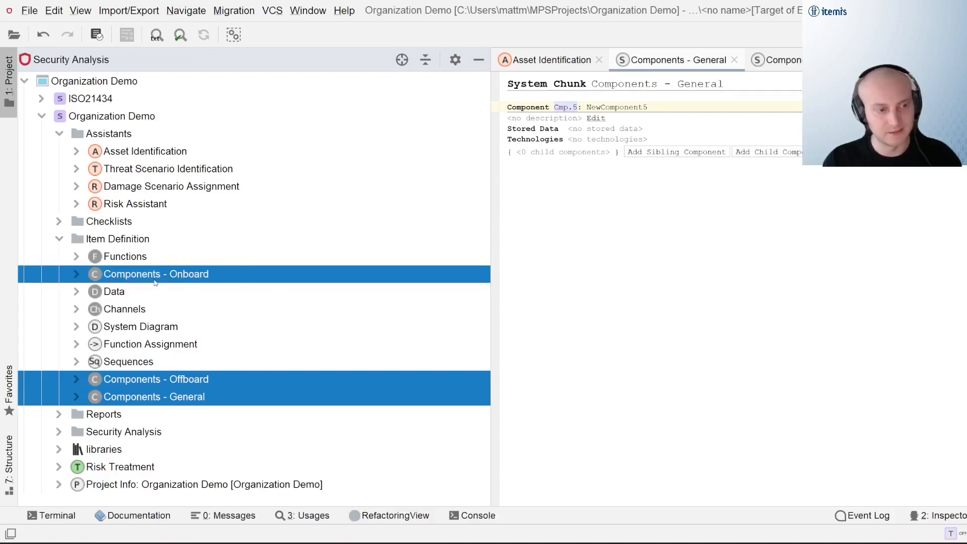
# Assign the Onboard, Offboard and General chunks to the Checklists virtual package.
pyautogui.rightClick(156, 274)
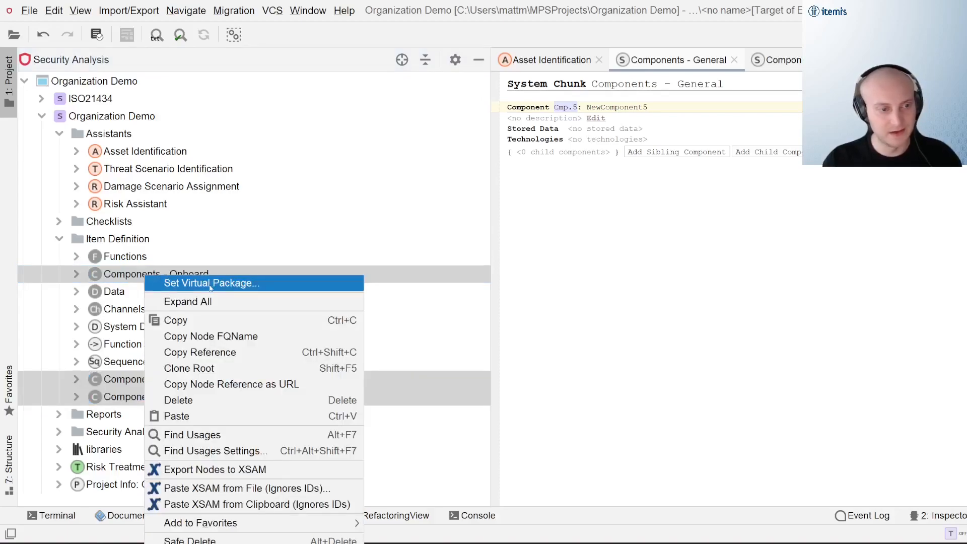
pyautogui.click(212, 282)
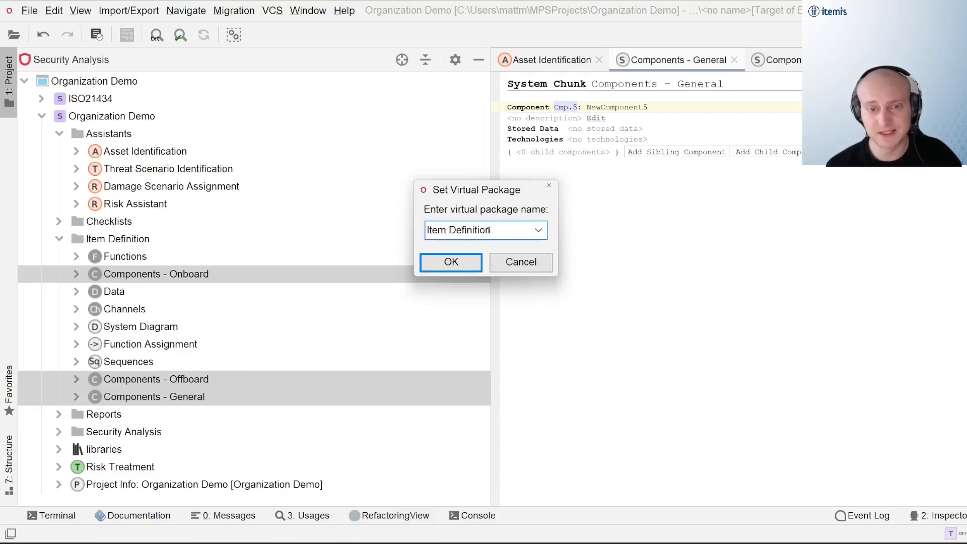
pyautogui.click(535, 229)
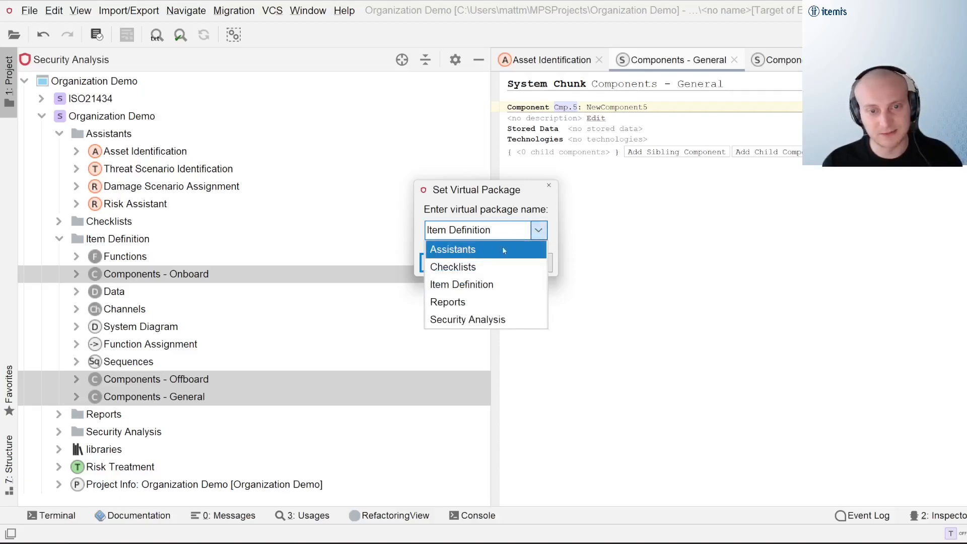
pyautogui.moveTo(487, 266)
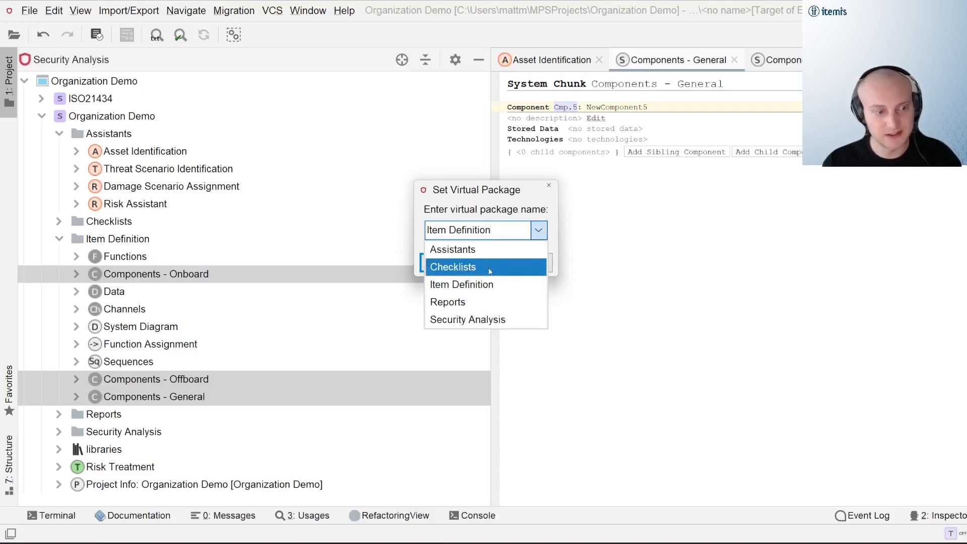
pyautogui.moveTo(466, 319)
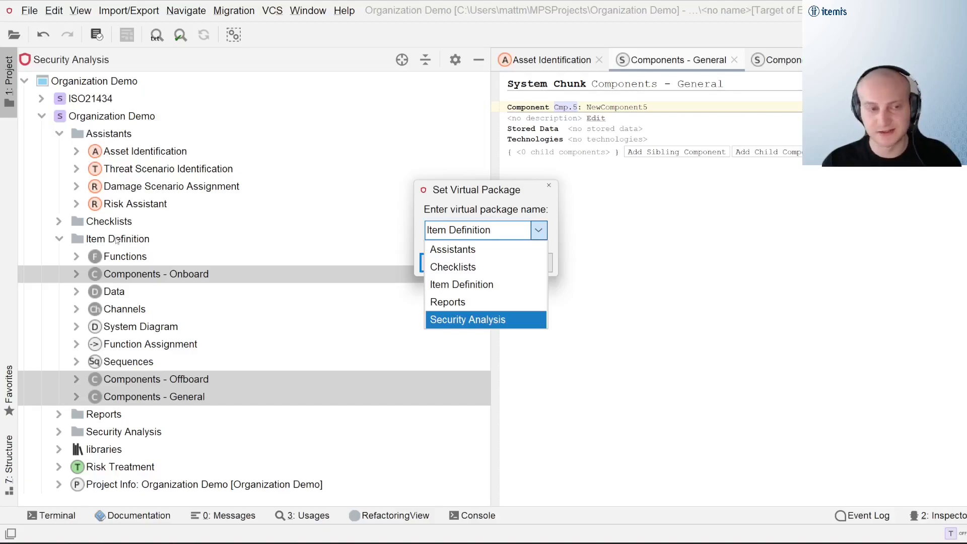
pyautogui.moveTo(361, 343)
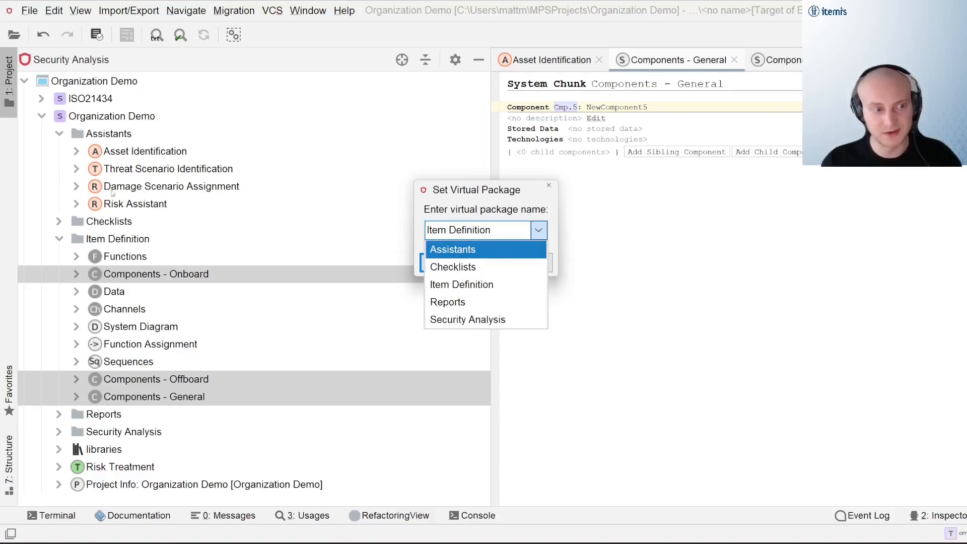
pyautogui.moveTo(452, 266)
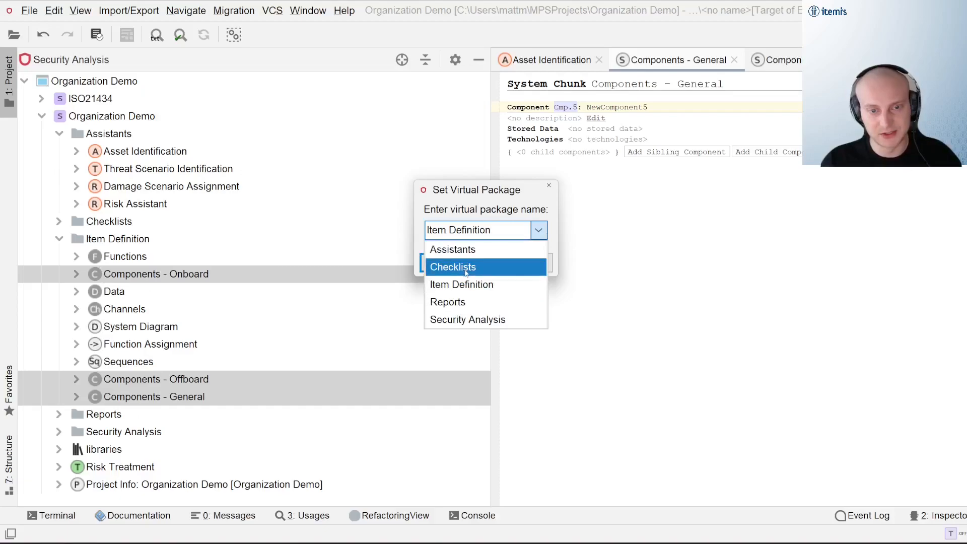
pyautogui.click(453, 266)
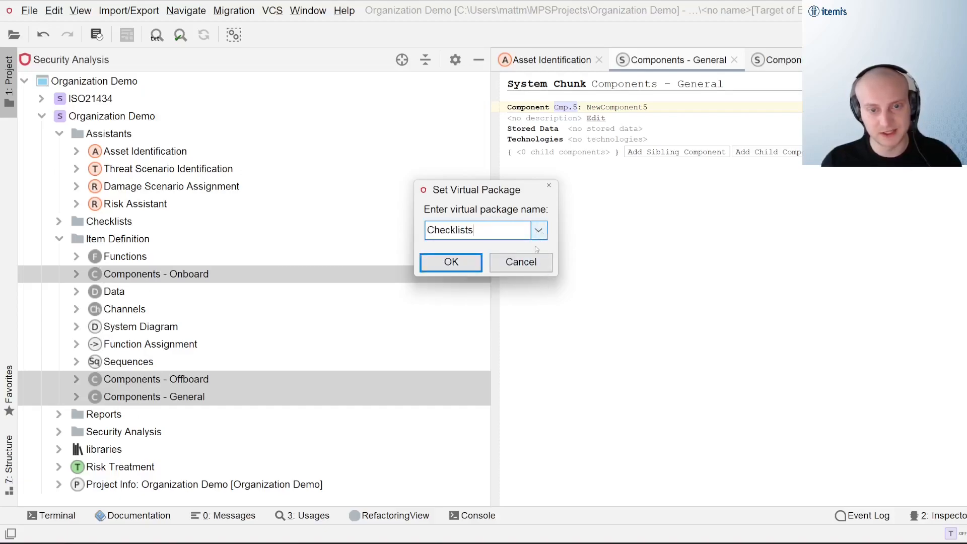
pyautogui.click(450, 262)
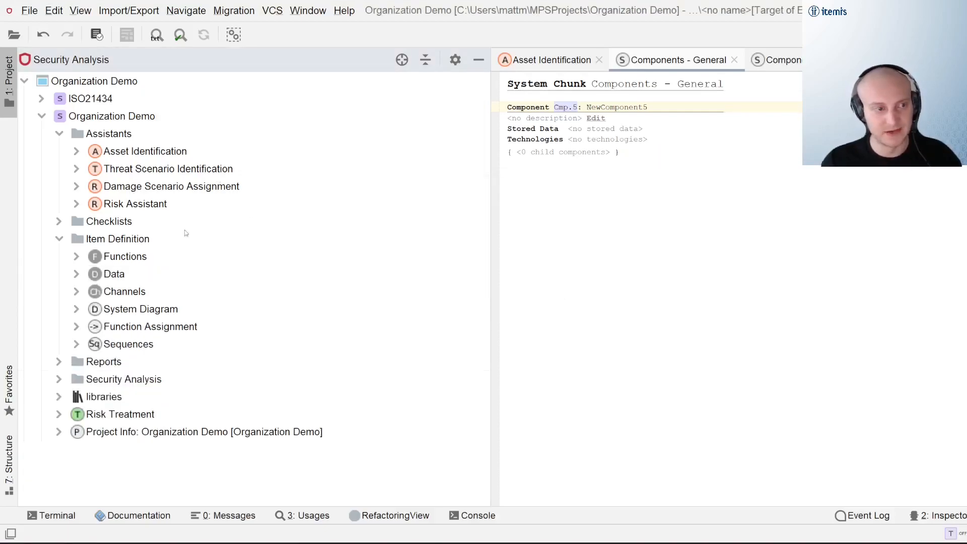
# Expand Checklists and verify the moved Components chunks are listed there.
pyautogui.click(581, 152)
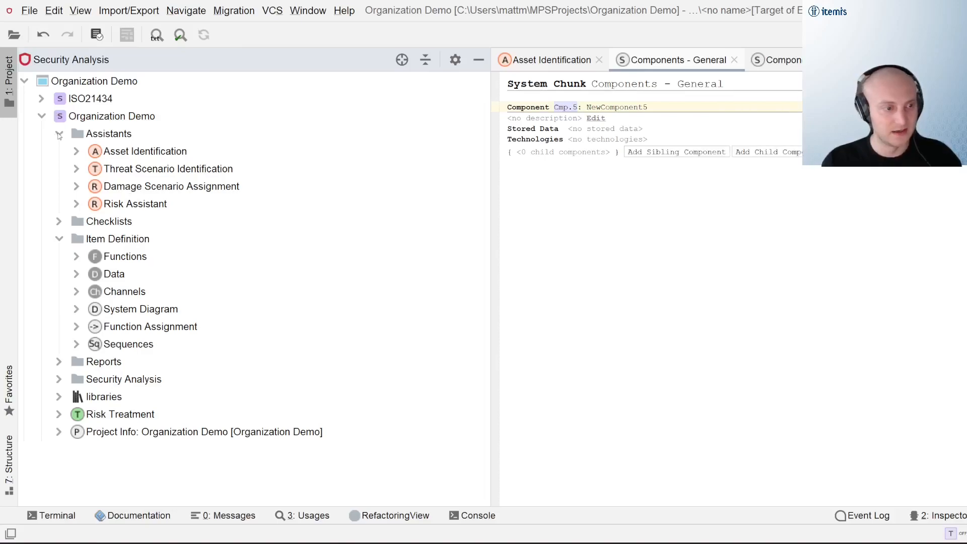
pyautogui.click(59, 220)
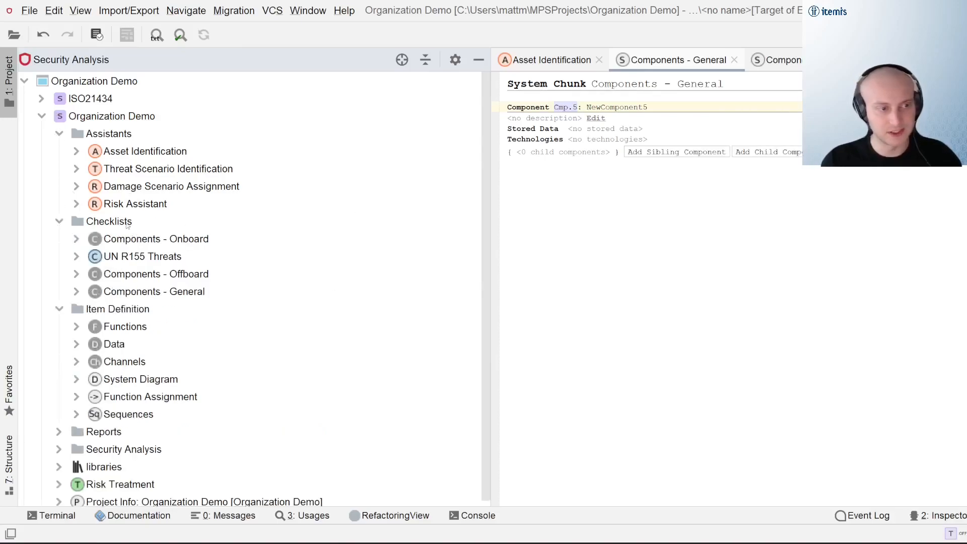
pyautogui.click(156, 239)
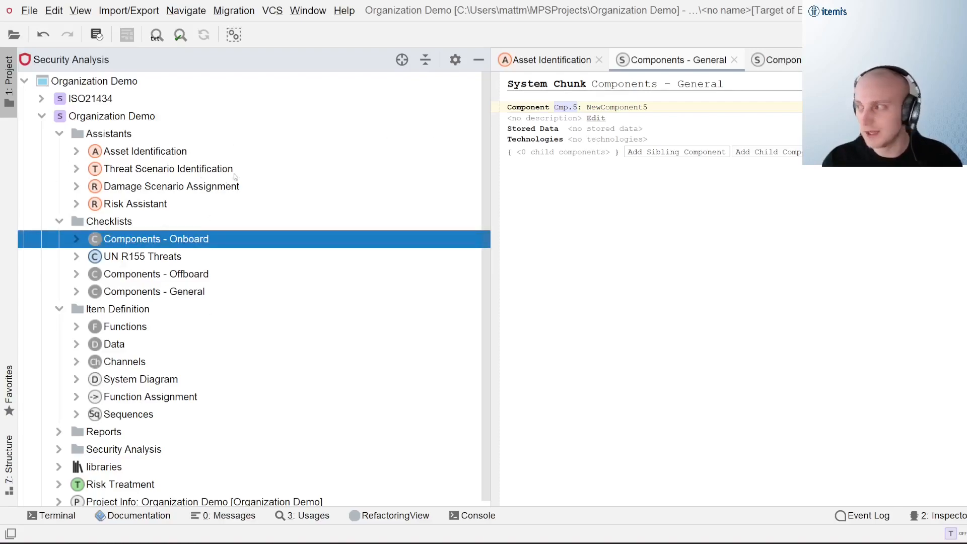
# Open the Asset Identification assistant showing each component's security demands.
pyautogui.click(145, 151)
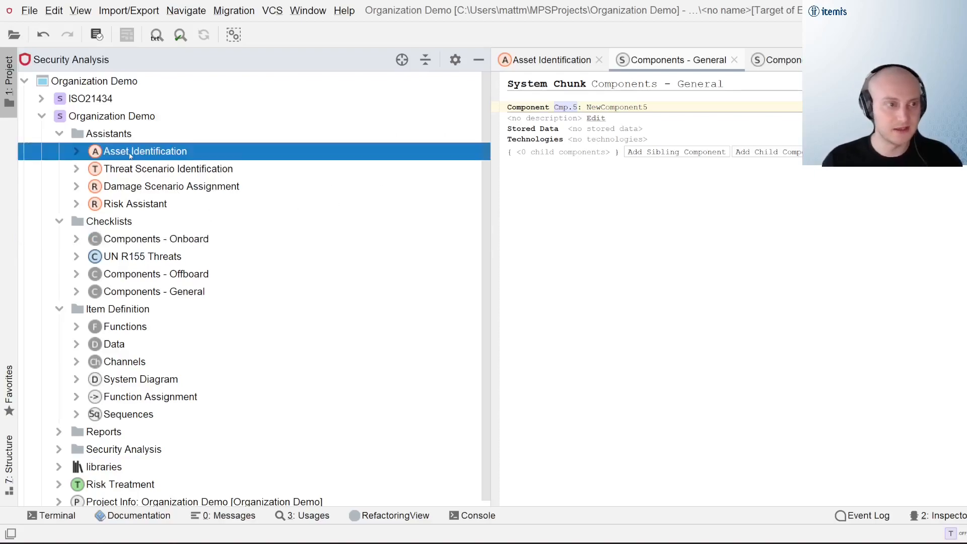
pyautogui.click(551, 59)
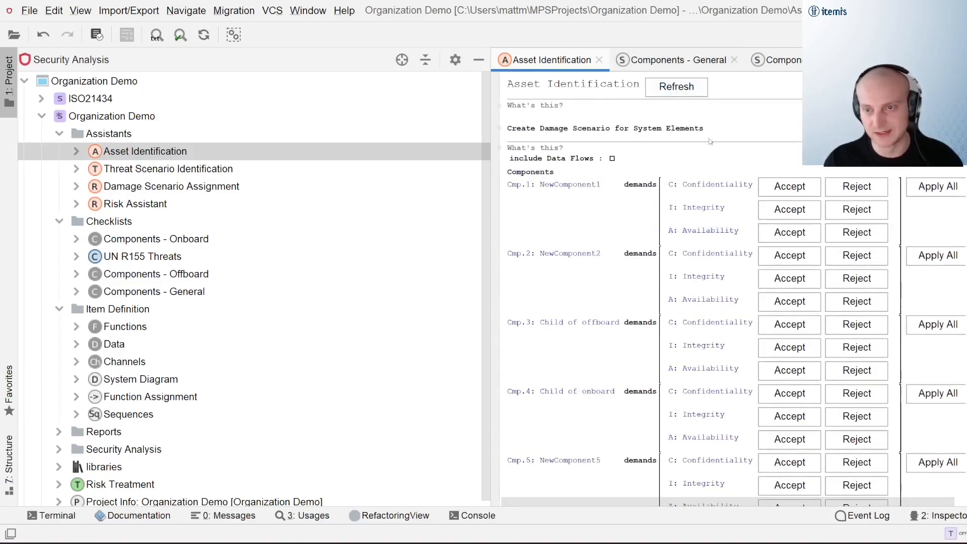
# Move the three Components chunks into a new Item Definition.Components package.
pyautogui.click(156, 239)
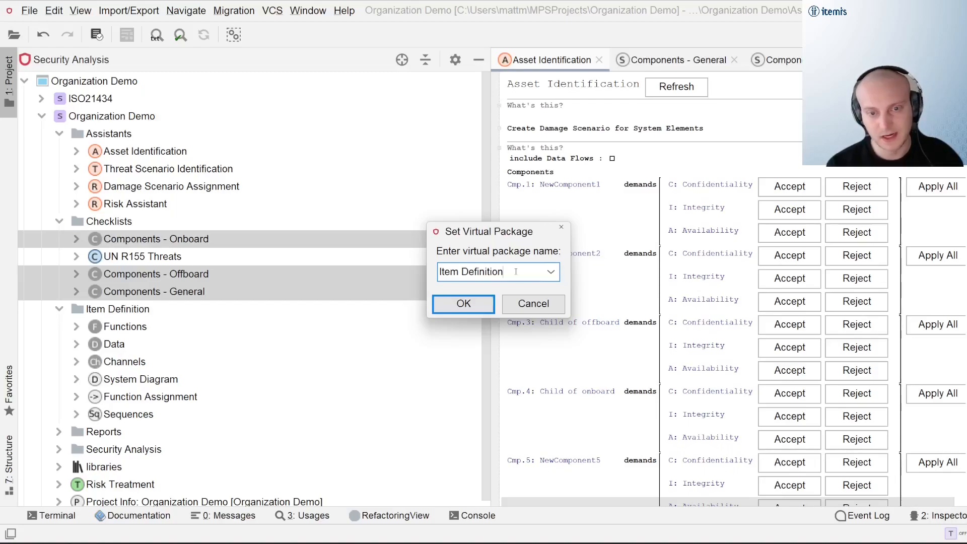
pyautogui.write('.')
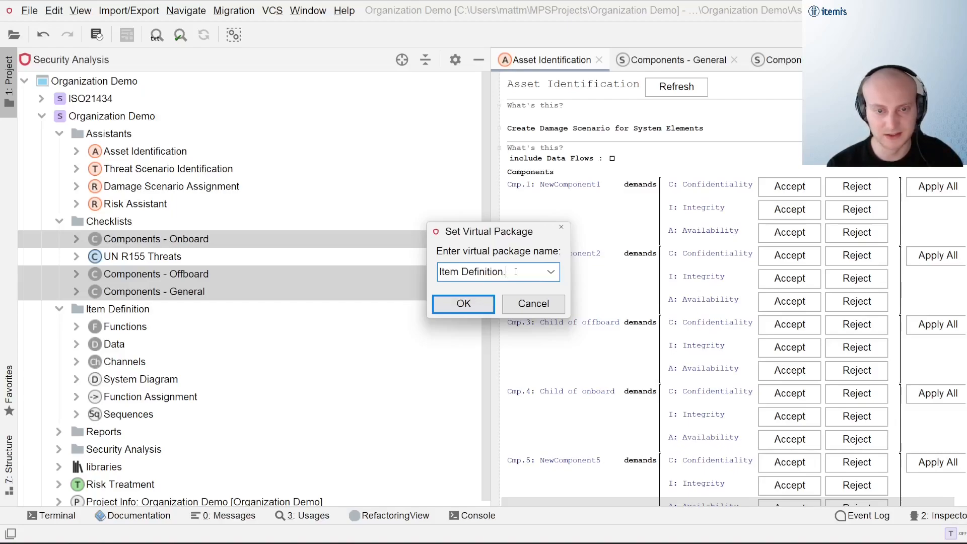
pyautogui.write('Components')
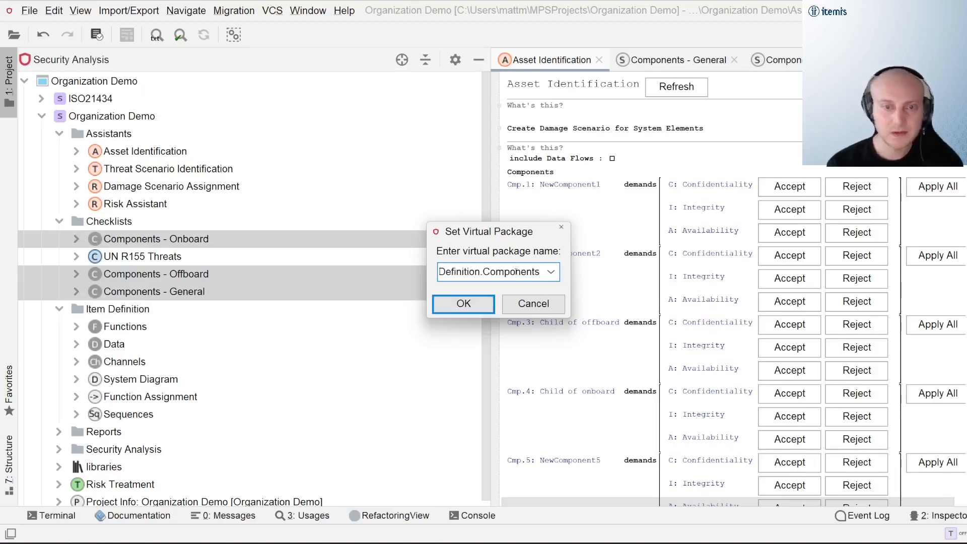
pyautogui.click(463, 303)
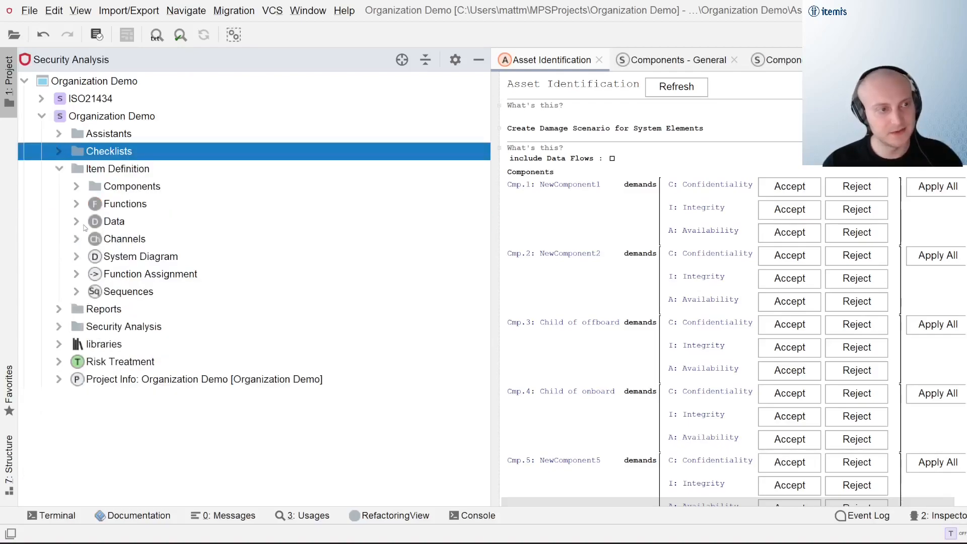
pyautogui.moveTo(85, 188)
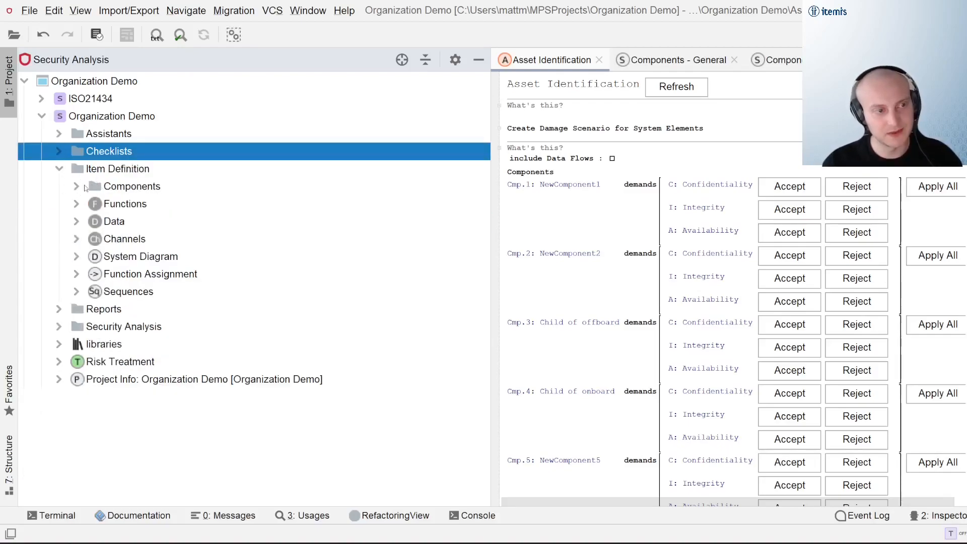
# Expand the new Components folder and review the Offboard, Onboard and General chunks.
pyautogui.click(131, 185)
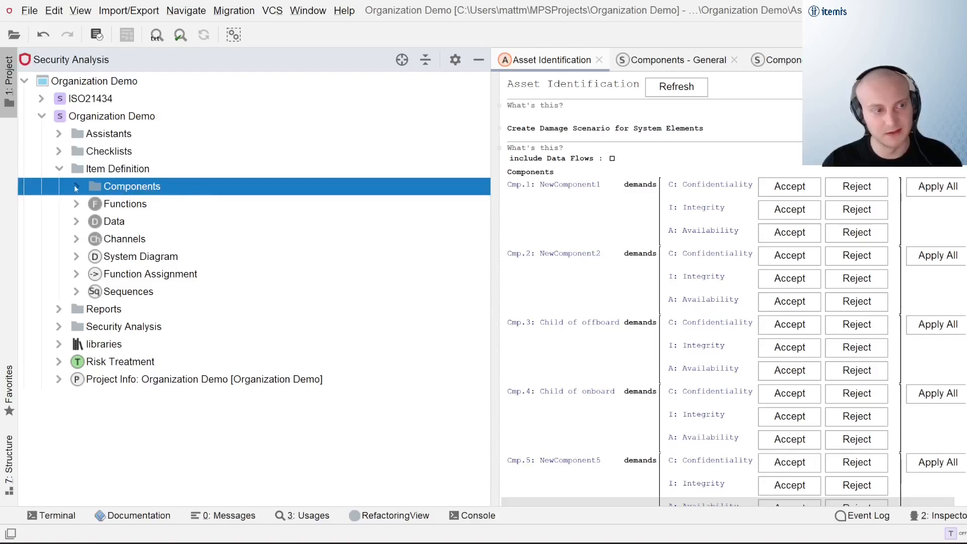
pyautogui.click(76, 186)
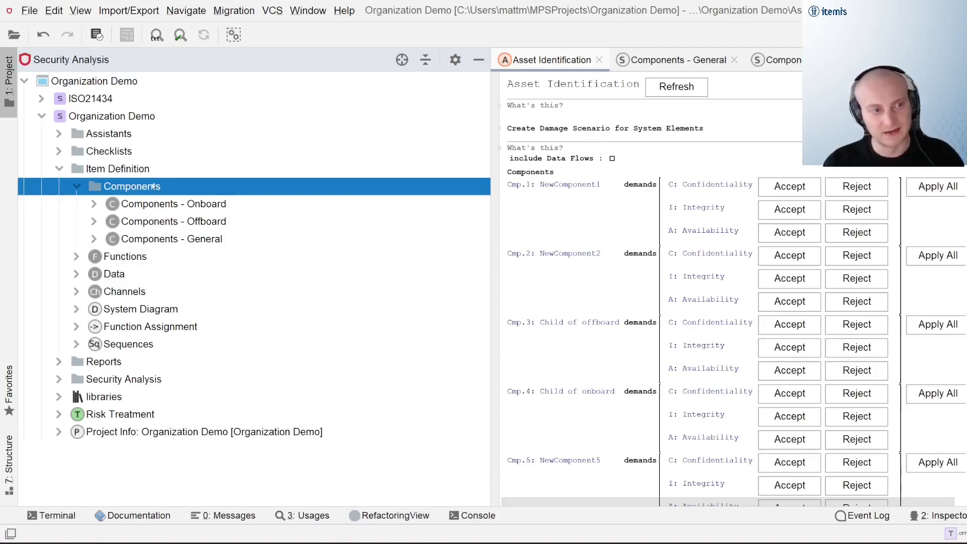
pyautogui.click(174, 221)
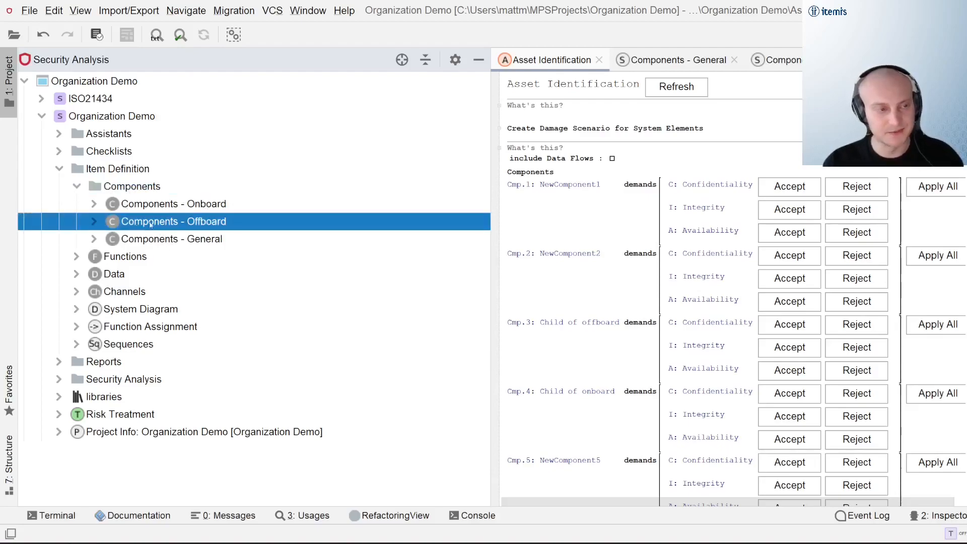
pyautogui.click(174, 203)
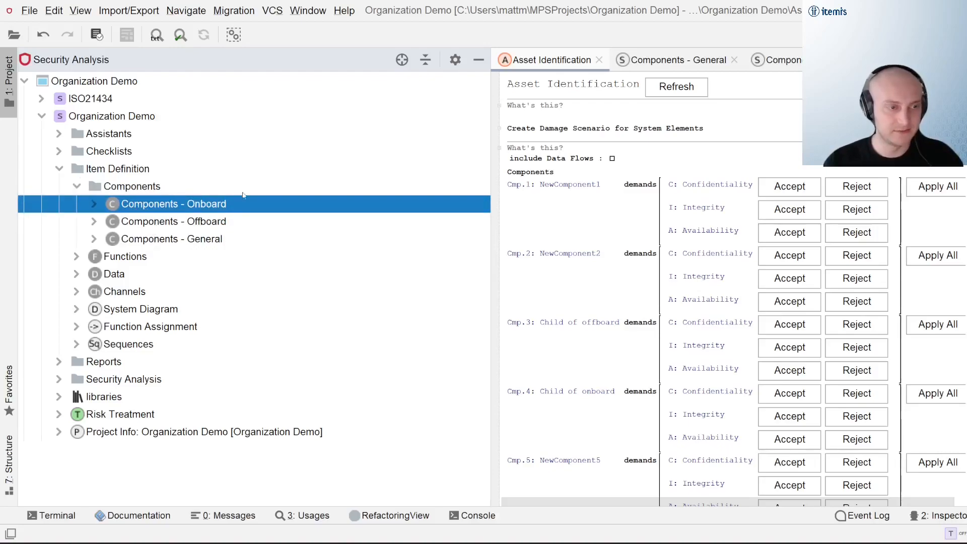
pyautogui.click(174, 220)
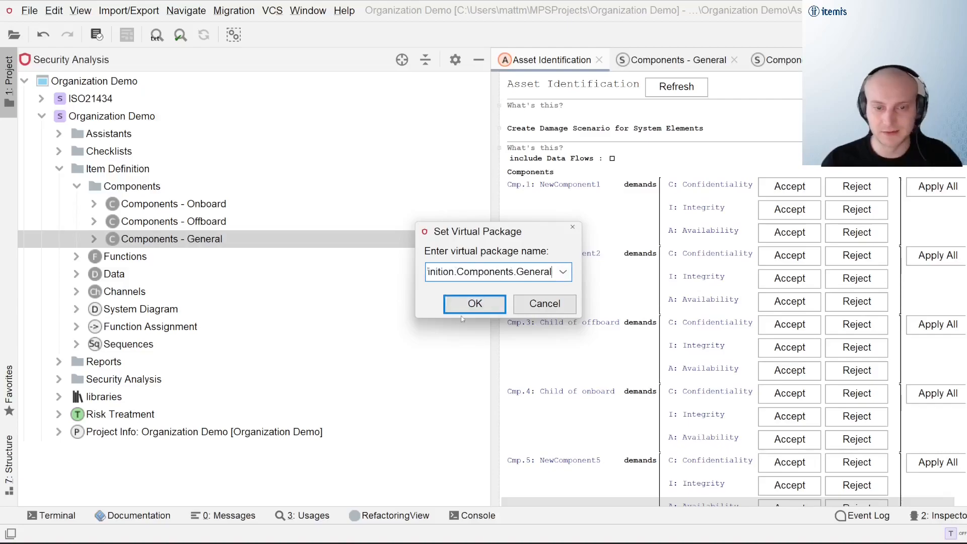
# Move Components - General into an Item Definition.Components.General subfolder and expand it.
pyautogui.click(474, 303)
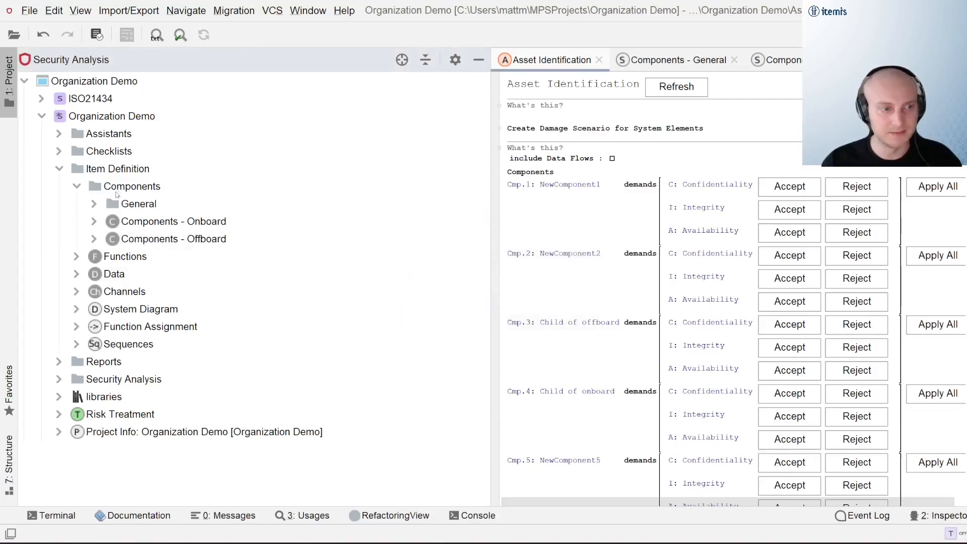
pyautogui.click(188, 221)
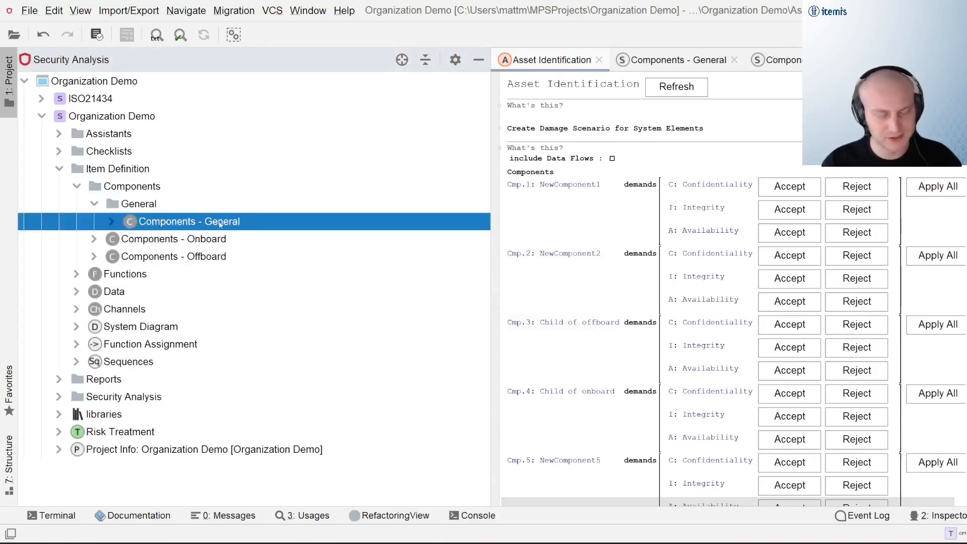
# Set Components - General's virtual package back to Item Definition.Components.
pyautogui.rightClick(189, 221)
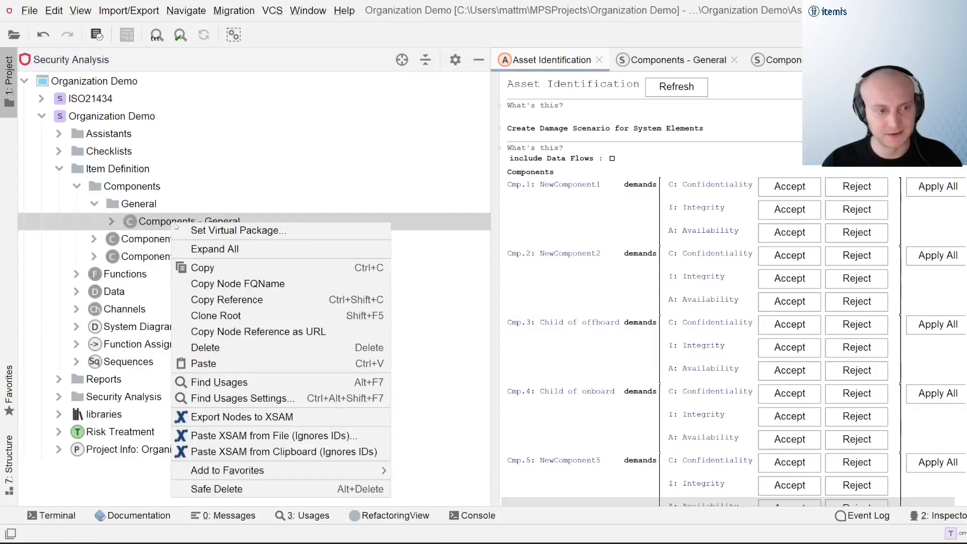
pyautogui.click(238, 229)
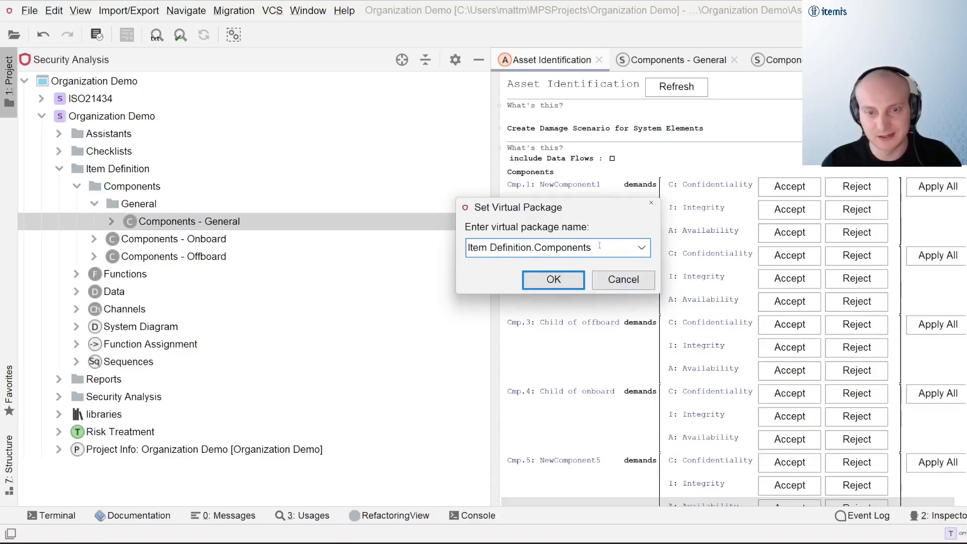
pyautogui.click(640, 247)
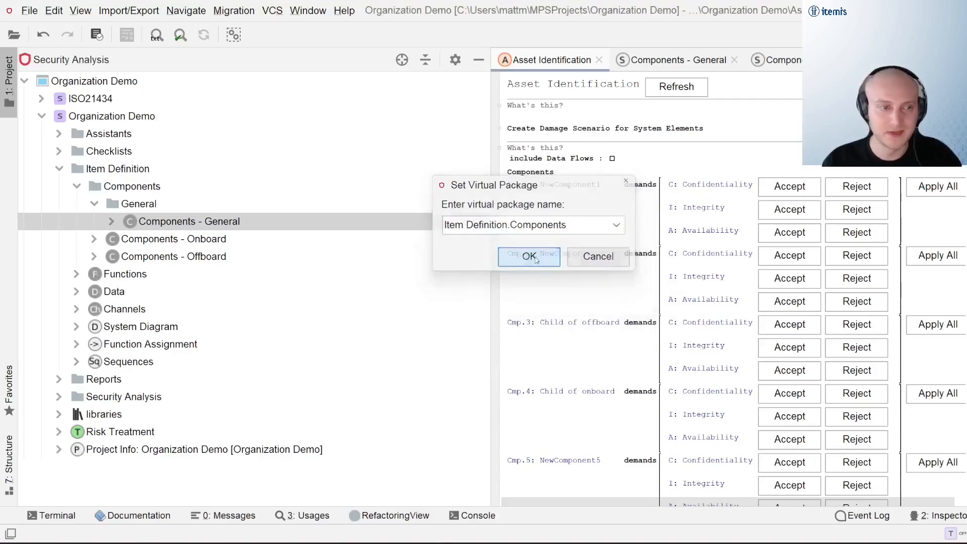
pyautogui.click(528, 257)
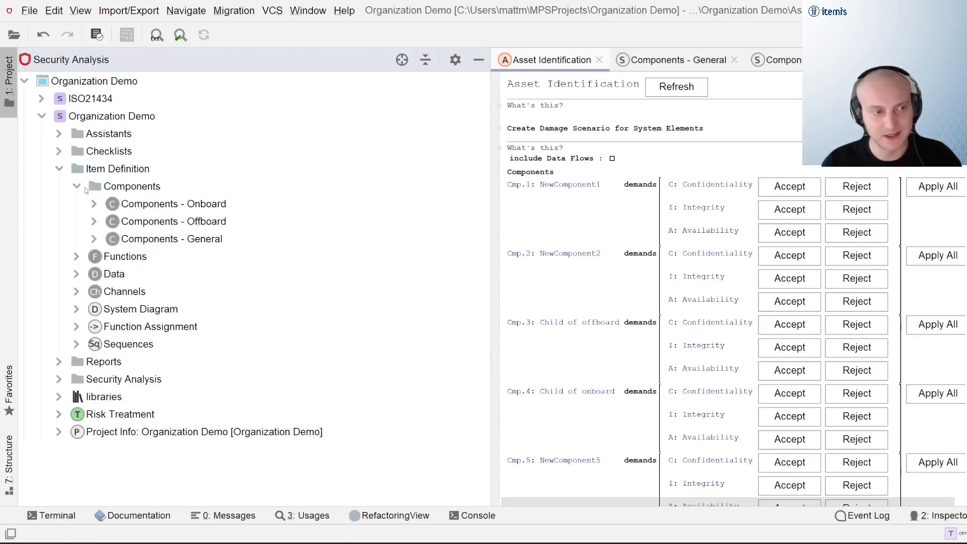
# Refresh the Components folder to confirm General sits beside Onboard and Offboard.
pyautogui.click(76, 186)
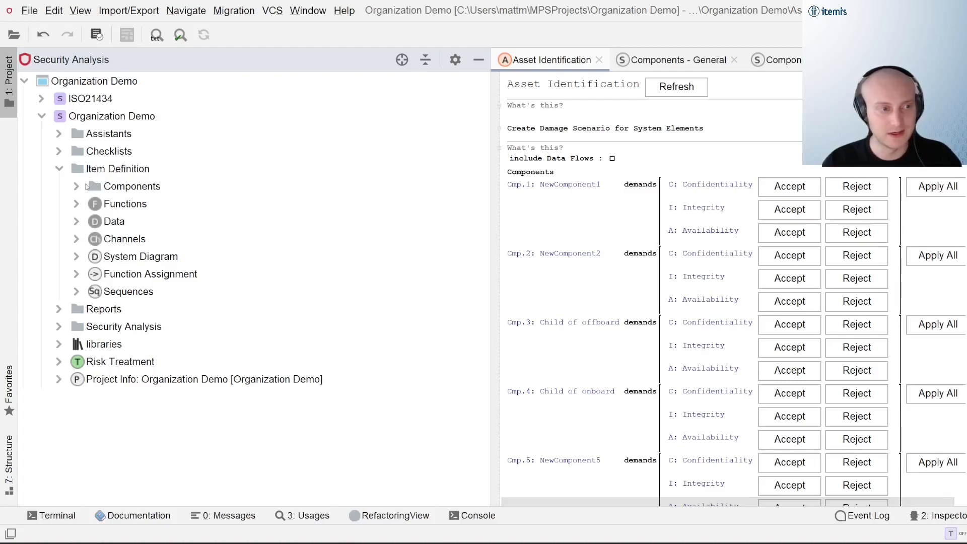
pyautogui.click(76, 187)
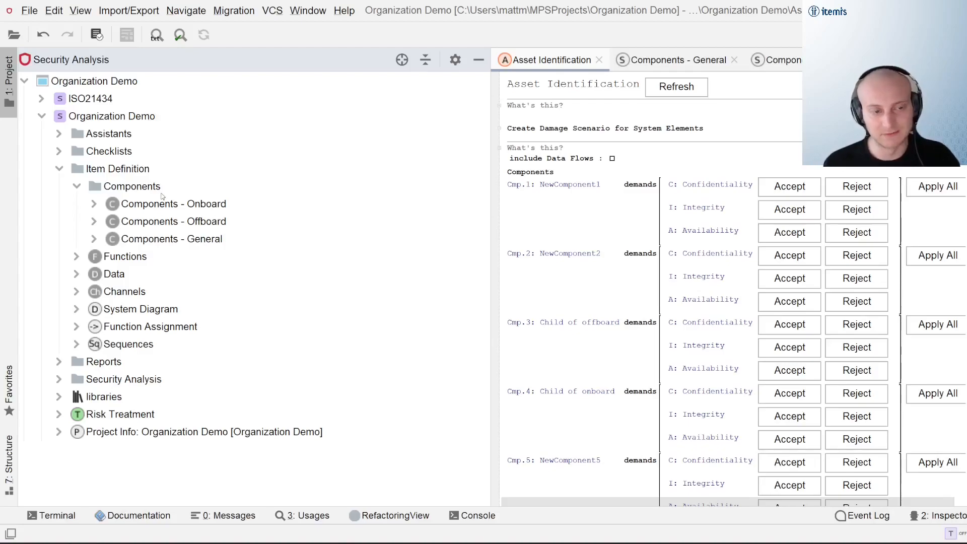
pyautogui.click(76, 187)
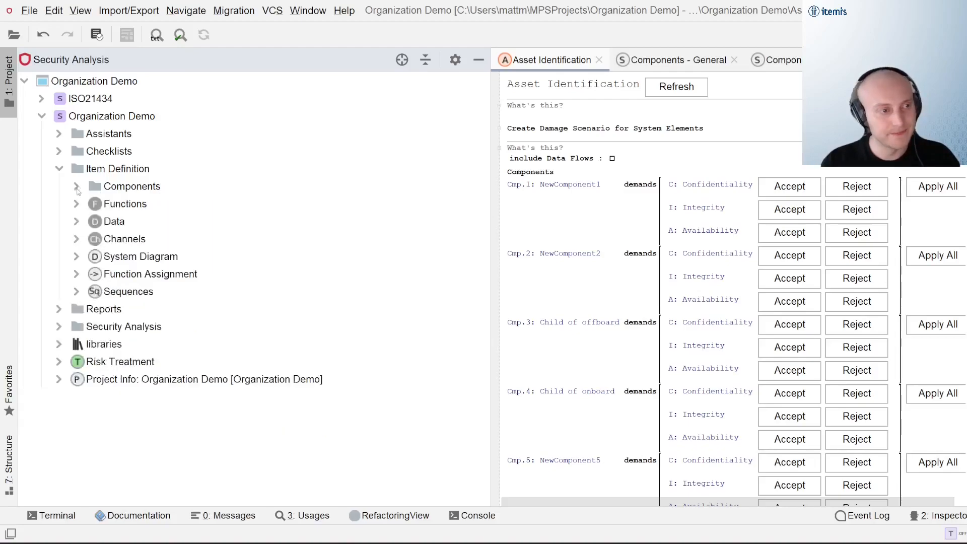
pyautogui.click(60, 326)
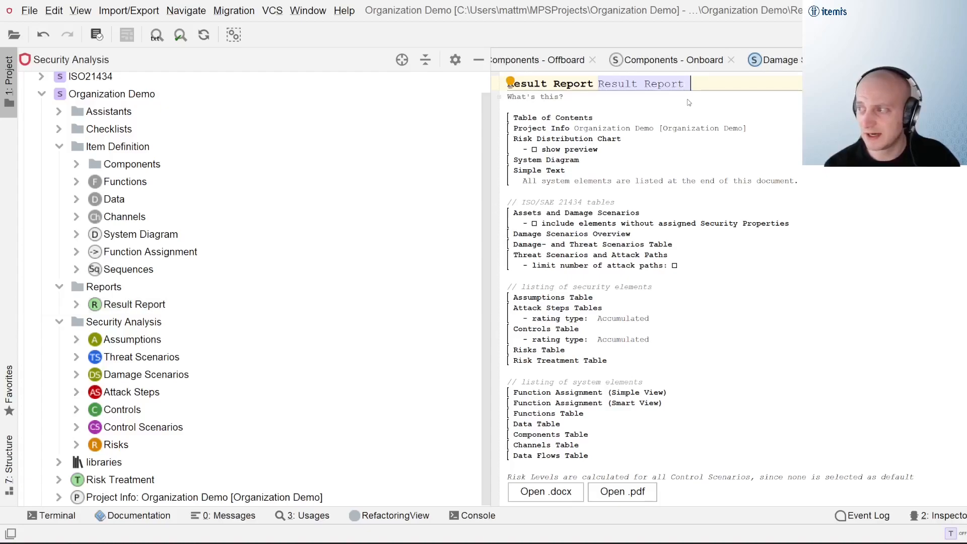
# Rename the result report to 'Result Report - Audit Team A'.
pyautogui.write('-')
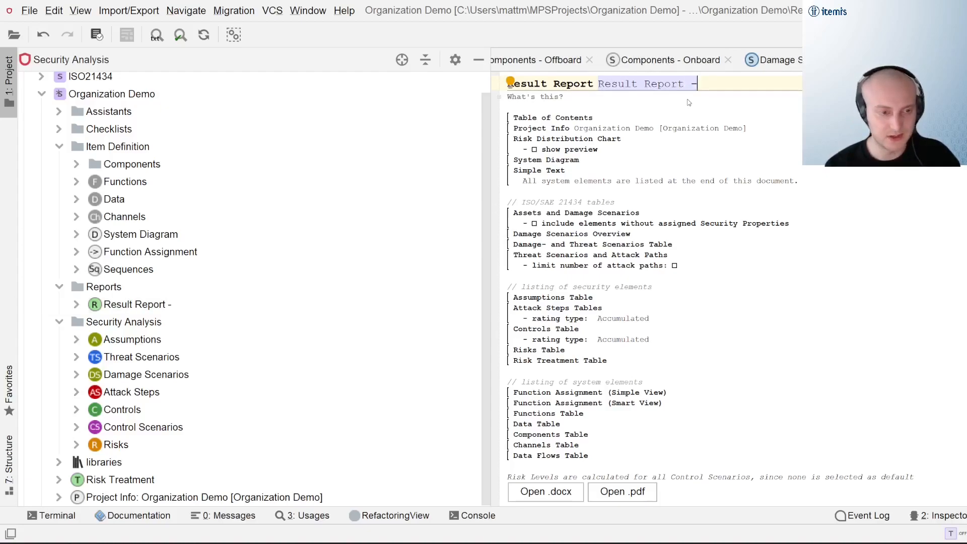
pyautogui.write('Audit')
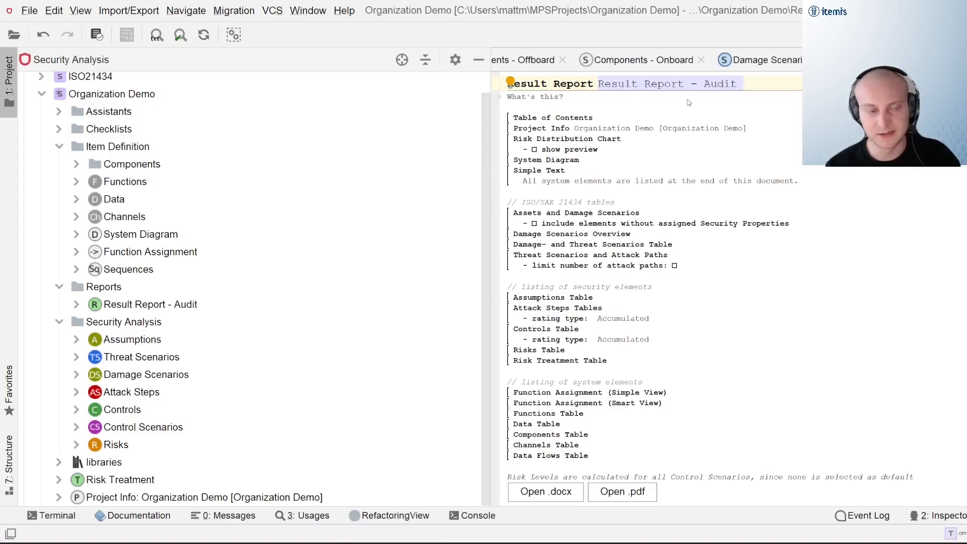
pyautogui.write('te')
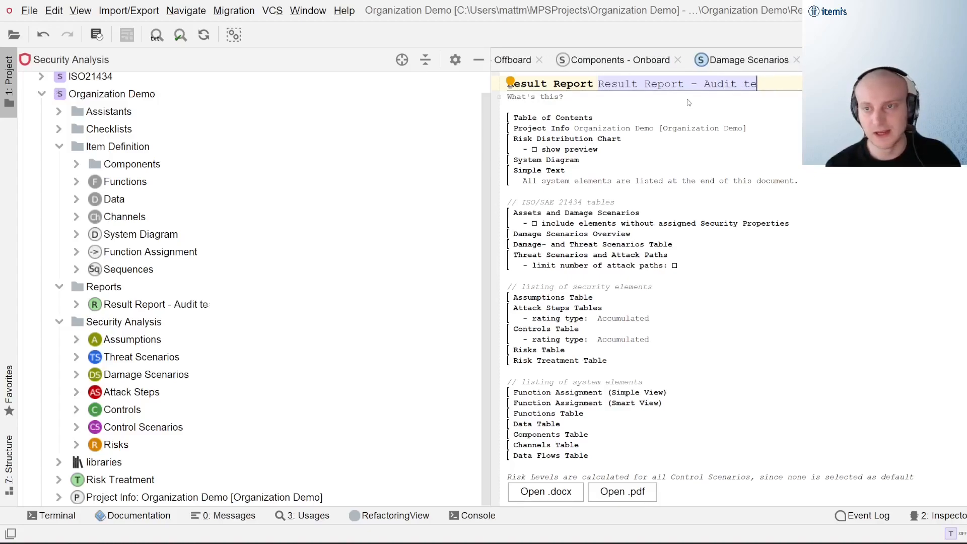
pyautogui.write('am A')
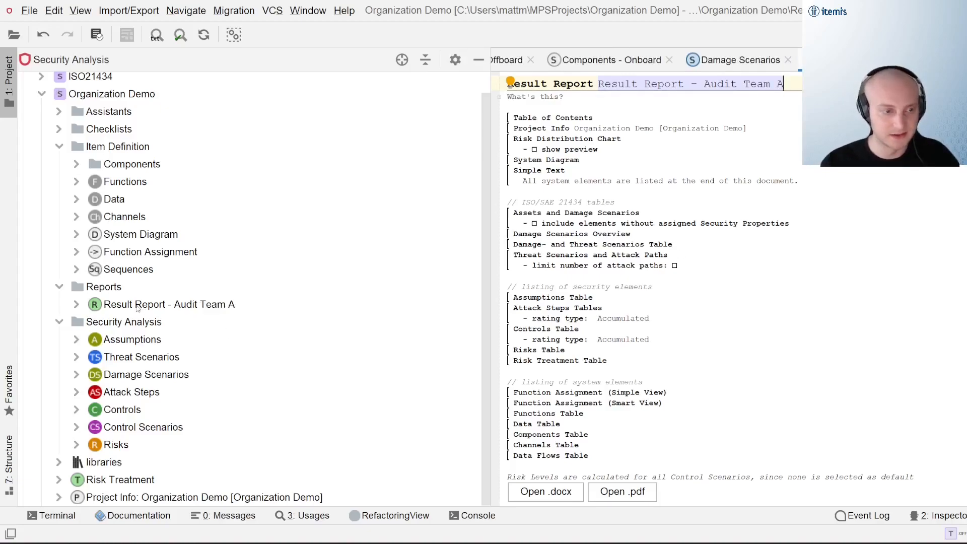
pyautogui.click(168, 304)
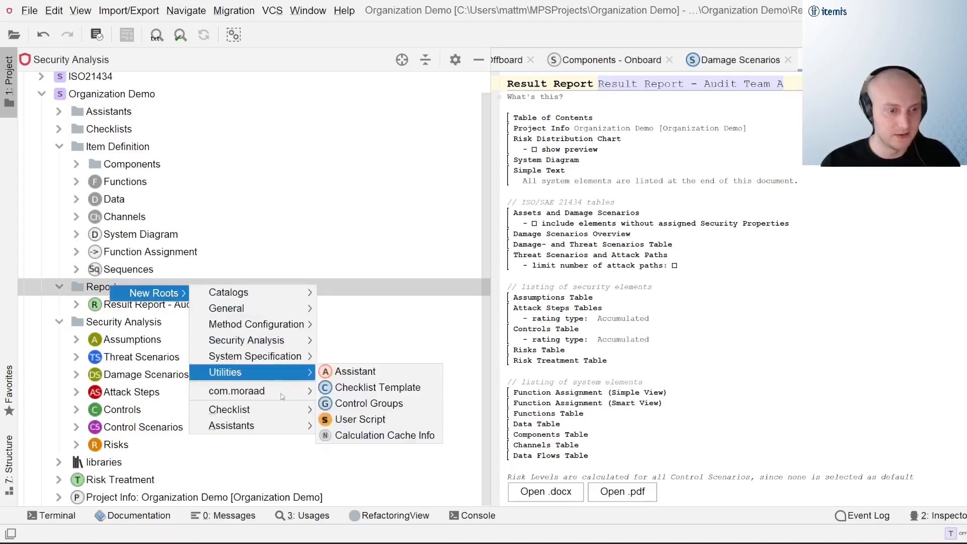
pyautogui.moveTo(293, 365)
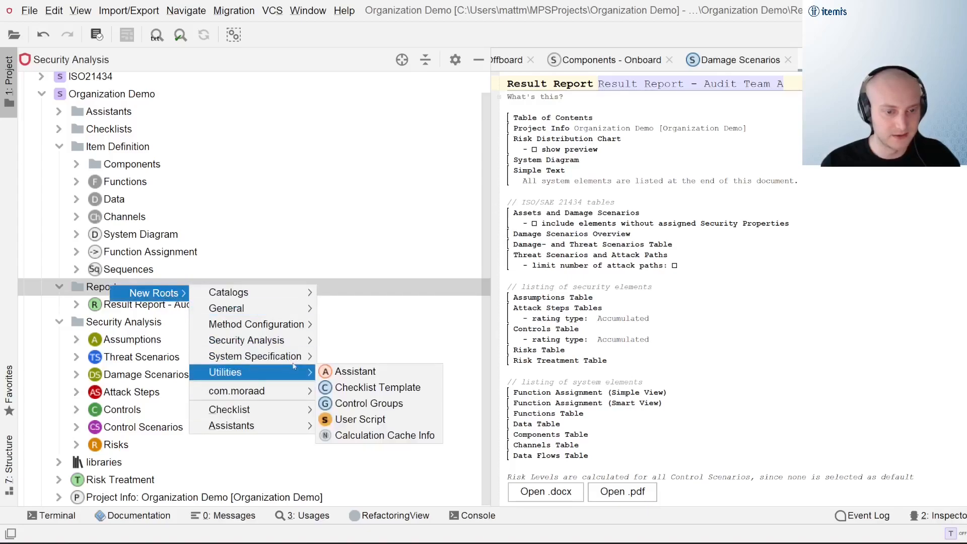
pyautogui.moveTo(245, 340)
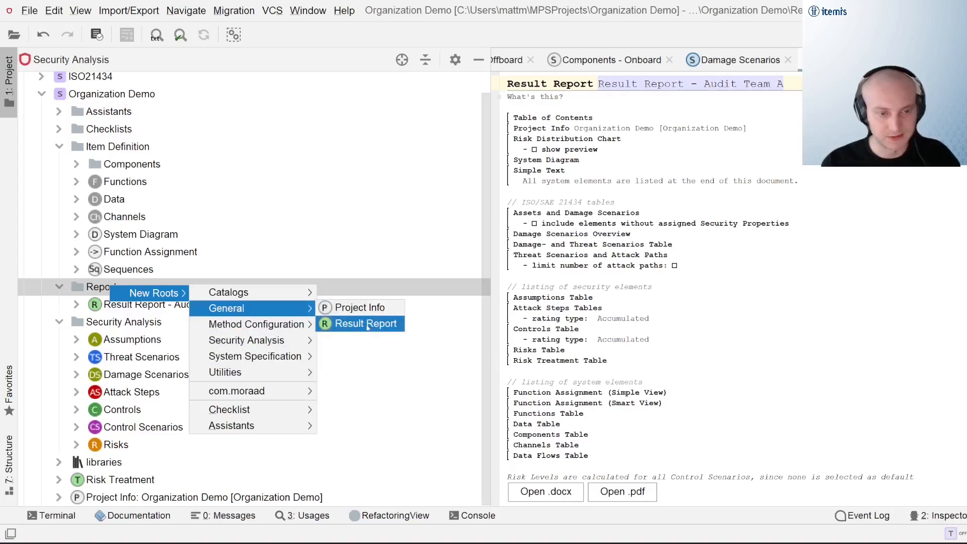
# Create a second result report under Reports named 'Result Report - Audit Team B'.
pyautogui.click(368, 323)
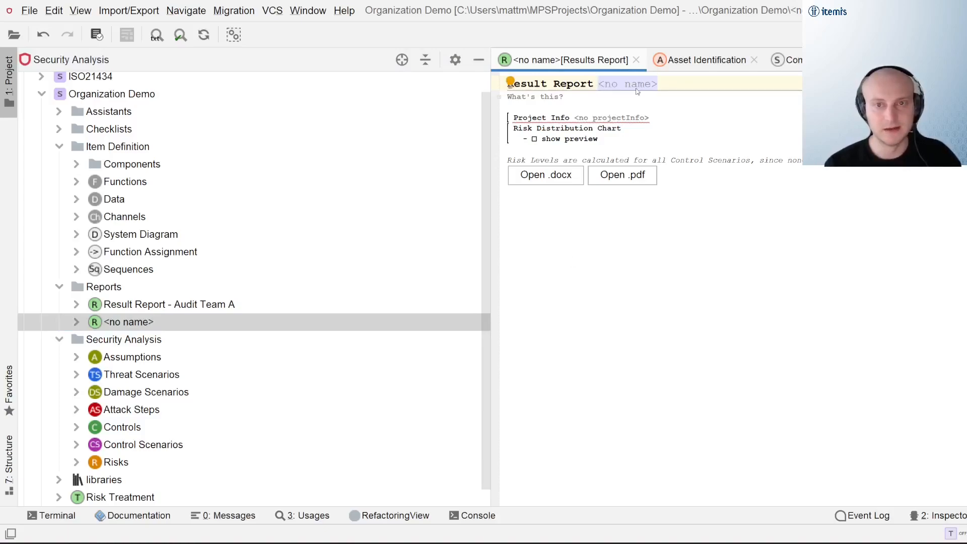
pyautogui.write('Result')
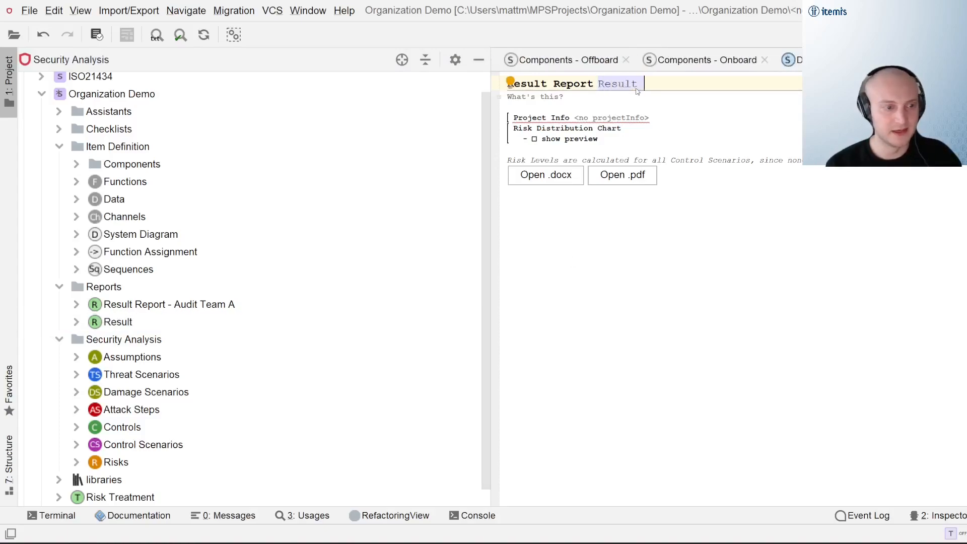
pyautogui.write('Report -')
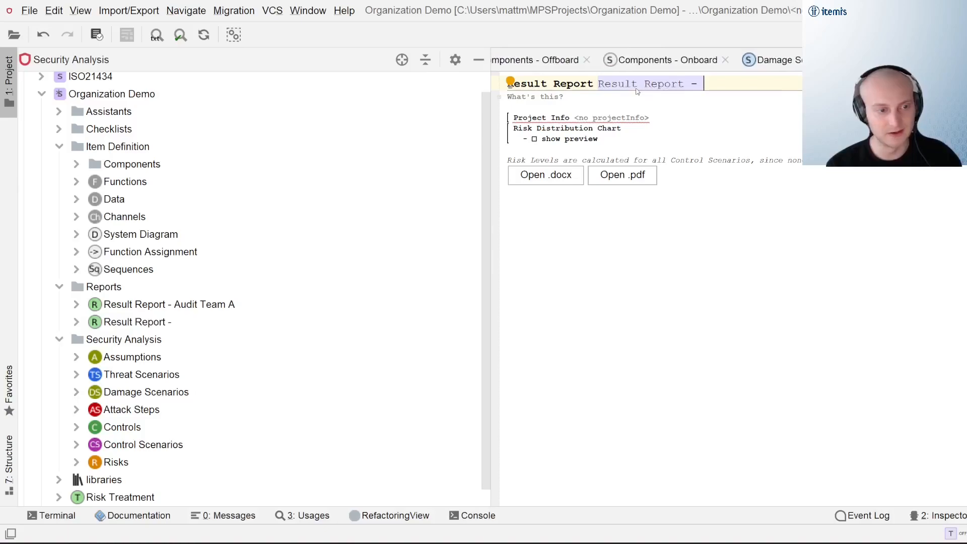
pyautogui.write('Audit')
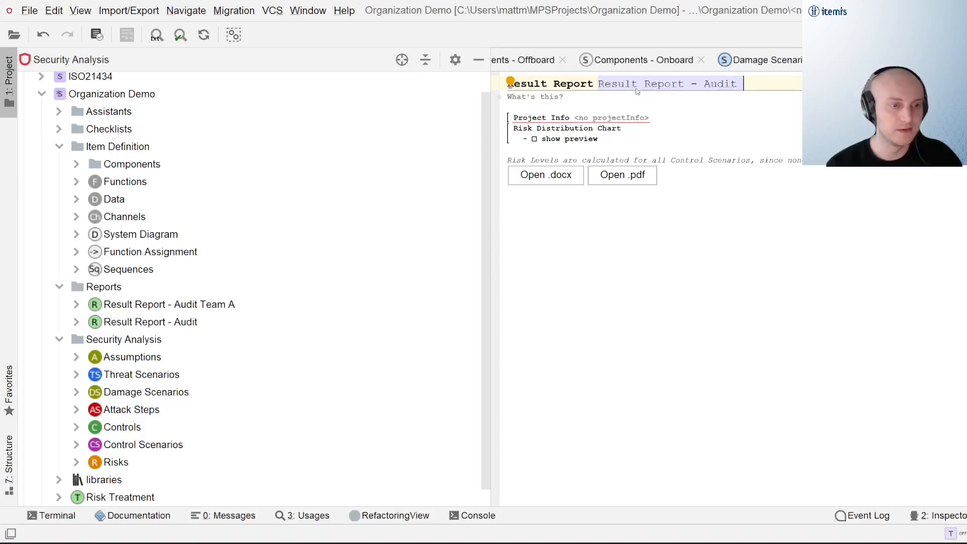
pyautogui.write('Team B')
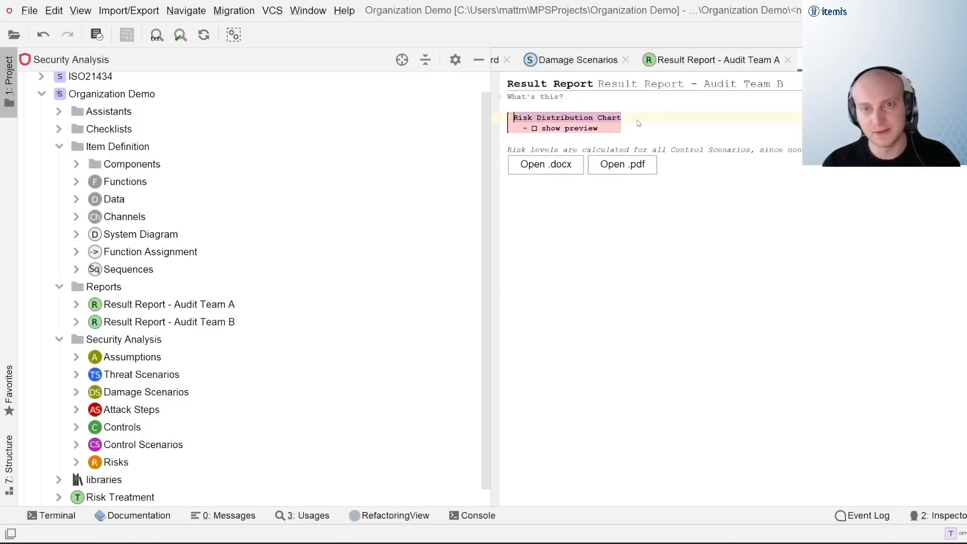
# Compare the Audit Team A and Audit Team B reports, B now holding no items.
pyautogui.click(168, 304)
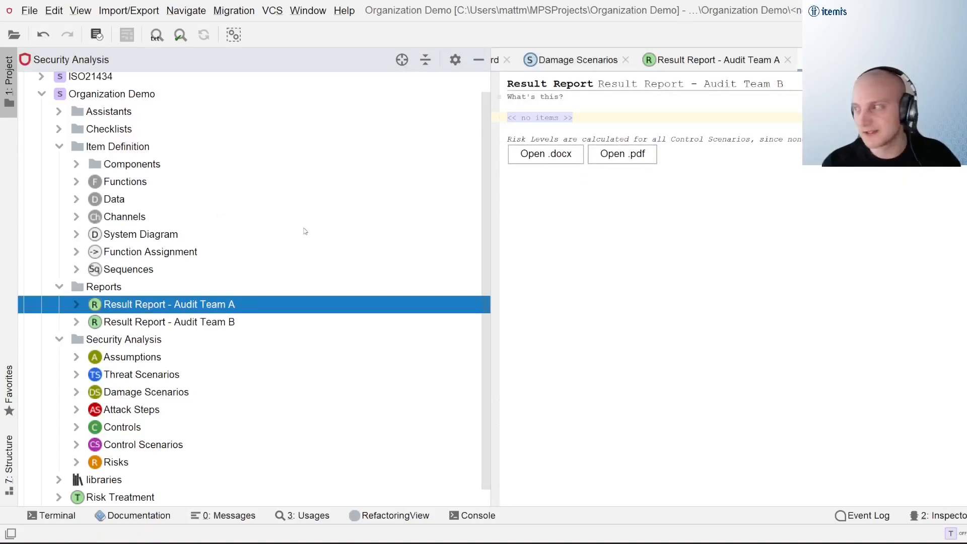
pyautogui.click(168, 304)
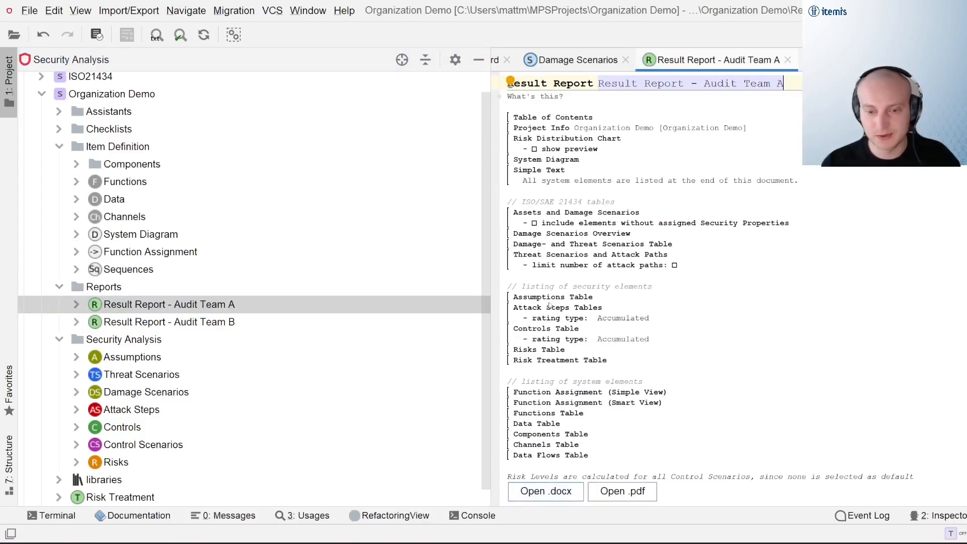
pyautogui.click(168, 321)
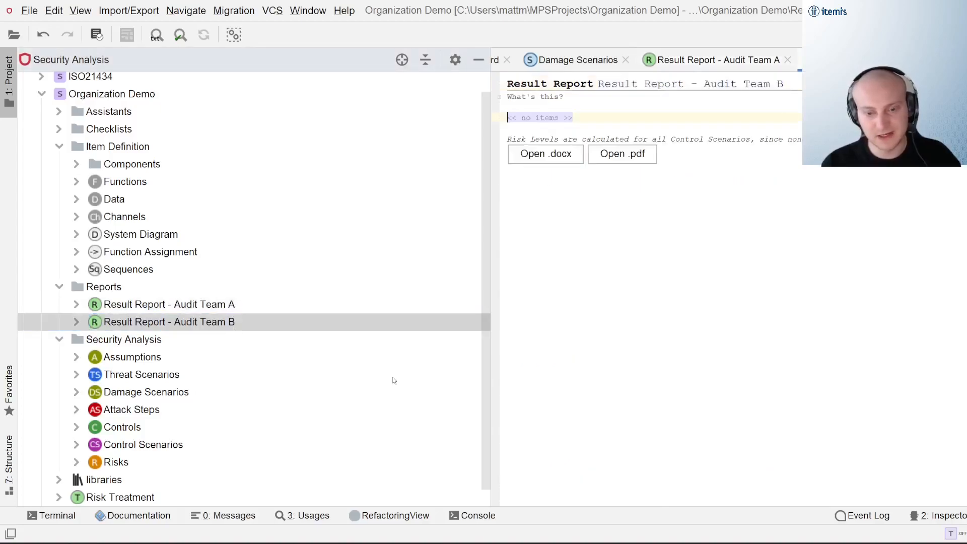